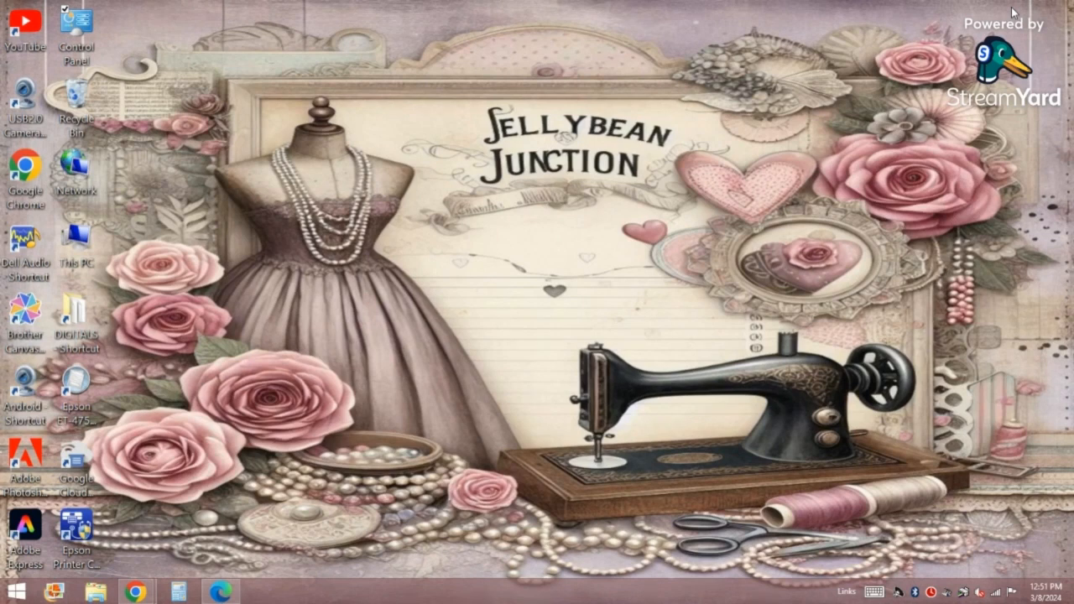
mouse_move(1007, 7)
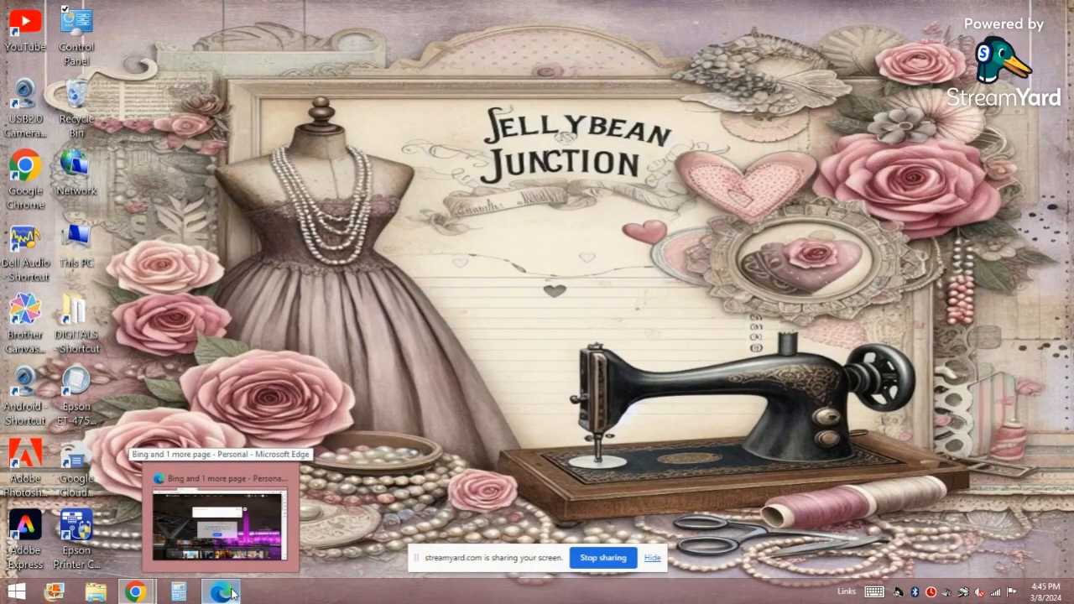
Step: Restore the Edge window so the Microsoft Bing home page is in front
click(220, 520)
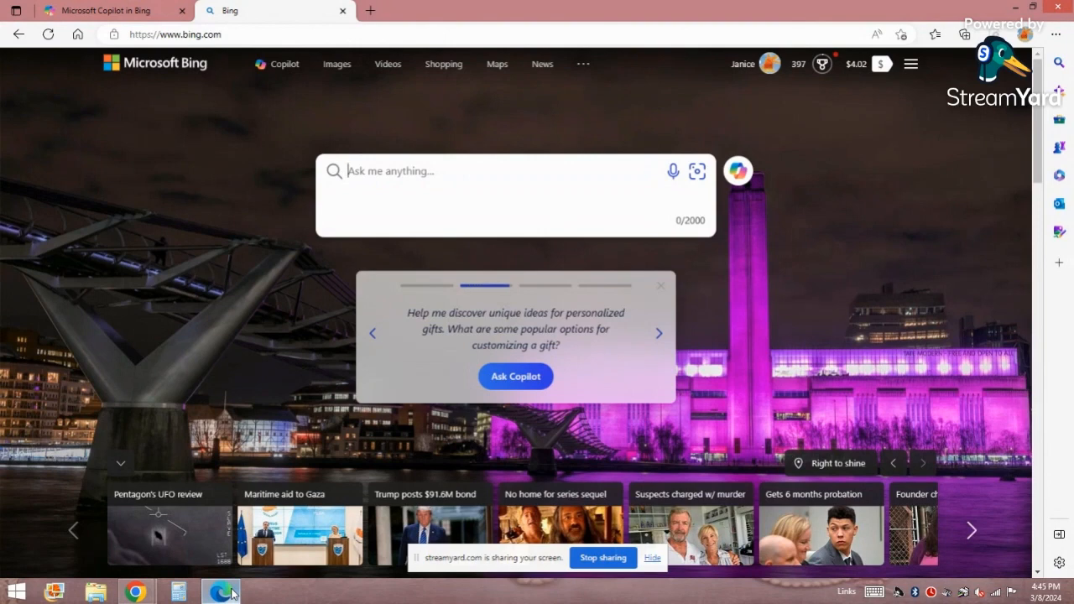
click(658, 332)
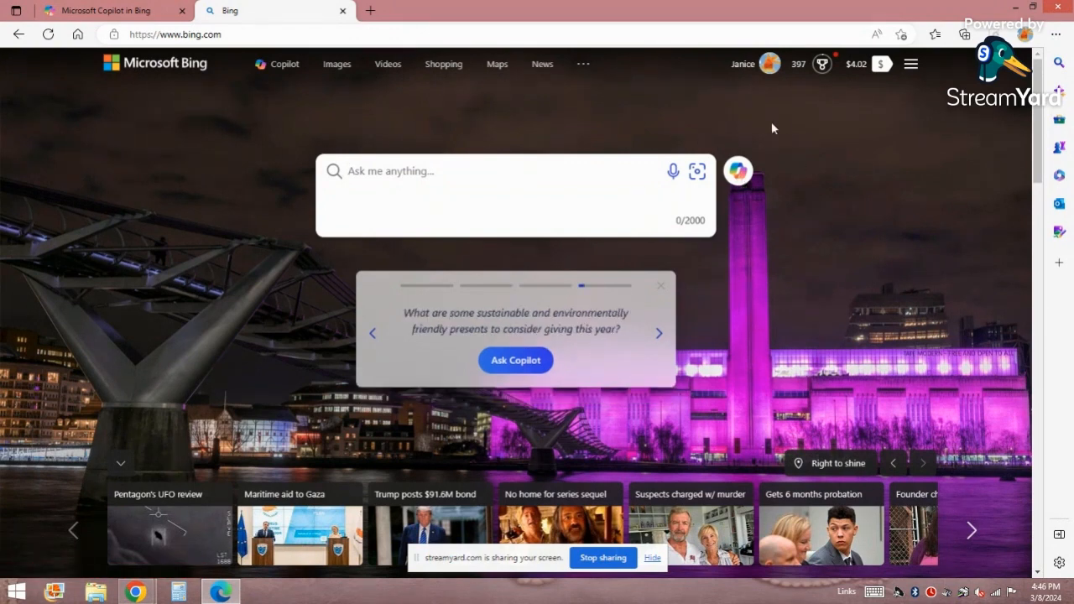
mouse_move(737, 171)
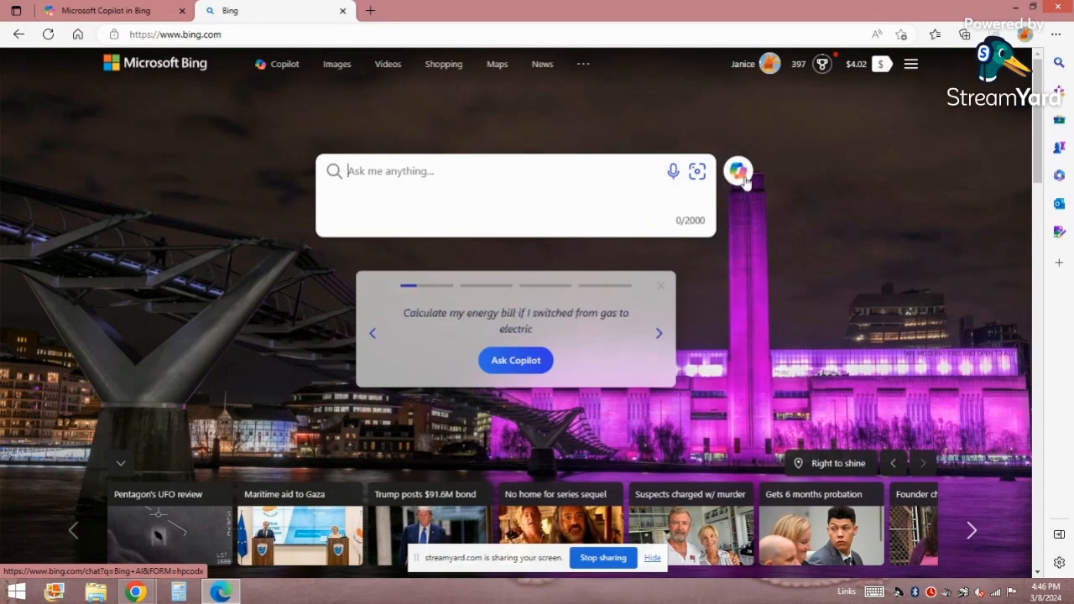
mouse_move(469, 107)
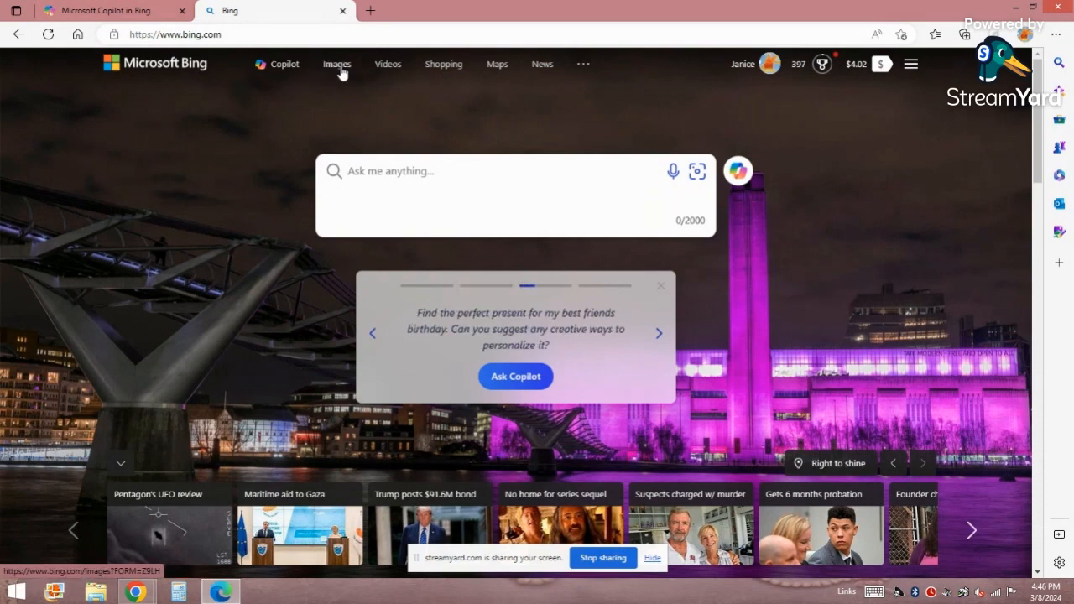
Step: Switch from the Bing header to the Images inspiration feed of sample pictures
click(336, 64)
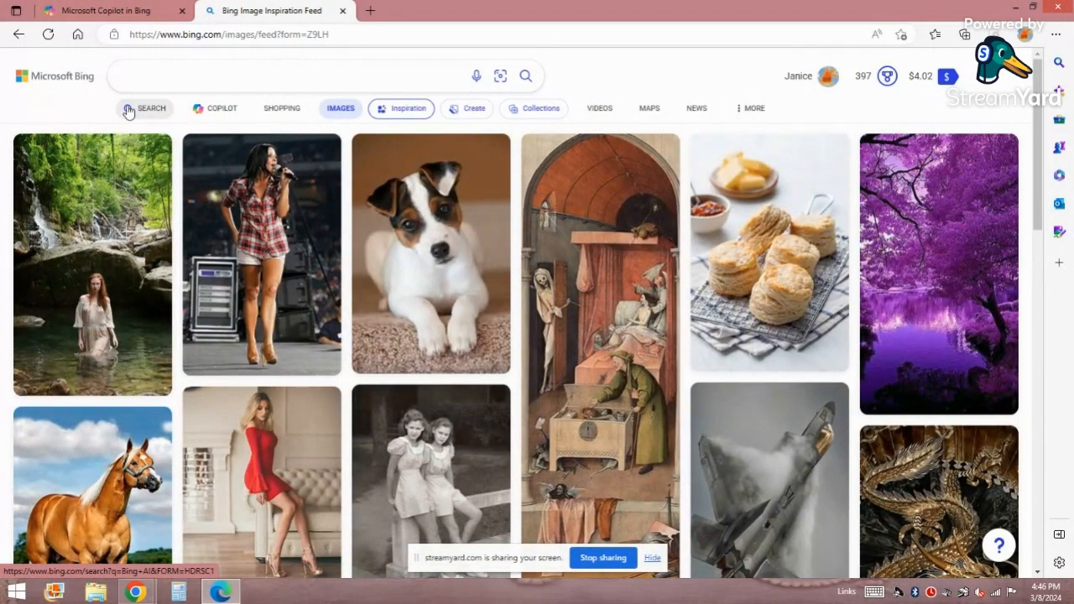
mouse_move(459, 101)
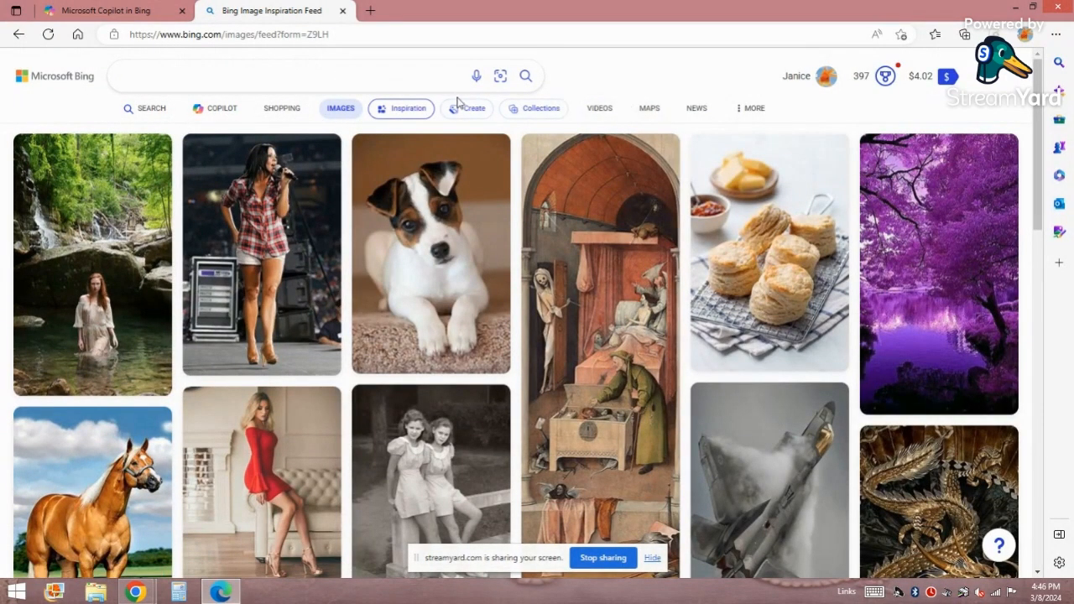
mouse_move(466, 109)
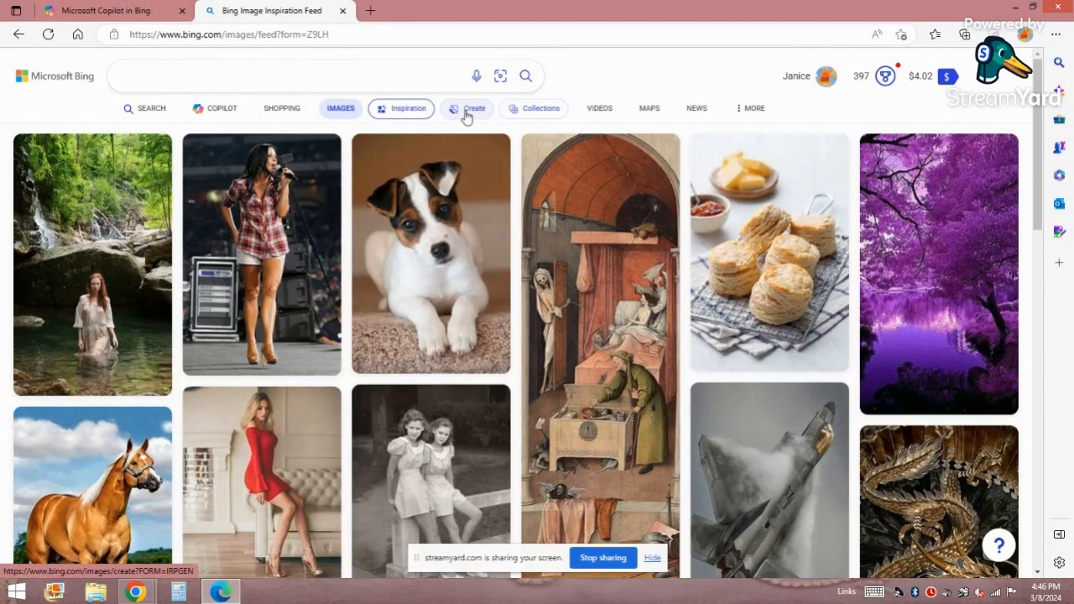
mouse_move(467, 107)
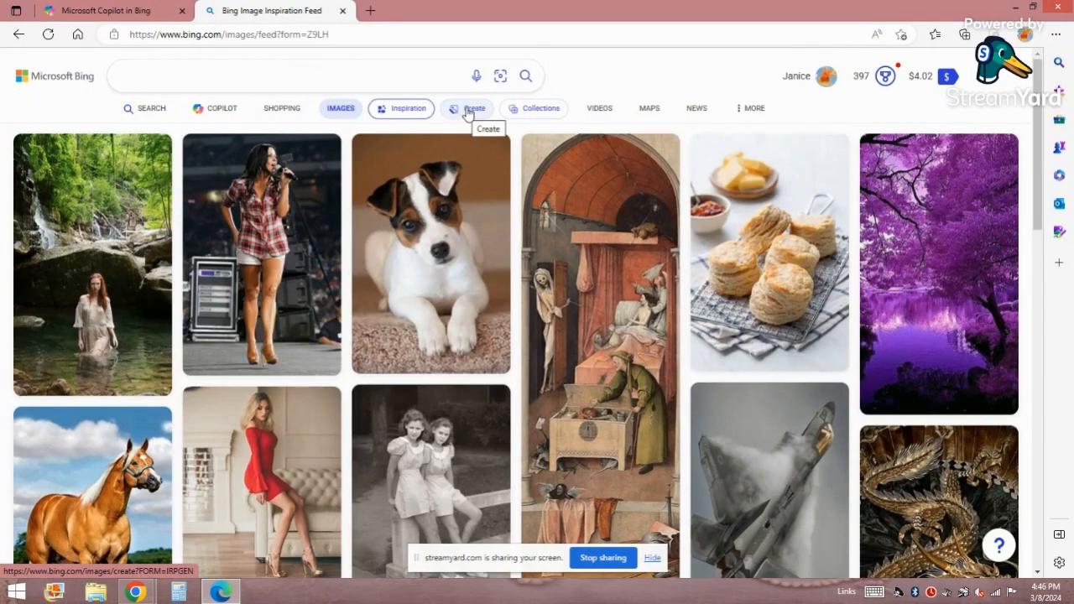
click(475, 108)
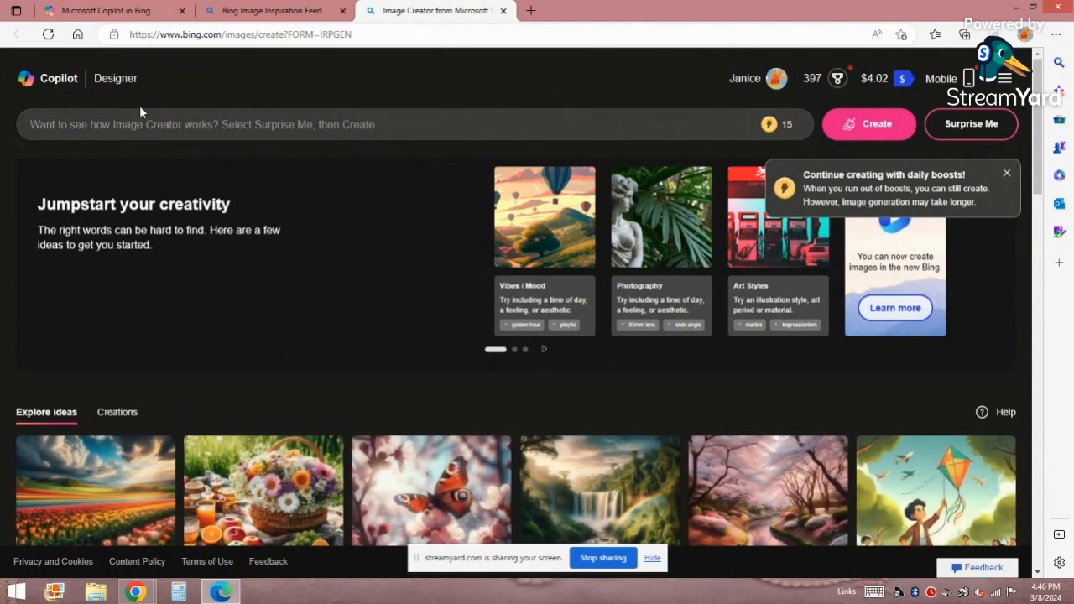
text(ja,lkdfj,sldajd,flasjd,flj)
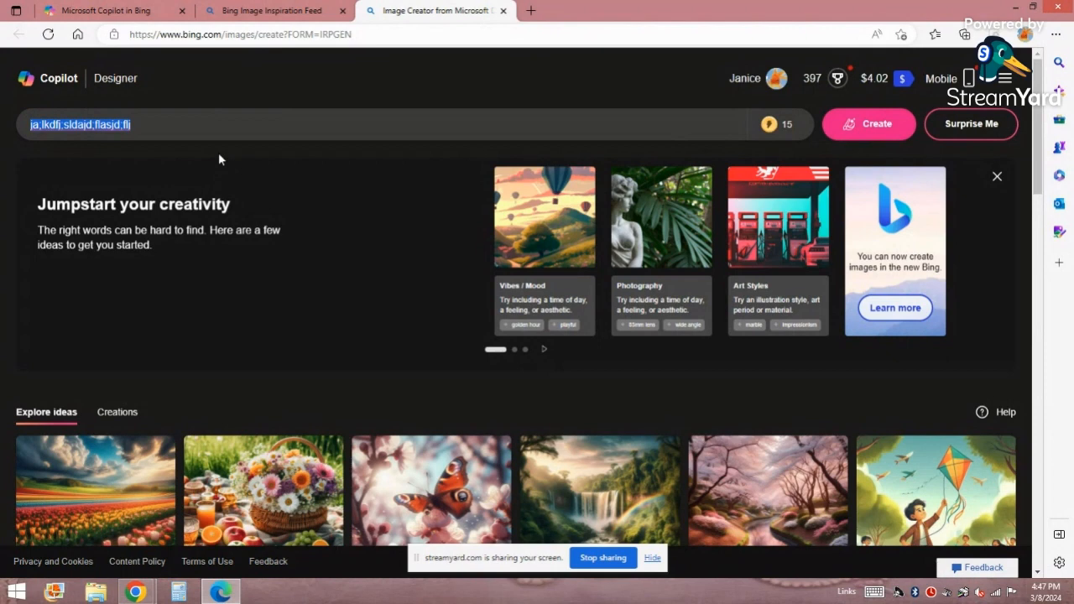
mouse_move(769, 124)
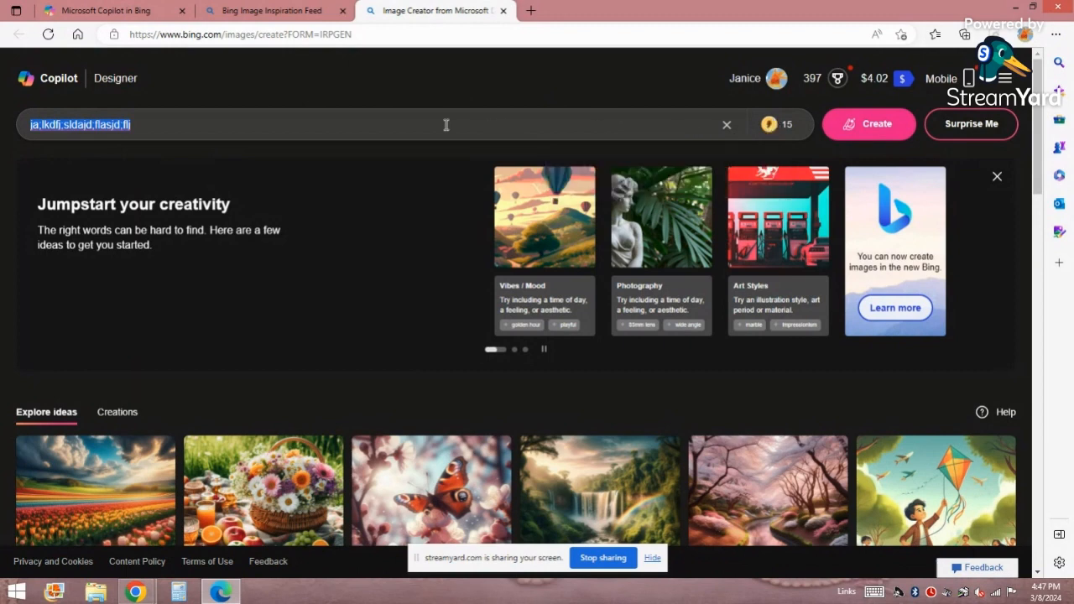
mouse_move(769, 125)
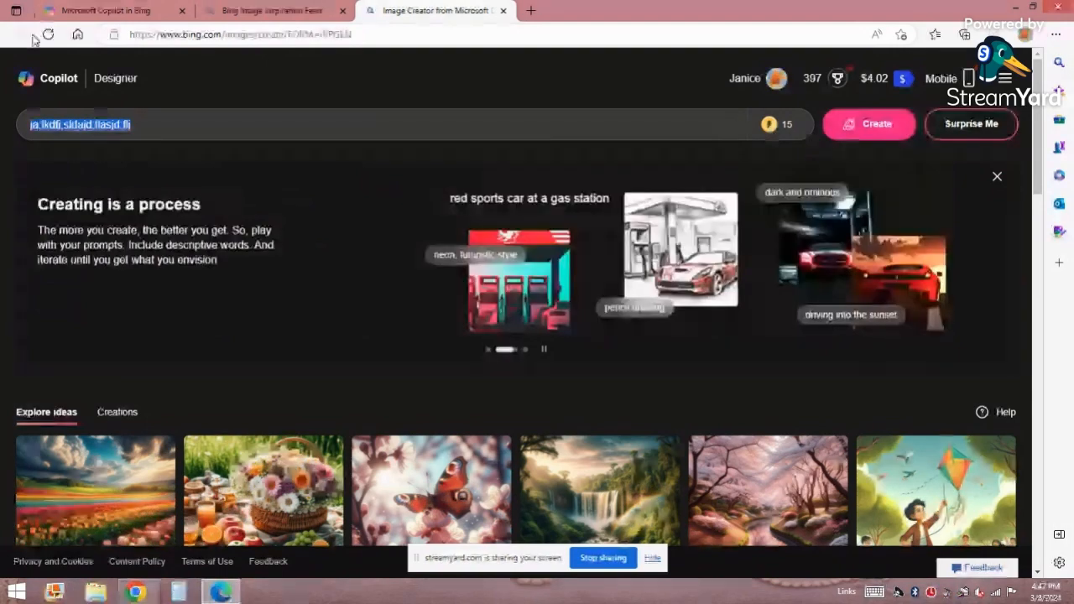
mouse_move(504, 10)
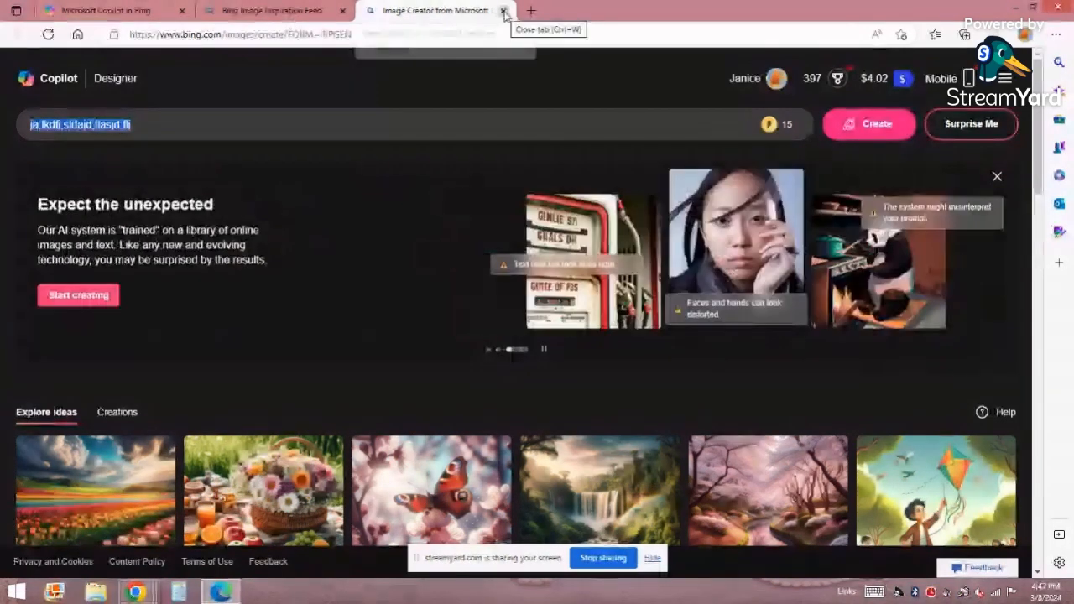
Step: Close the Image Creator tab and return the remaining tab to the Bing home page
click(503, 11)
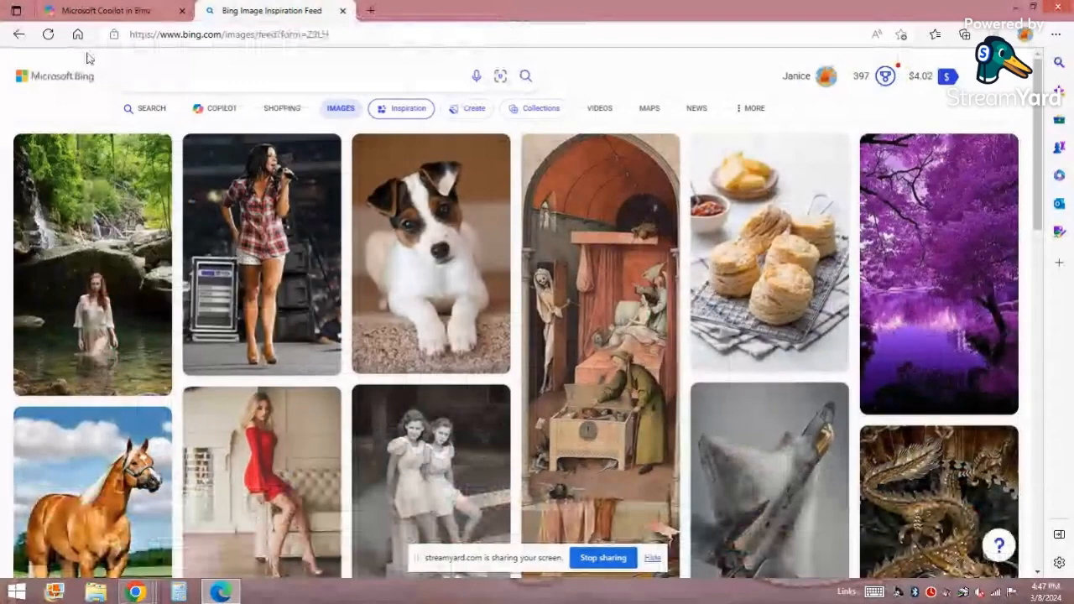
click(19, 33)
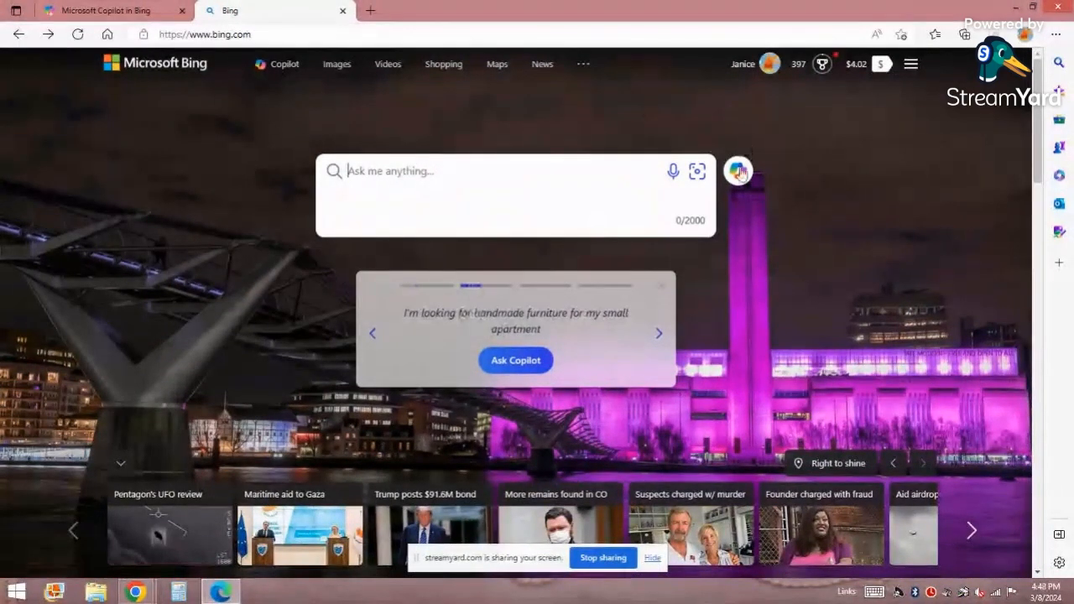
mouse_move(712, 141)
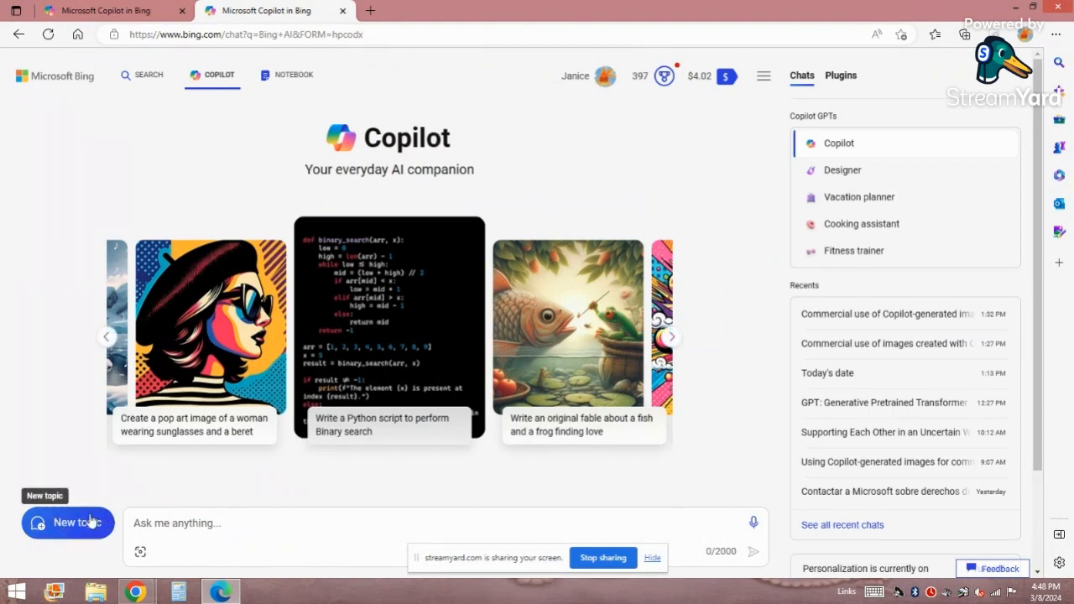
Step: Start a fresh Copilot conversation with the Ask me anything box ready for a question
click(177, 523)
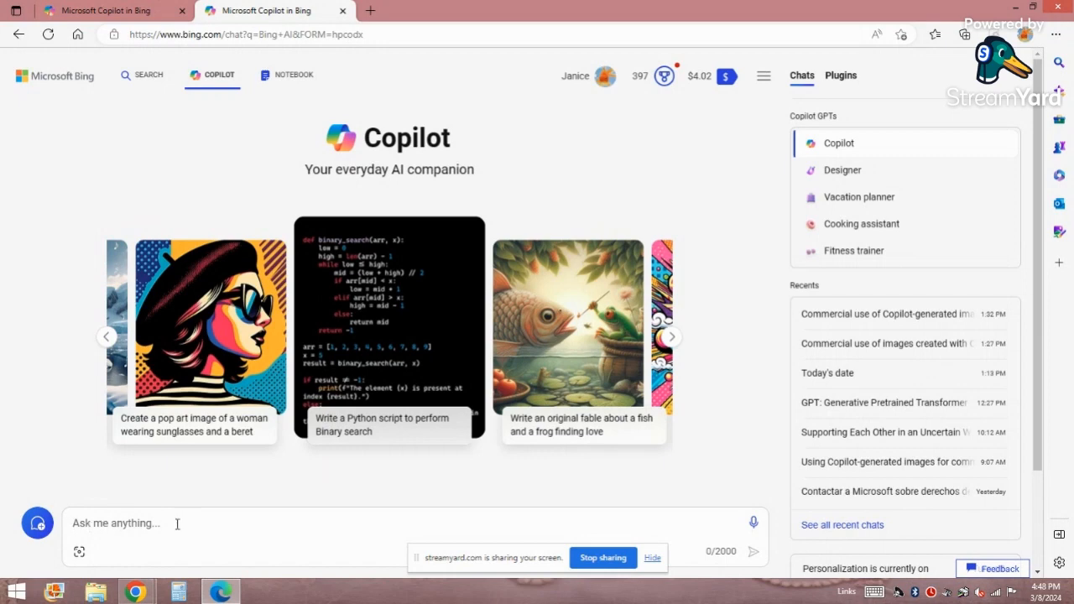
click(651, 557)
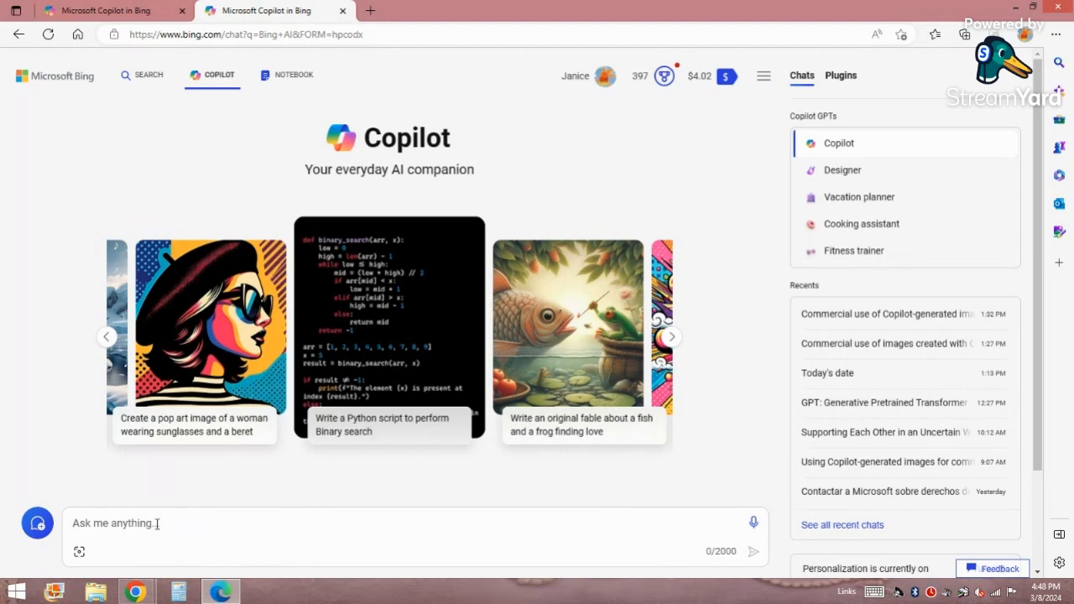
mouse_move(720, 498)
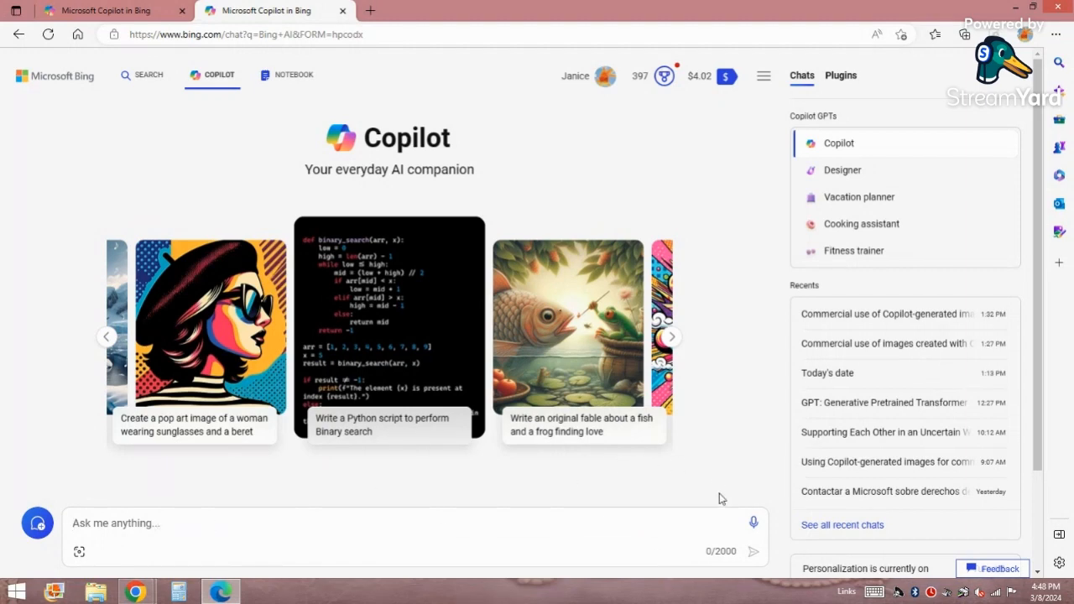
mouse_move(754, 522)
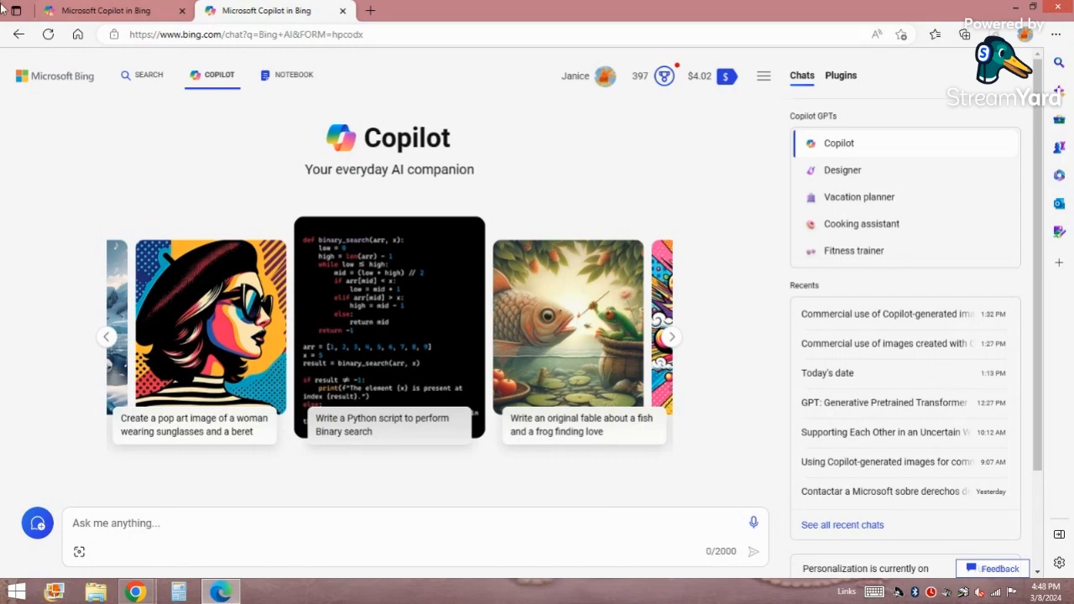
mouse_move(100, 10)
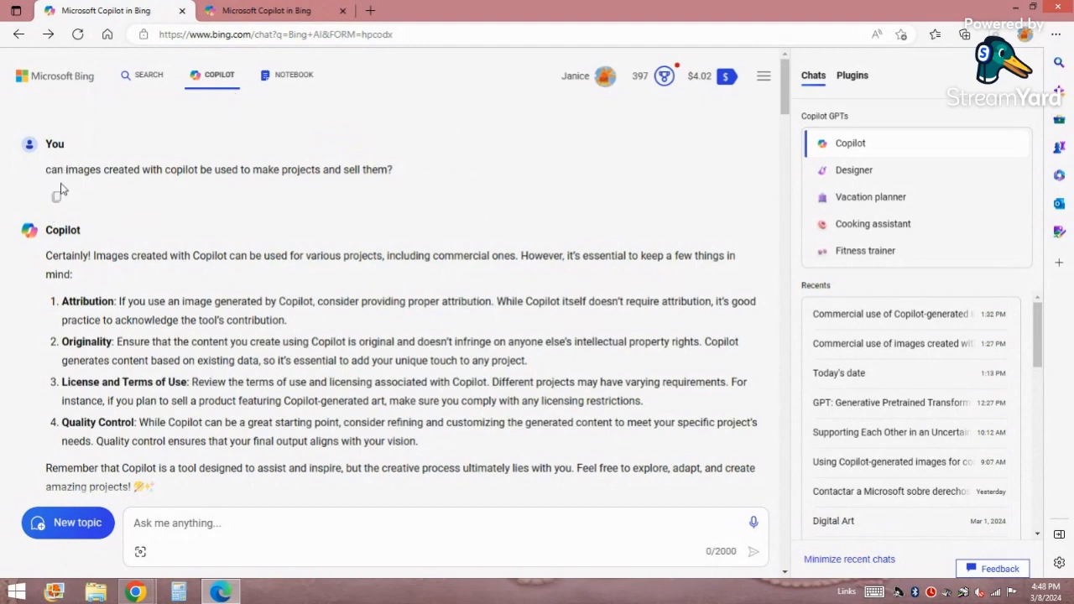
mouse_move(318, 594)
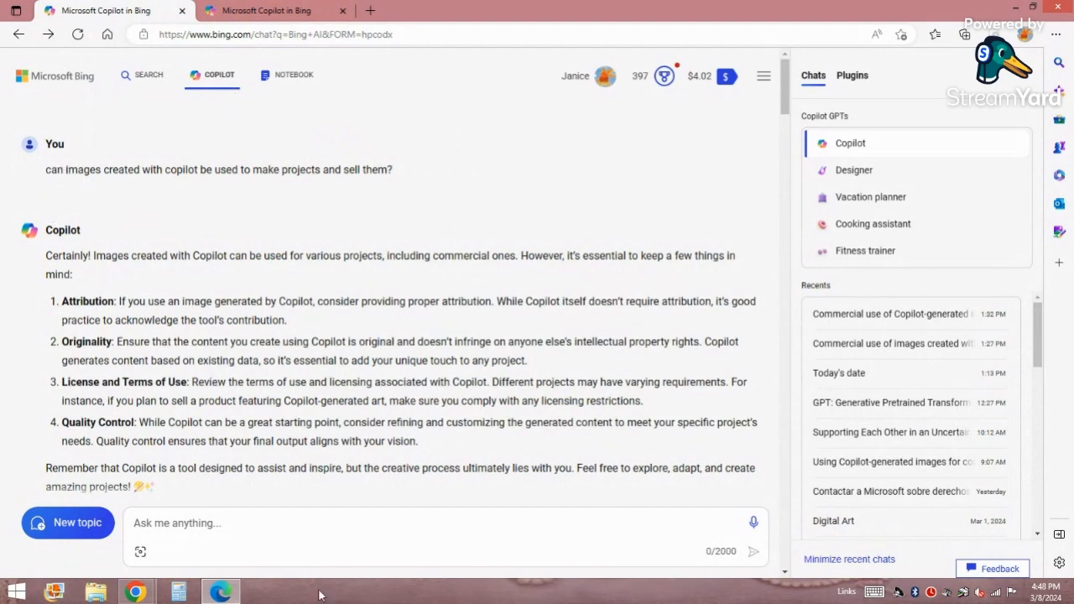
mouse_move(665, 533)
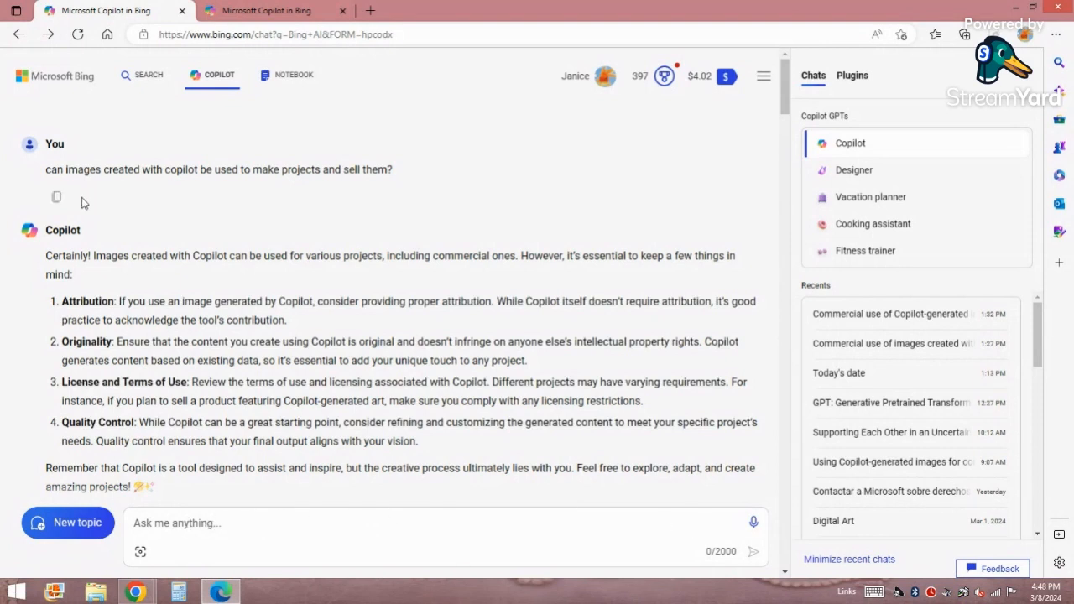
mouse_move(401, 176)
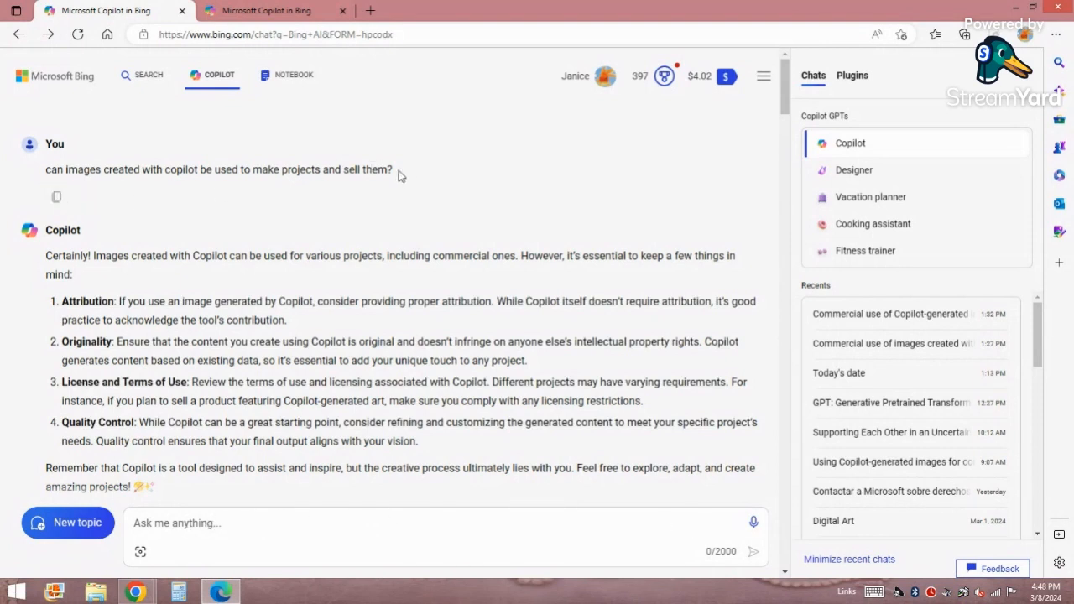
Step: Highlight the selling-images question and the opening sentences of Copilot's answer
triple_click(218, 169)
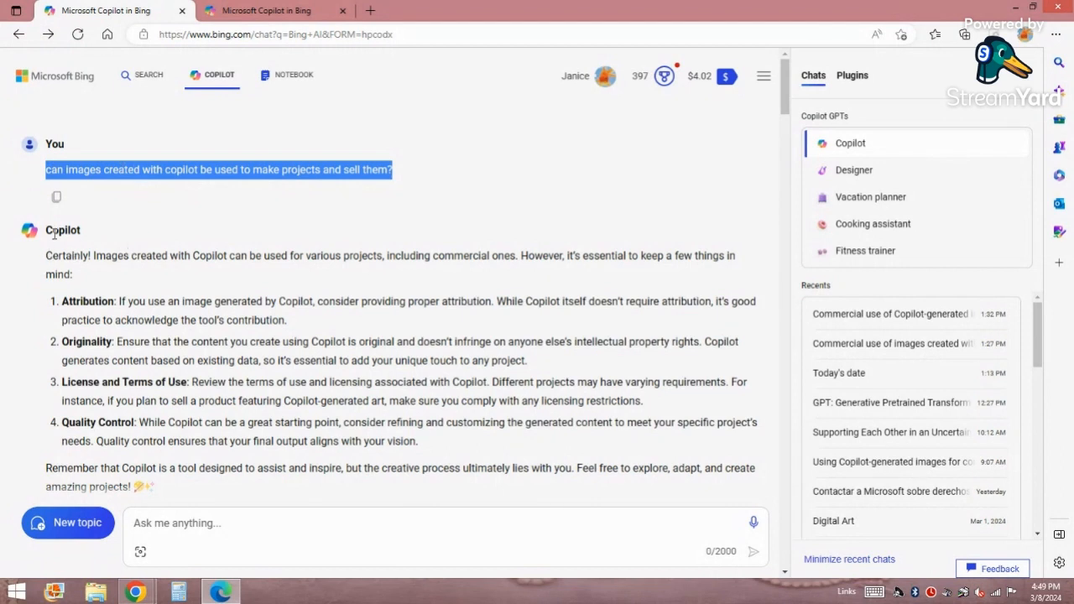
double_click(62, 230)
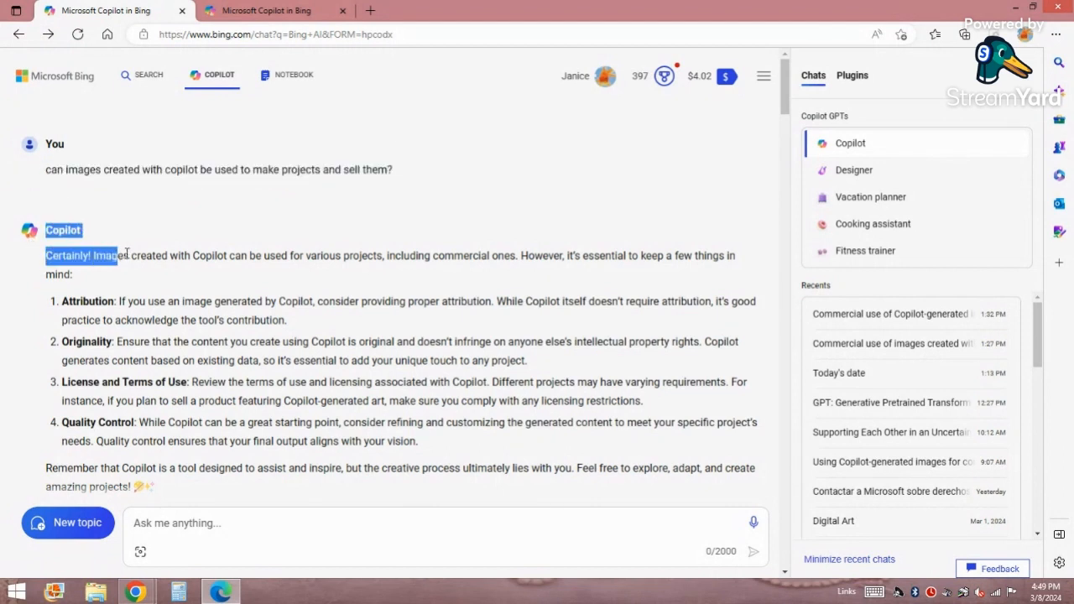
click(406, 259)
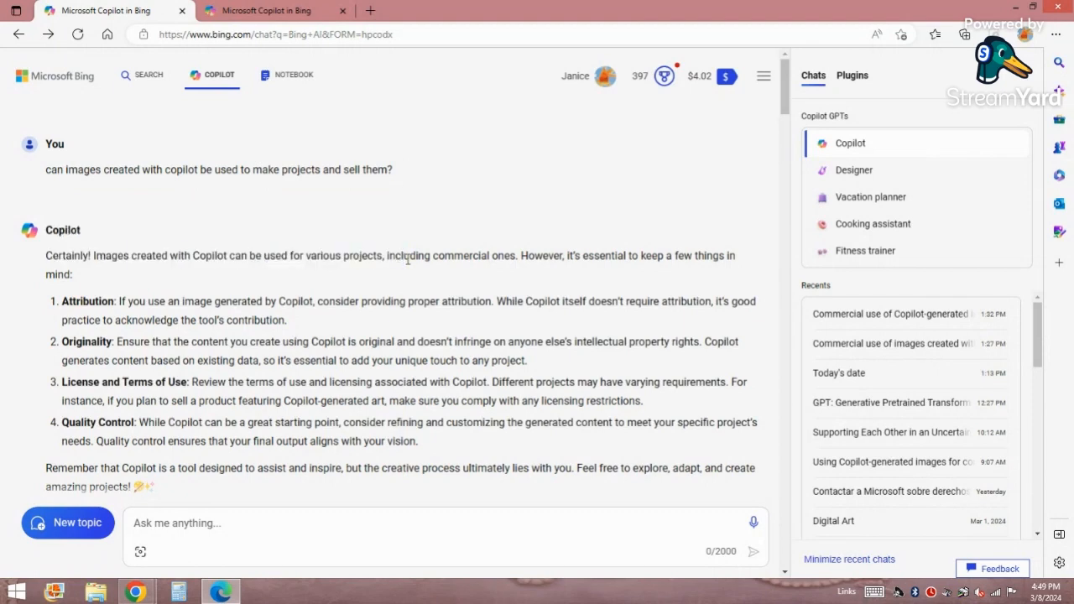
mouse_move(51, 262)
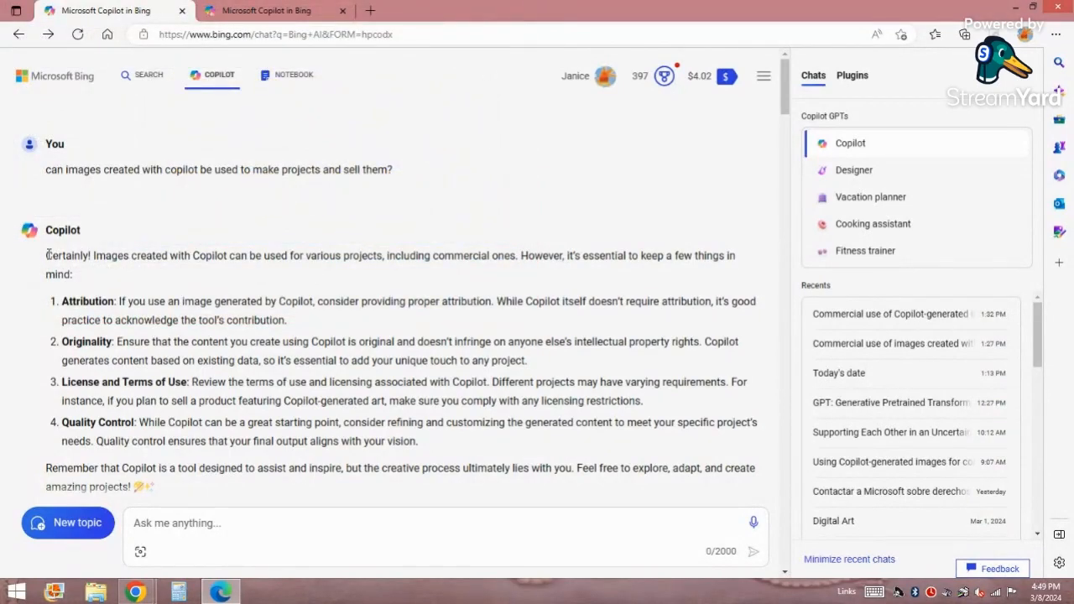
drag(47, 255, 377, 256)
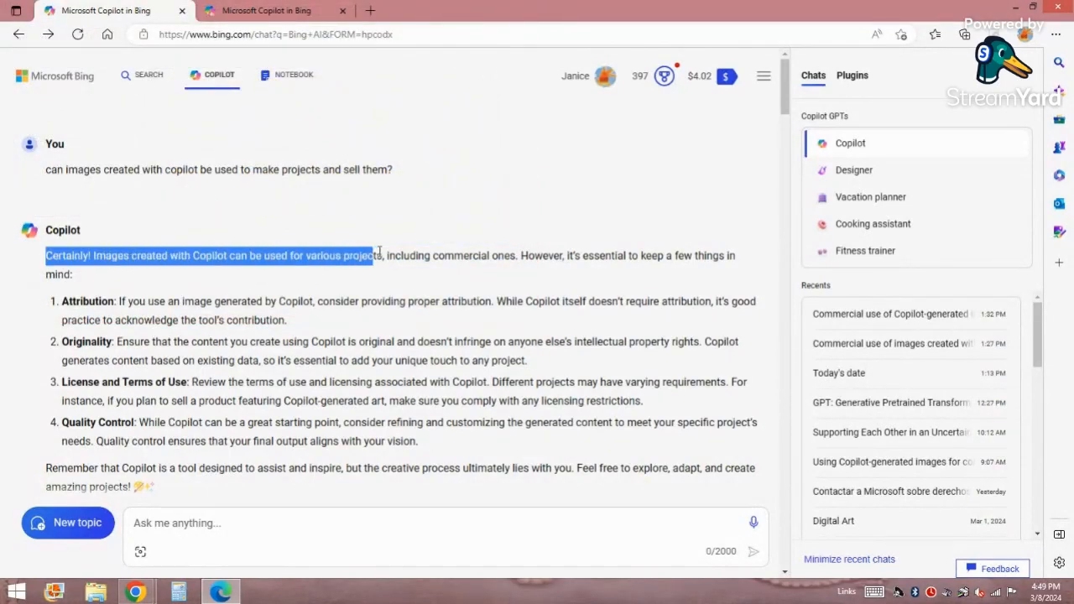
drag(378, 255, 735, 255)
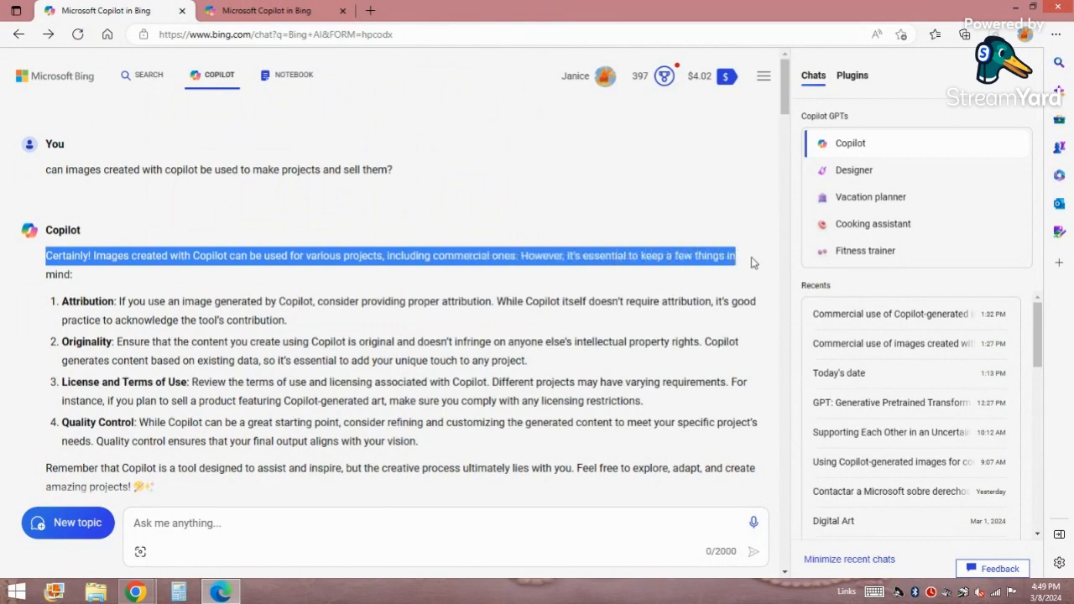
mouse_move(705, 283)
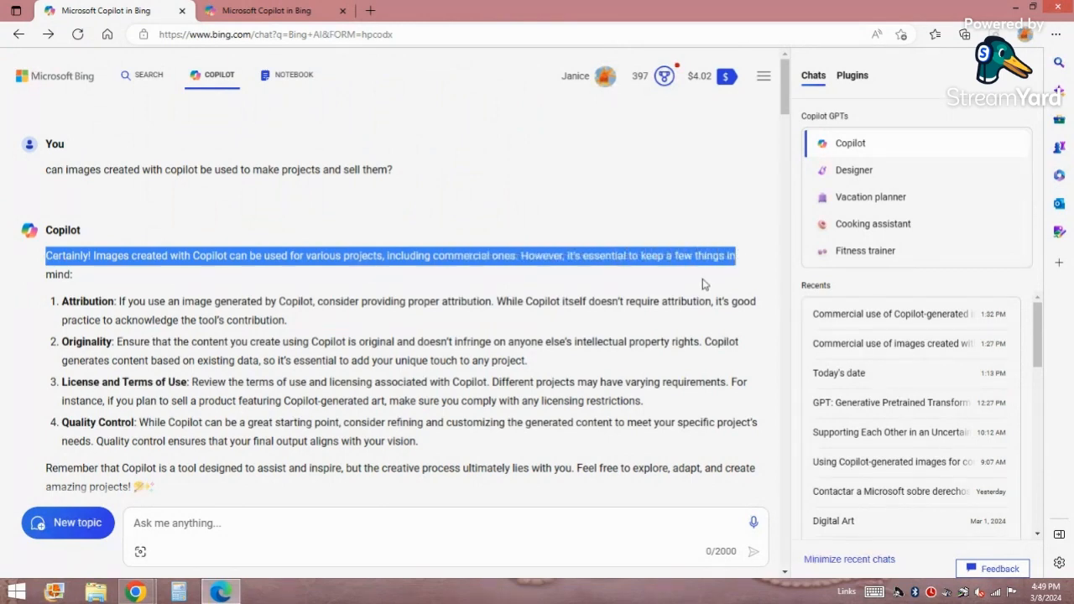
mouse_move(54, 274)
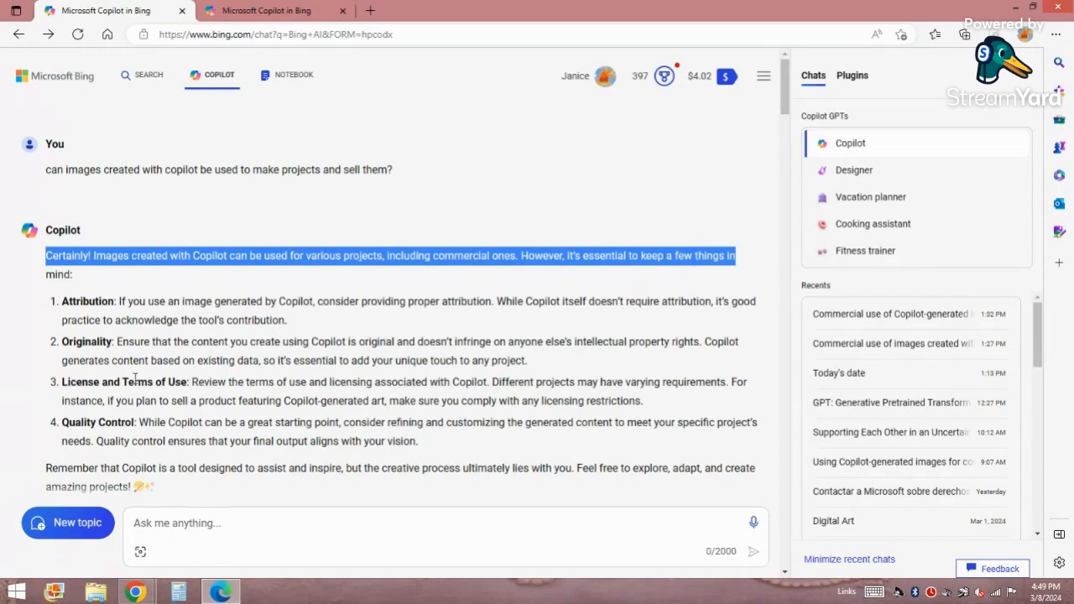
Step: Move down the chat to the follow-up question about commercial use
scroll(down, 3)
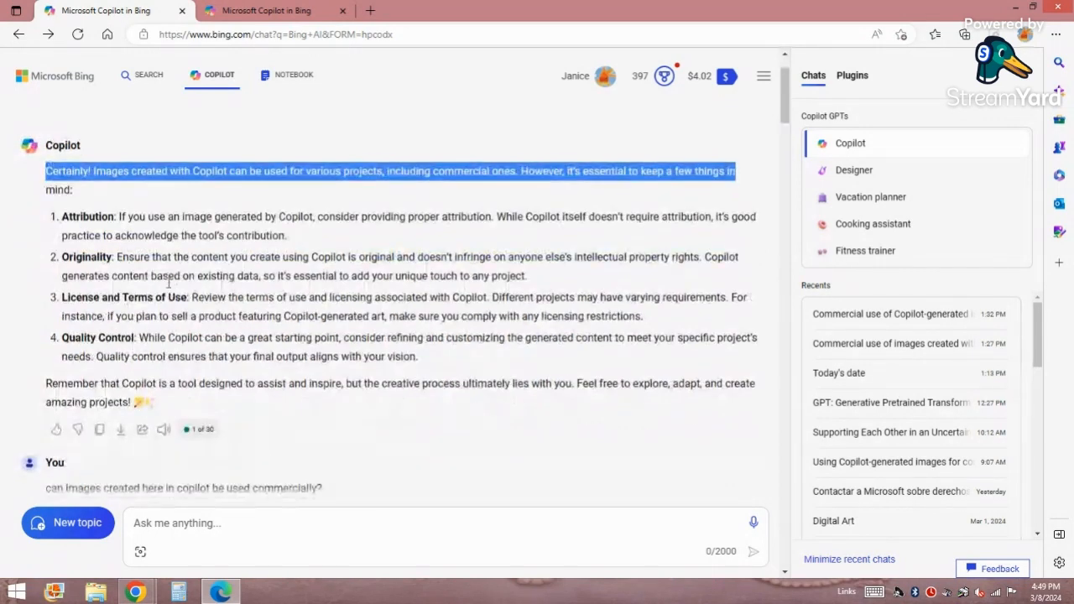
scroll(down, 3)
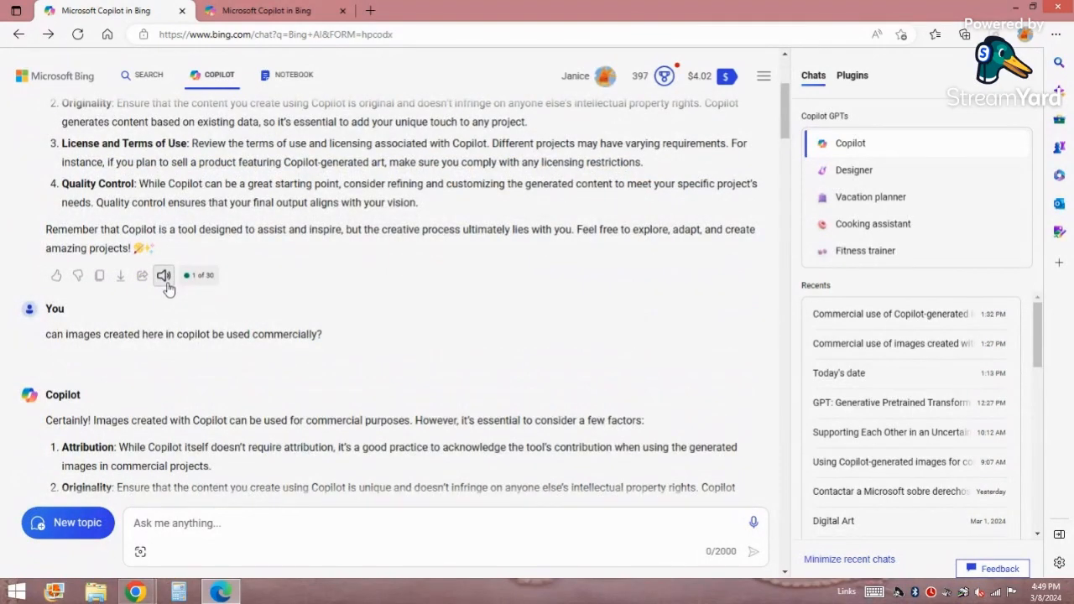
scroll(down, 3)
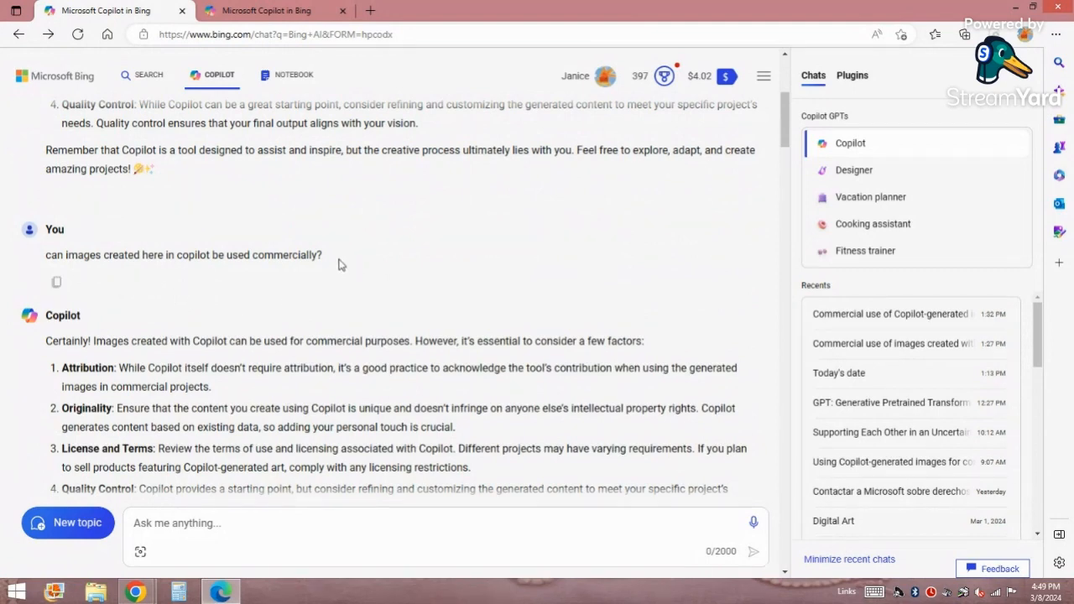
Step: Highlight the commercial-use question and the opening of Copilot's confirming answer
triple_click(183, 255)
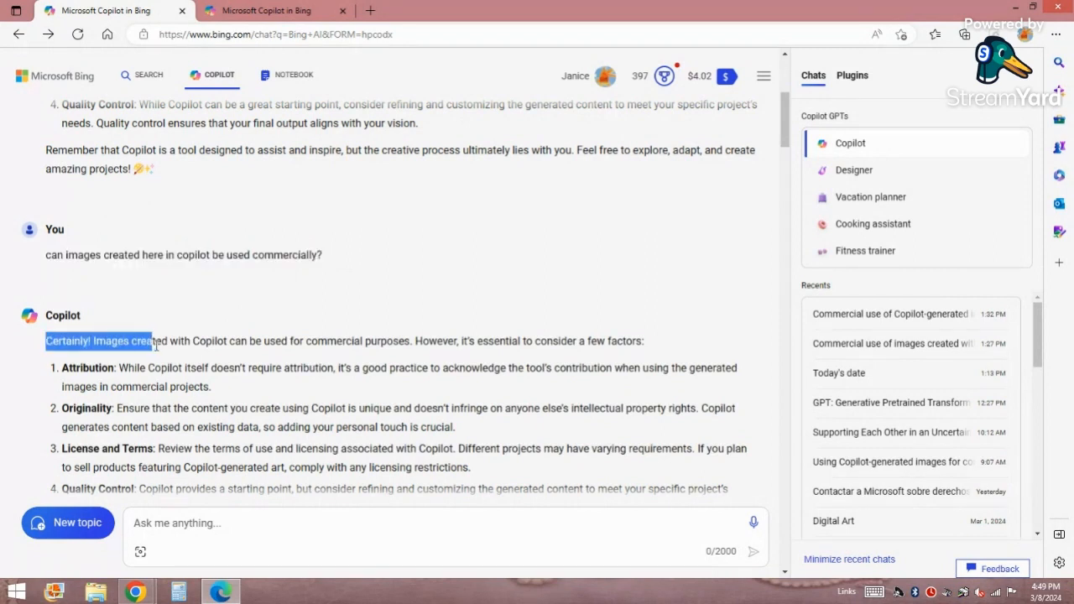
drag(152, 341, 644, 340)
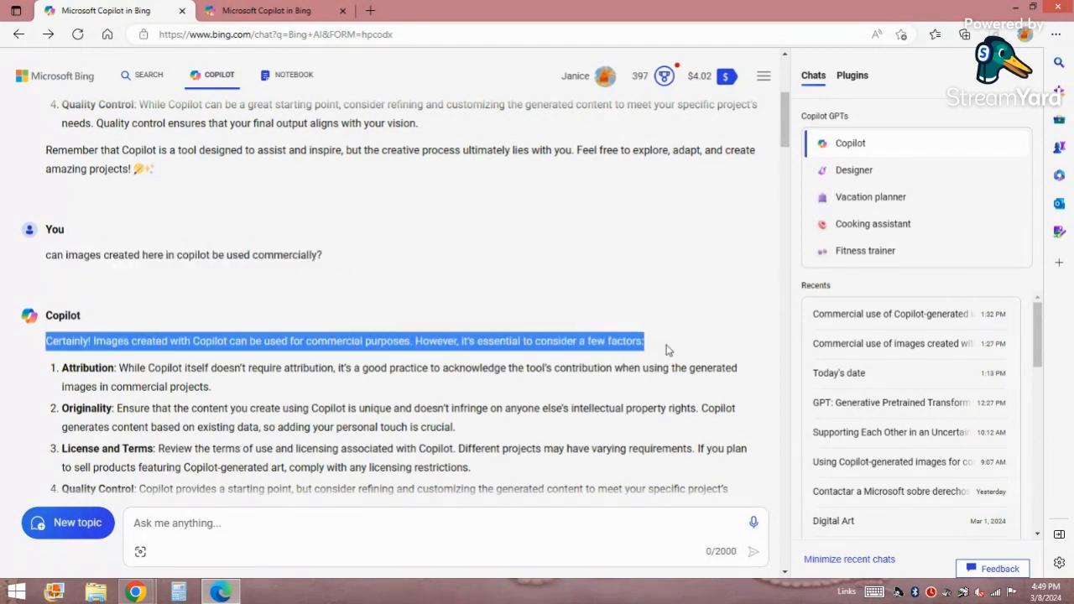
mouse_move(587, 340)
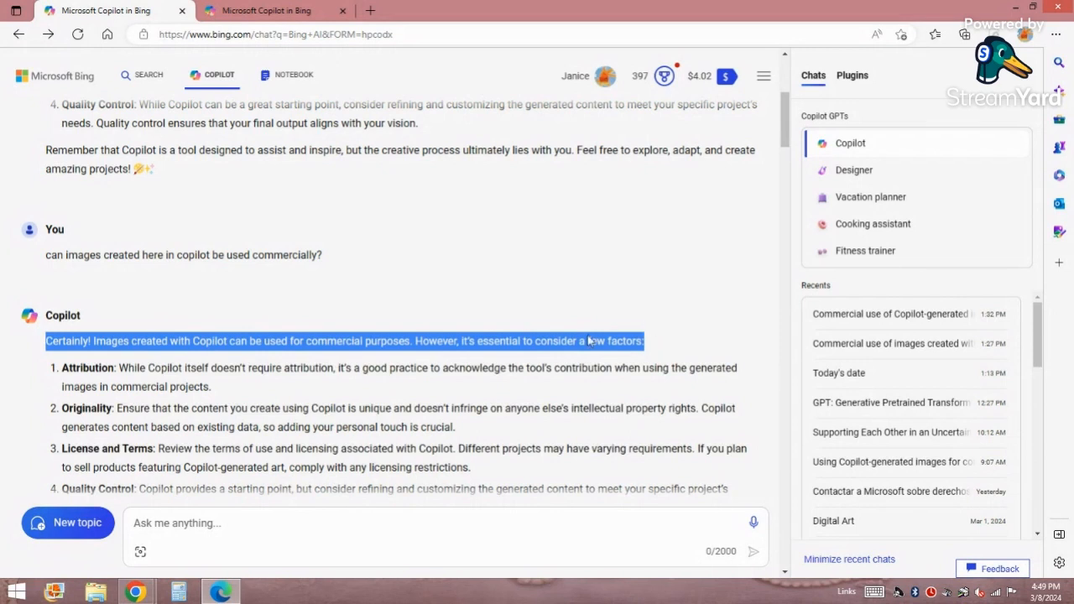
mouse_move(124, 405)
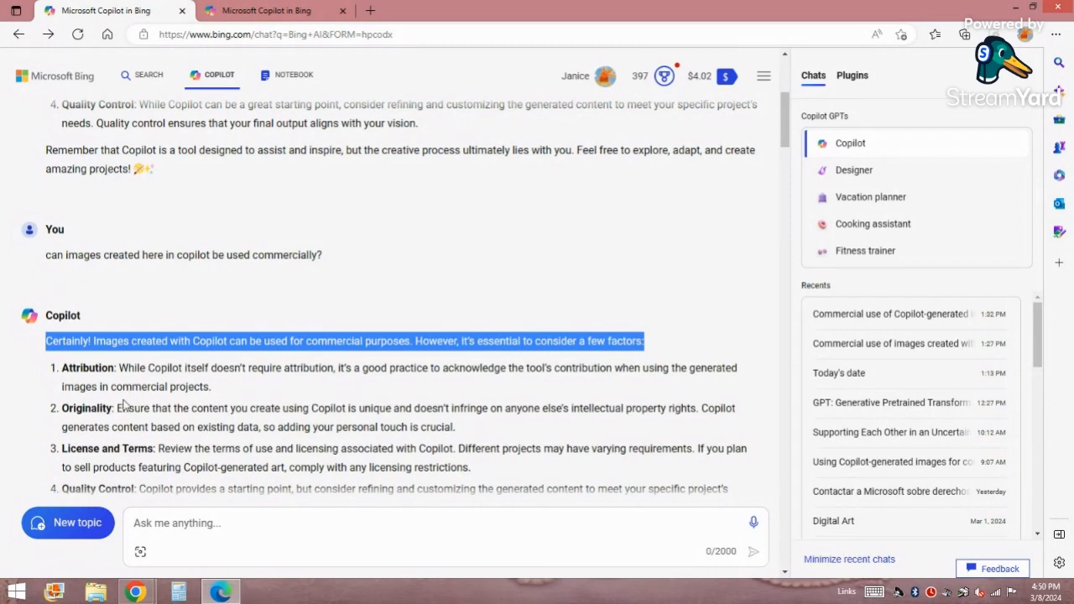
scroll(down, 3)
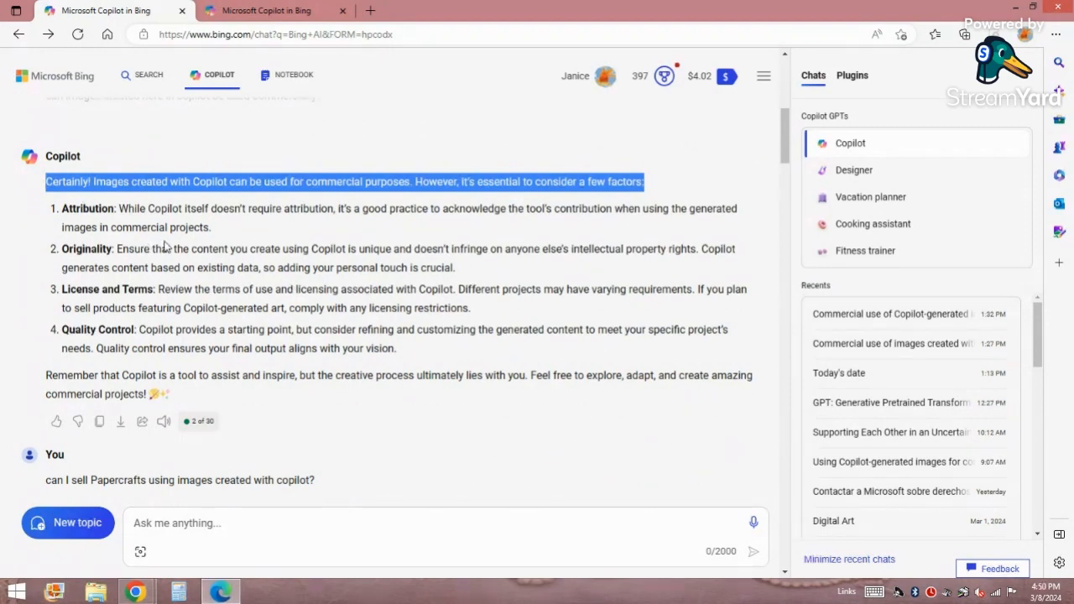
mouse_move(389, 245)
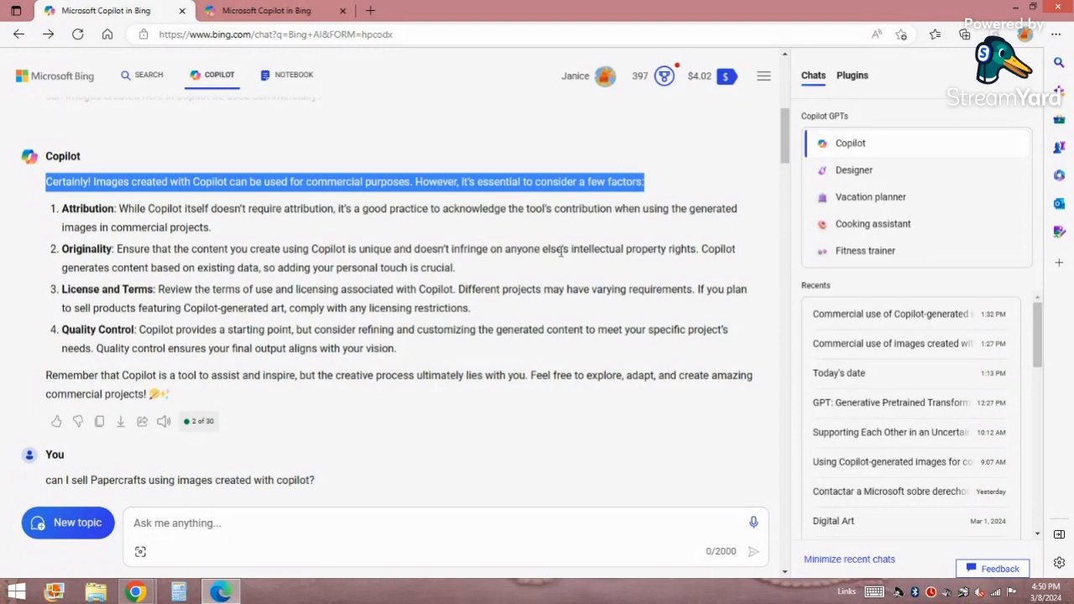
mouse_move(693, 262)
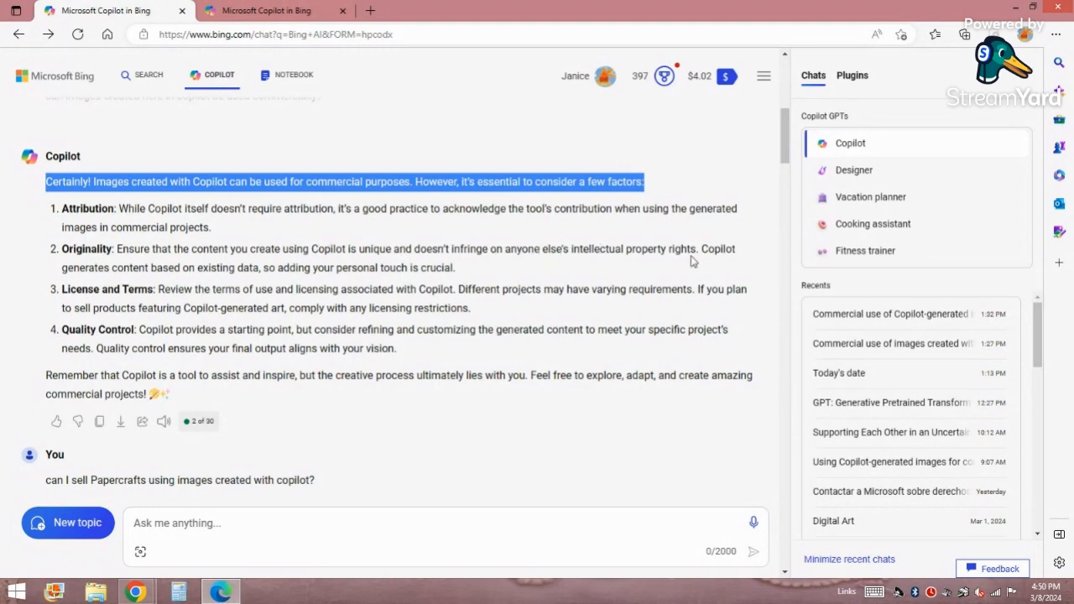
mouse_move(141, 265)
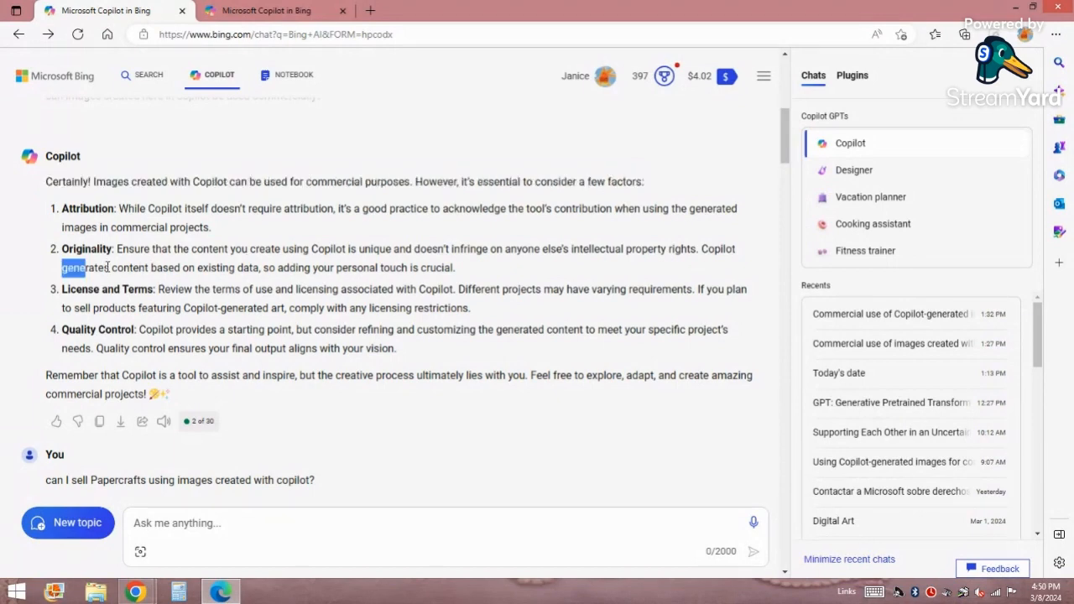
Step: Highlight the Originality point about adding a personal touch, then reach the papercrafts question
drag(61, 268, 456, 269)
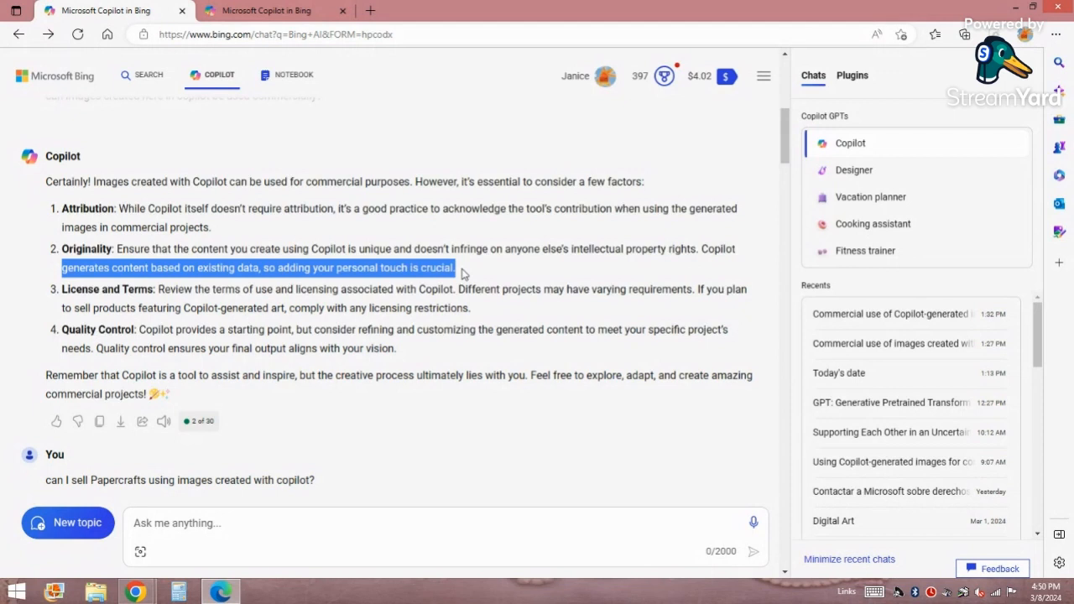
mouse_move(440, 242)
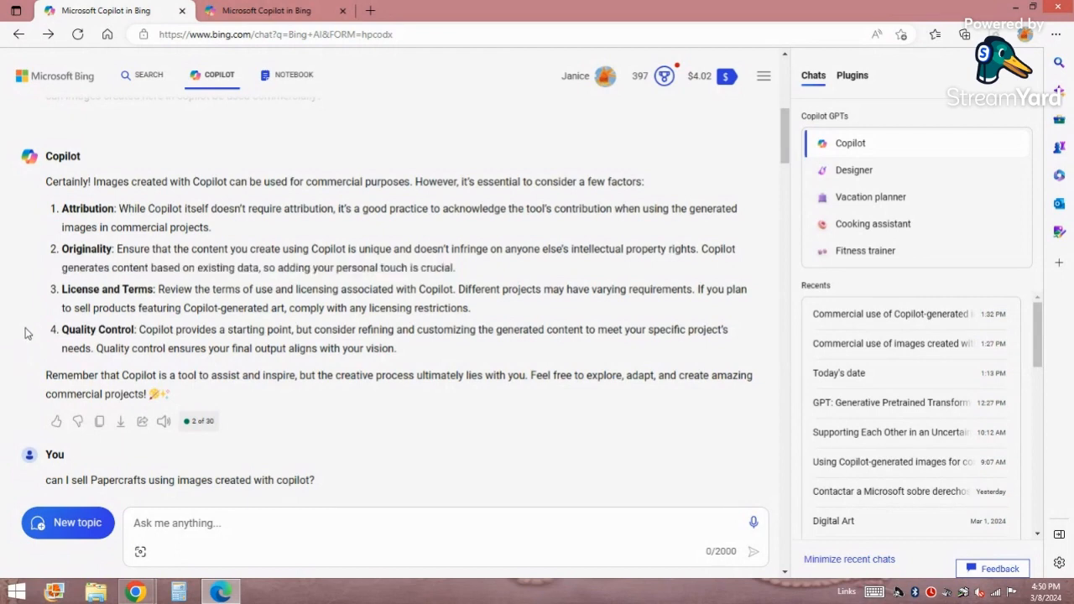
scroll(down, 3)
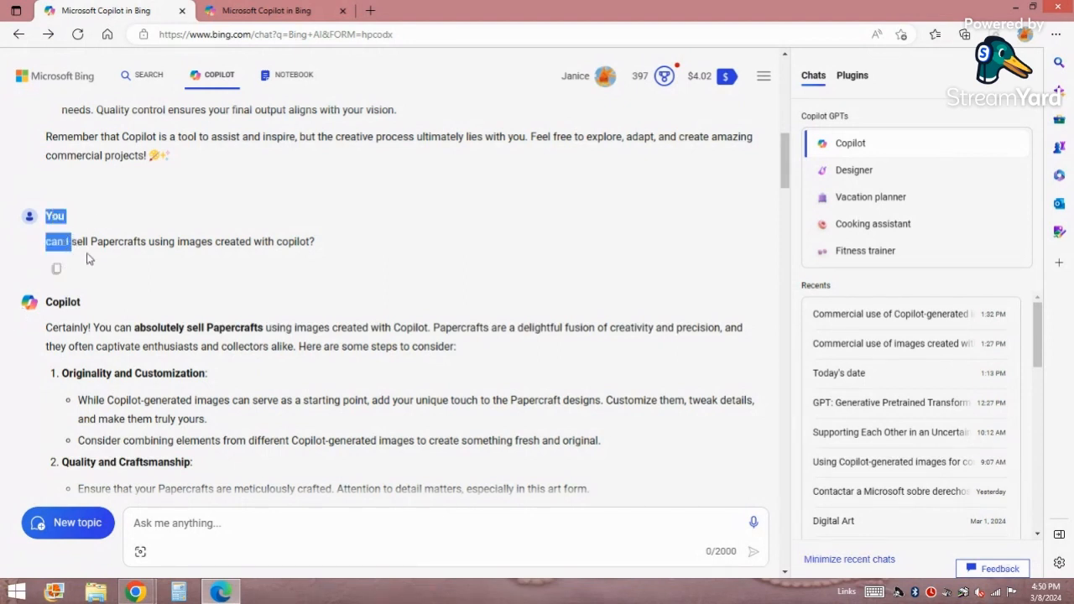
drag(47, 242, 316, 242)
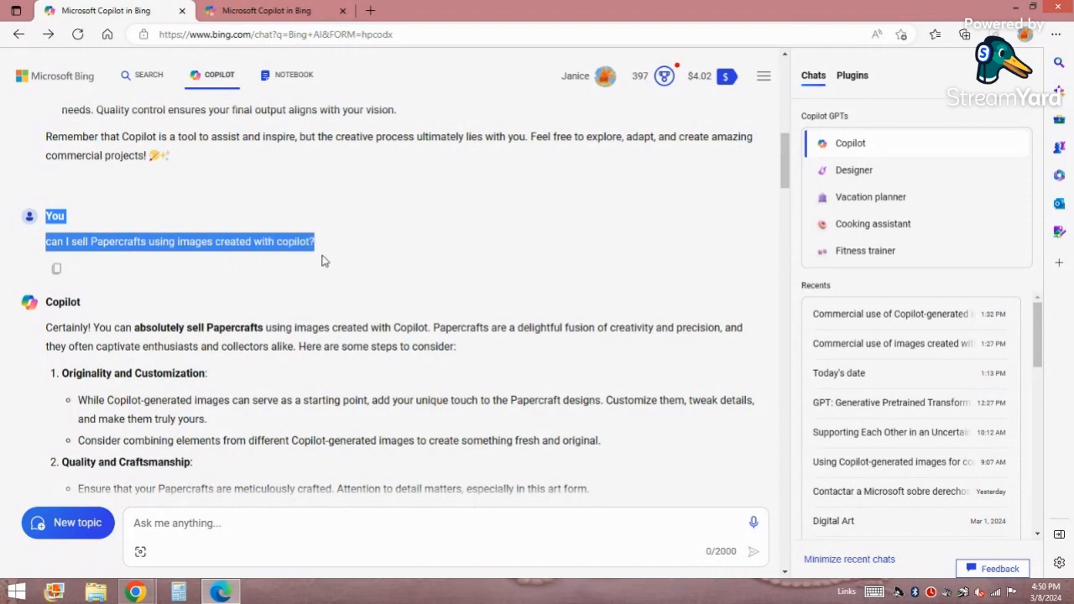
mouse_move(43, 313)
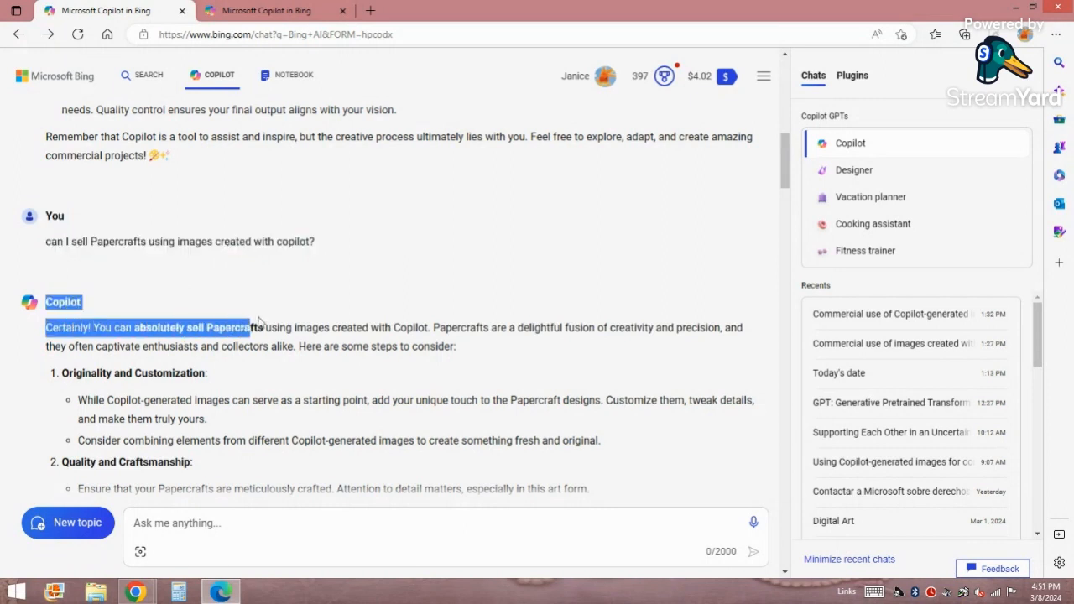
drag(252, 327, 742, 327)
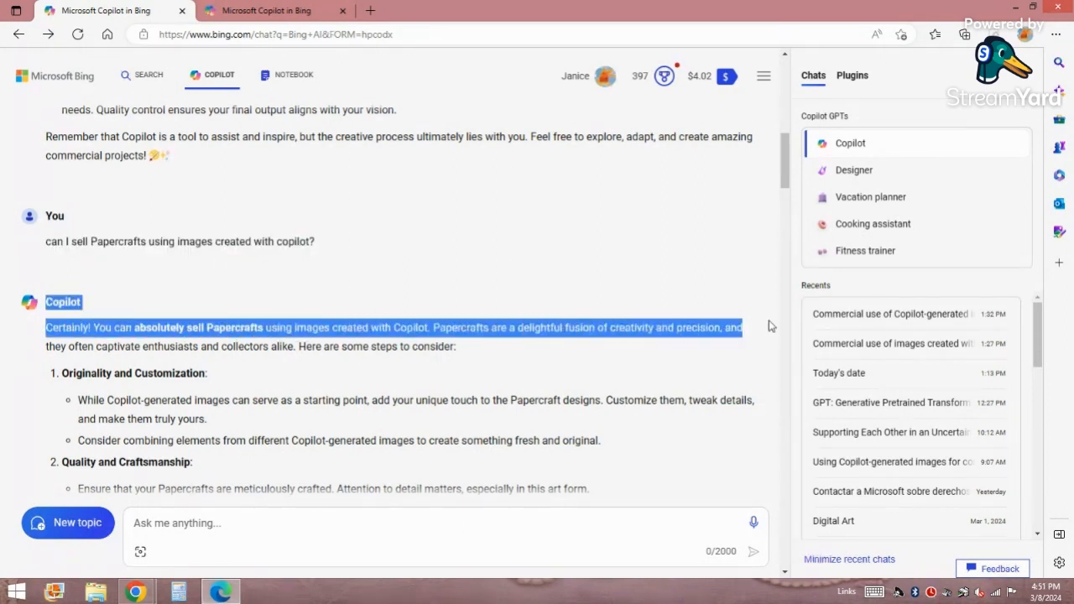
mouse_move(385, 346)
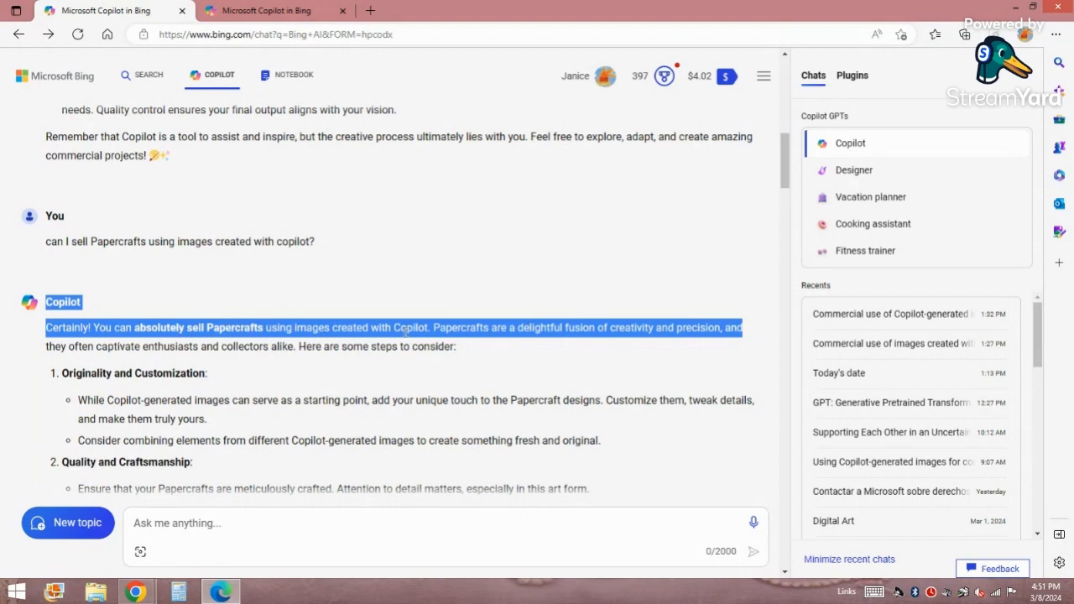
mouse_move(648, 342)
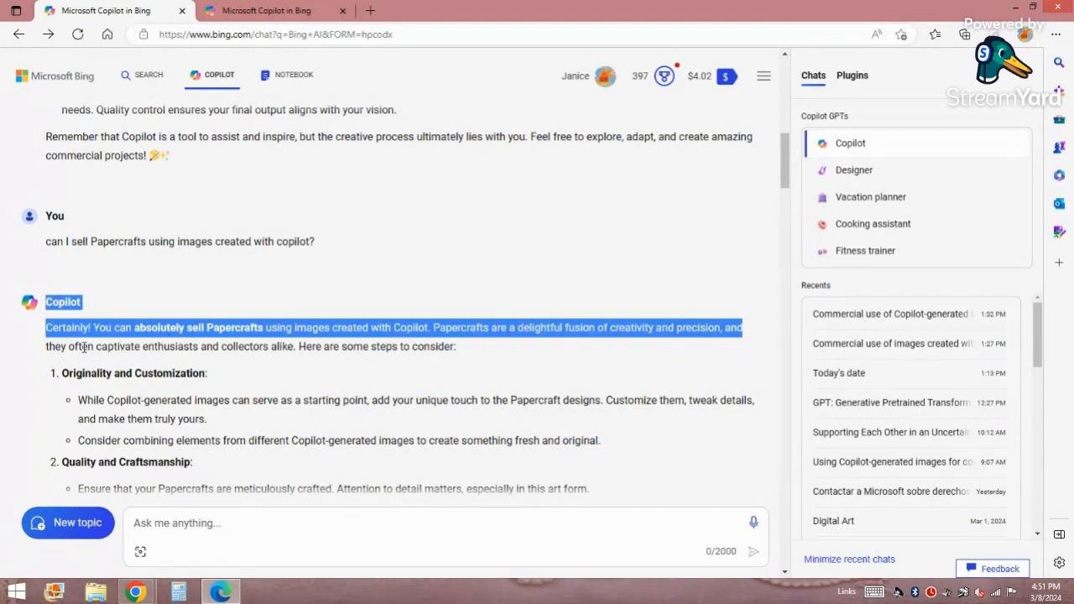
mouse_move(250, 346)
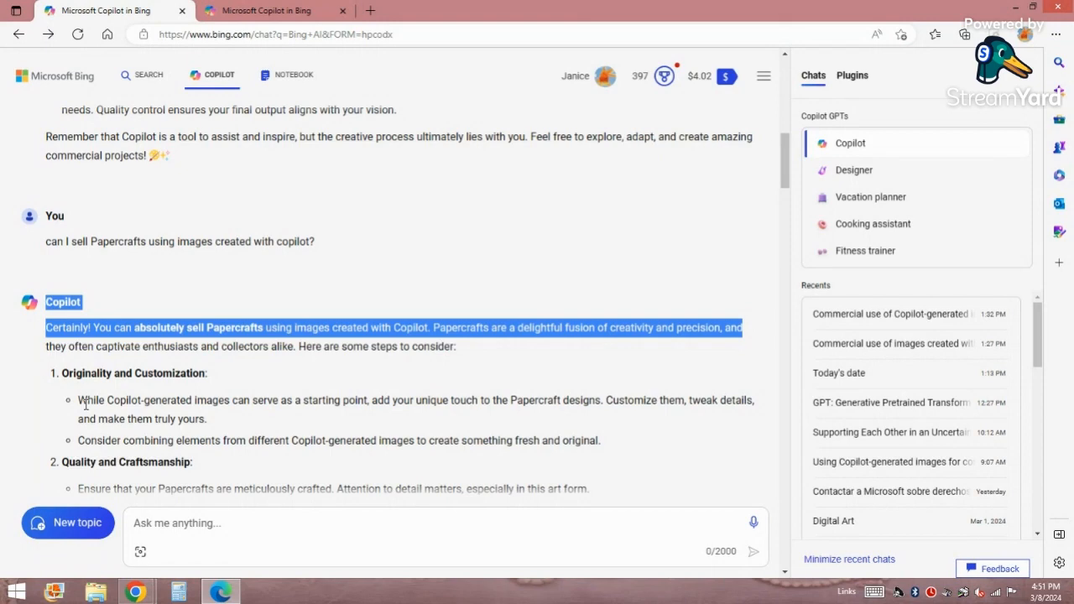
scroll(down, 3)
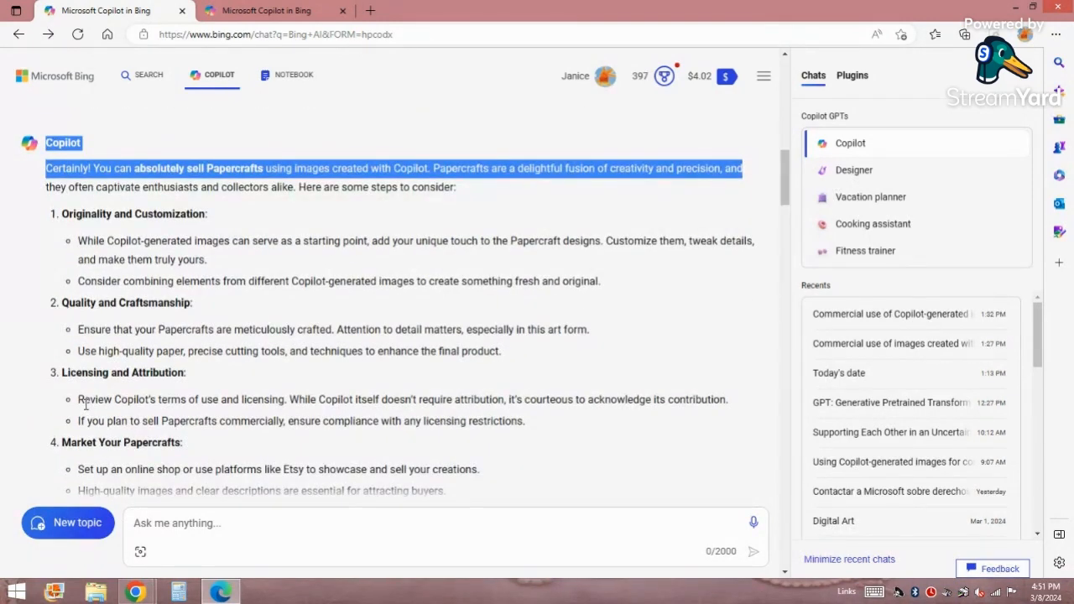
scroll(down, 3)
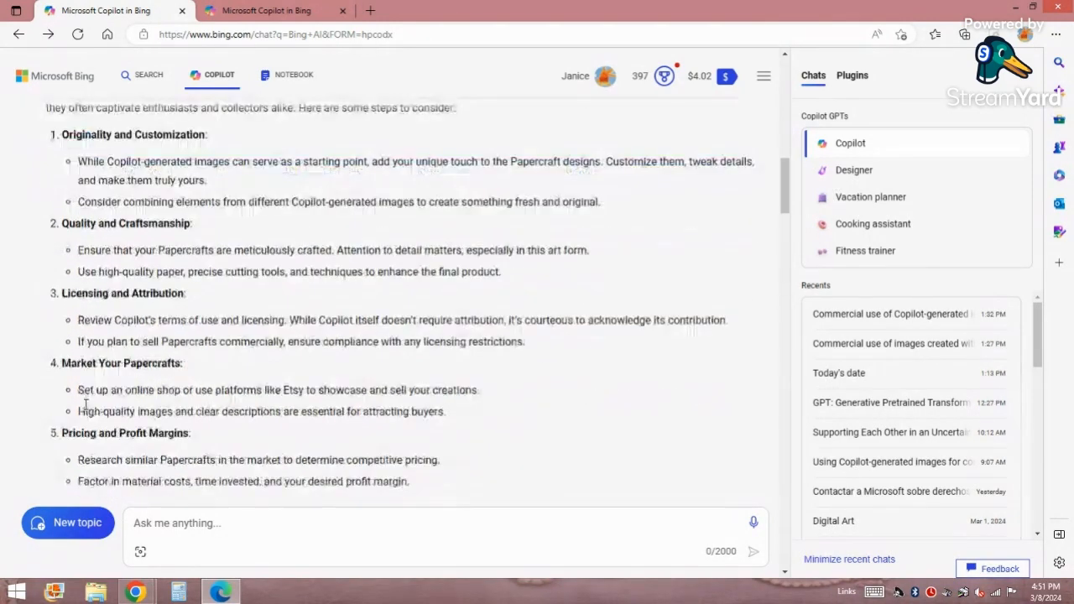
scroll(down, 3)
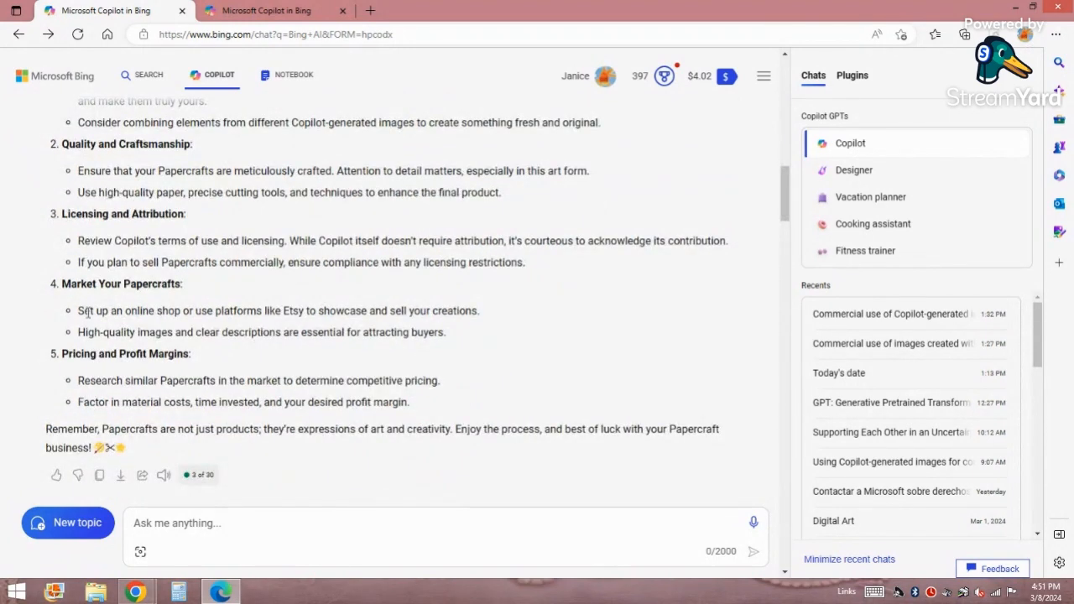
drag(77, 311, 418, 333)
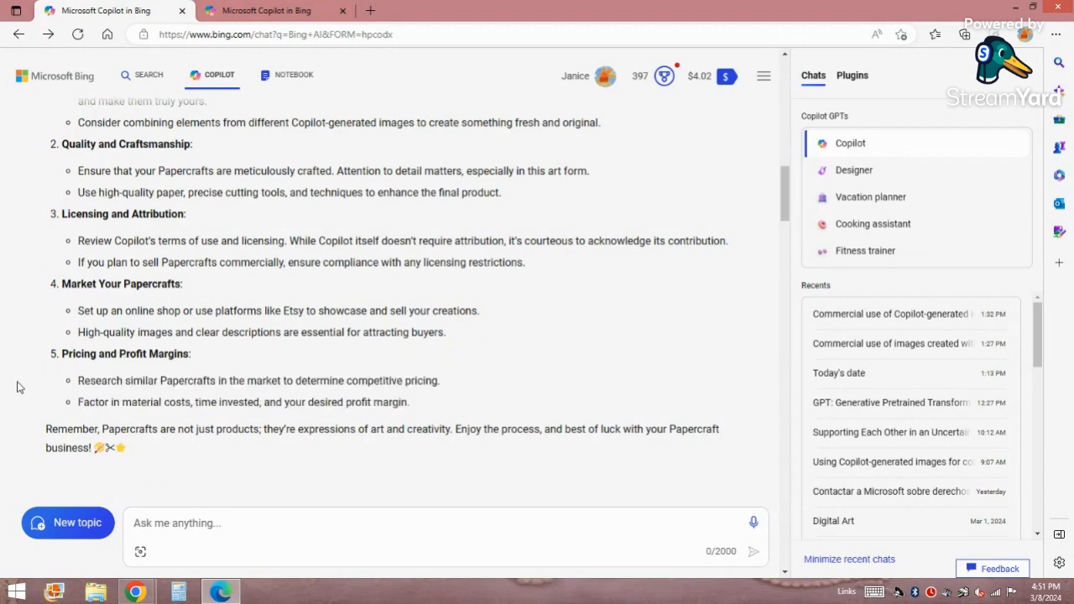
scroll(down, 3)
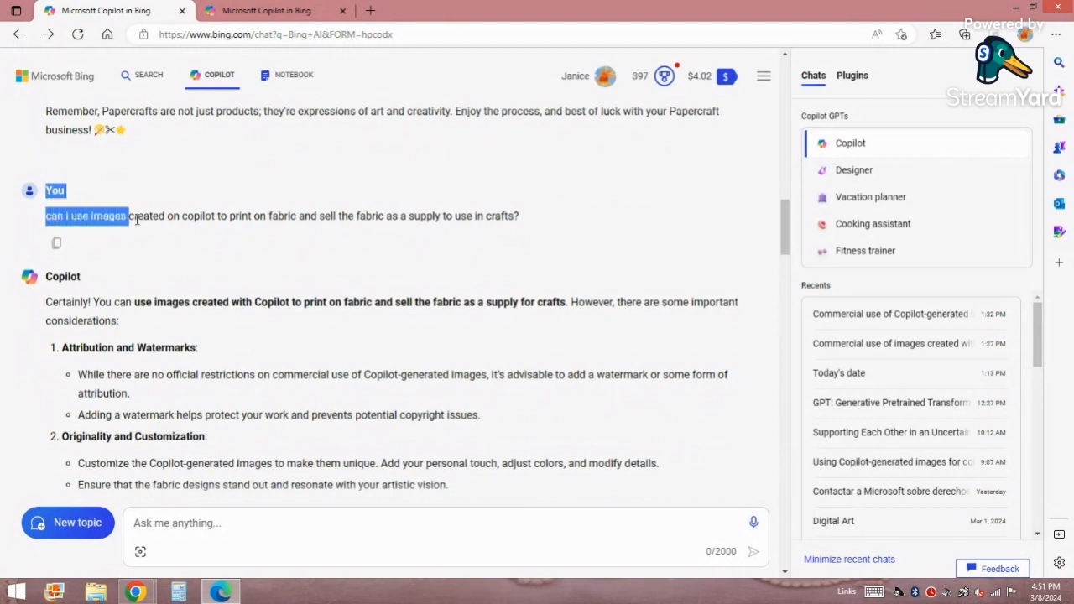
drag(121, 215, 520, 215)
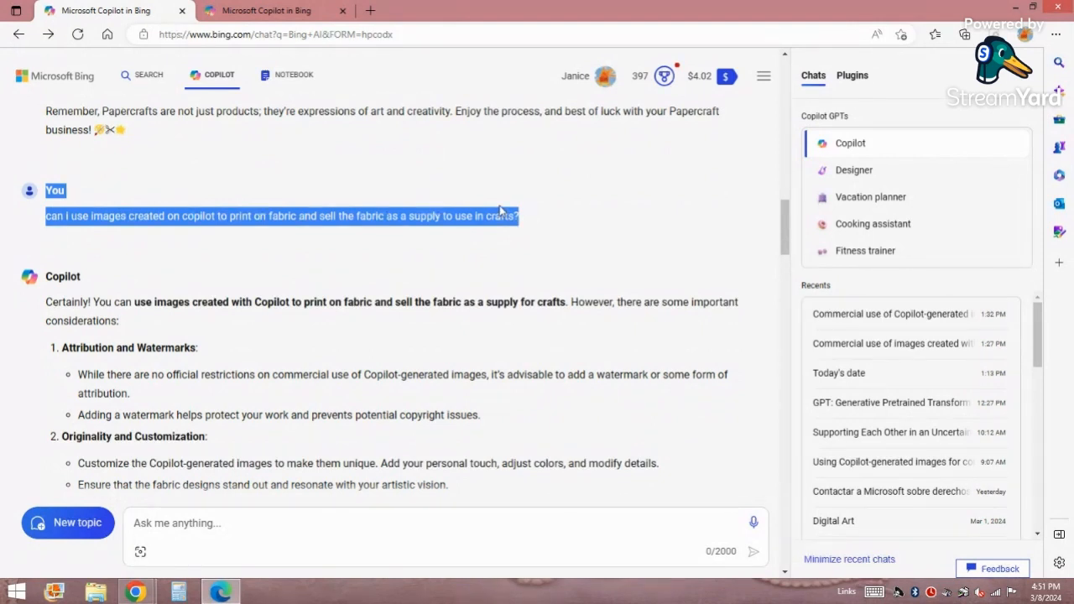
mouse_move(99, 282)
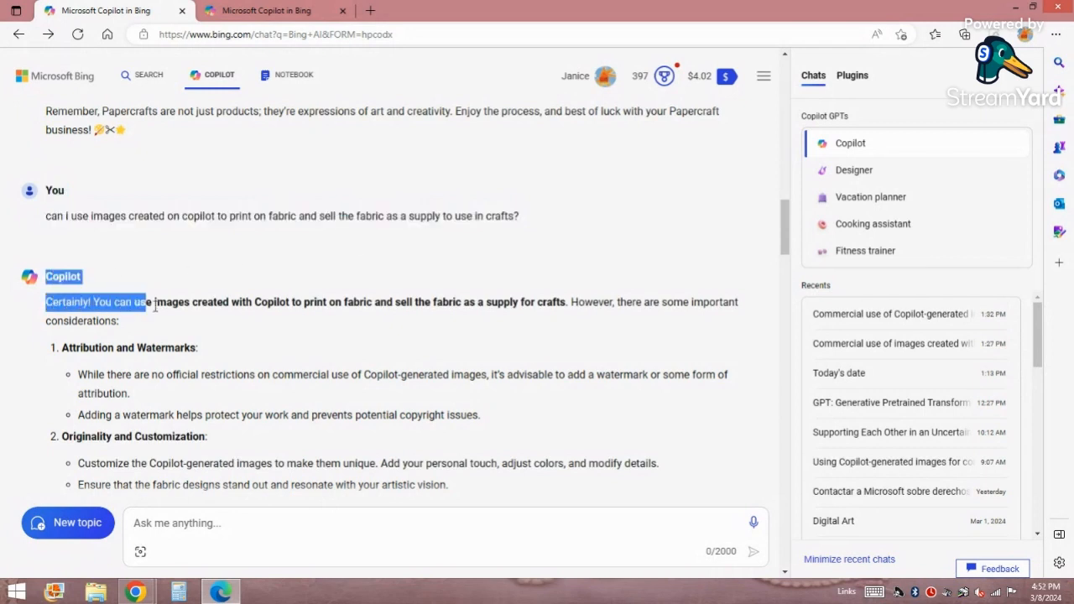
drag(154, 302, 738, 302)
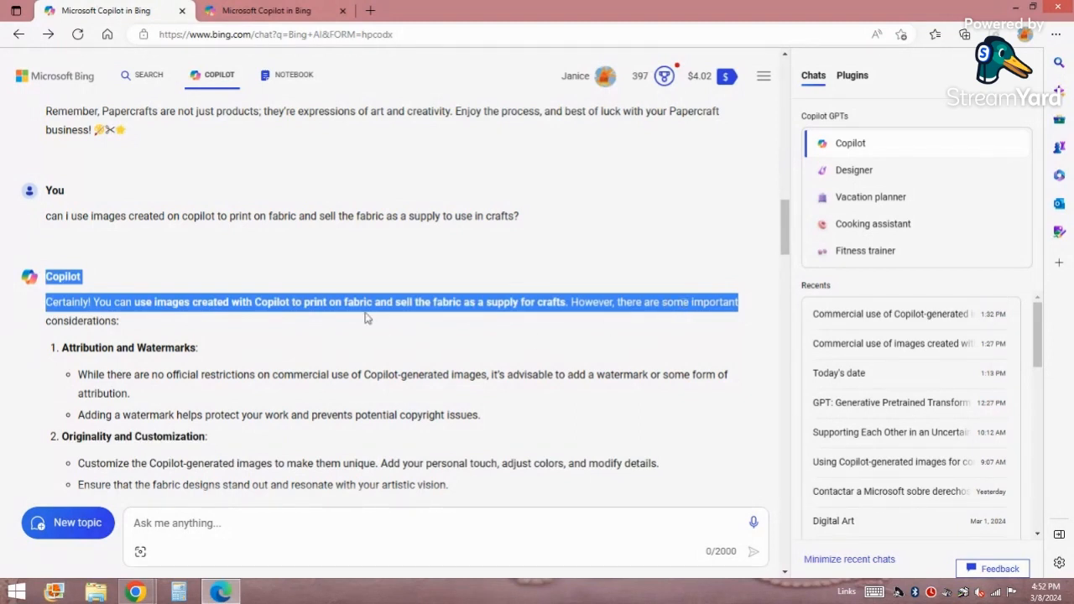
mouse_move(541, 315)
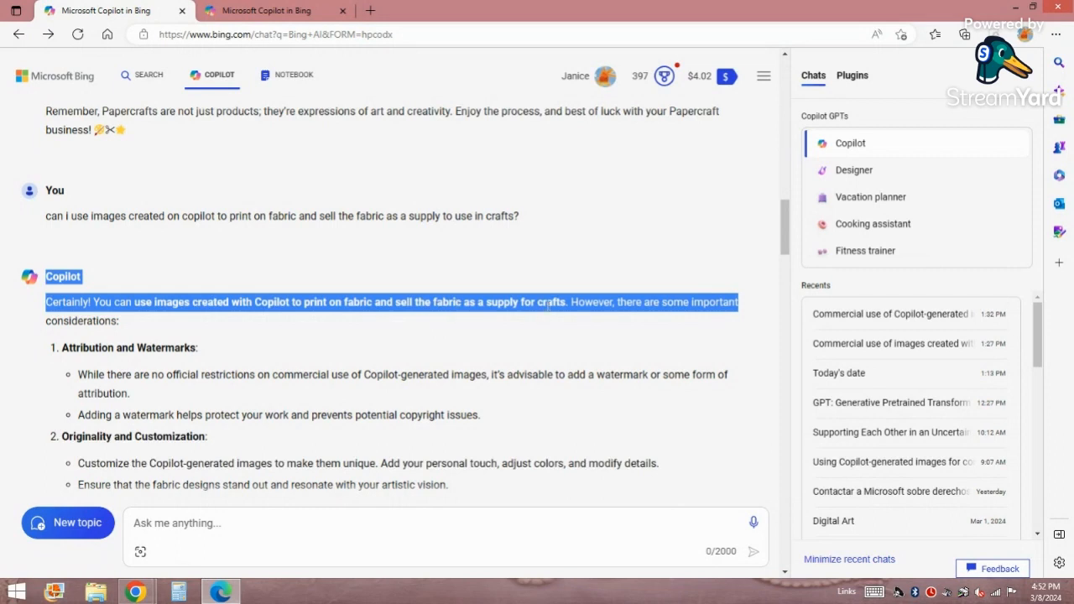
mouse_move(134, 323)
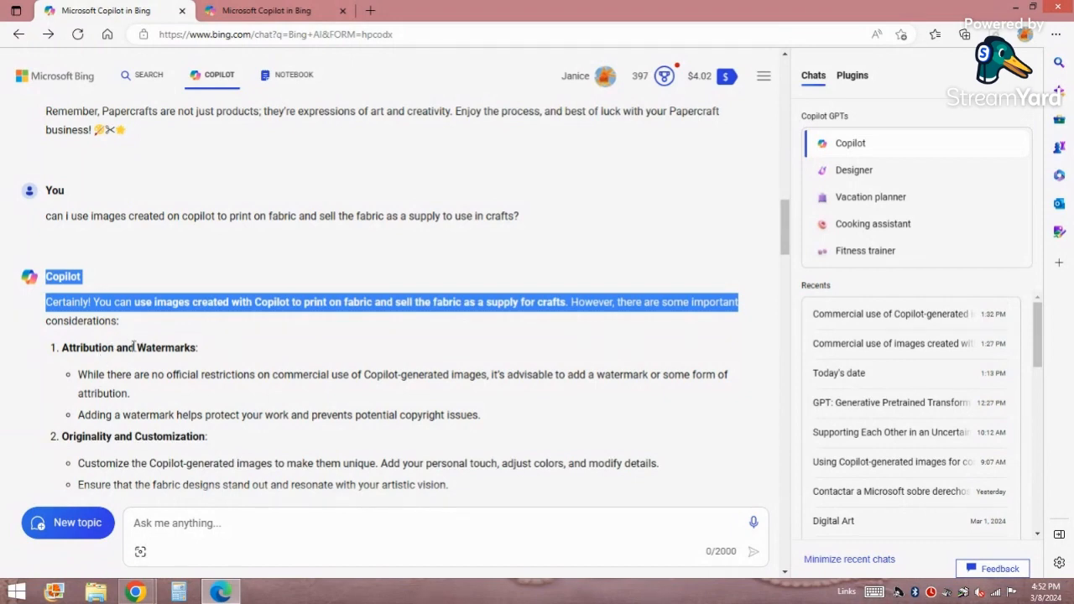
scroll(down, 3)
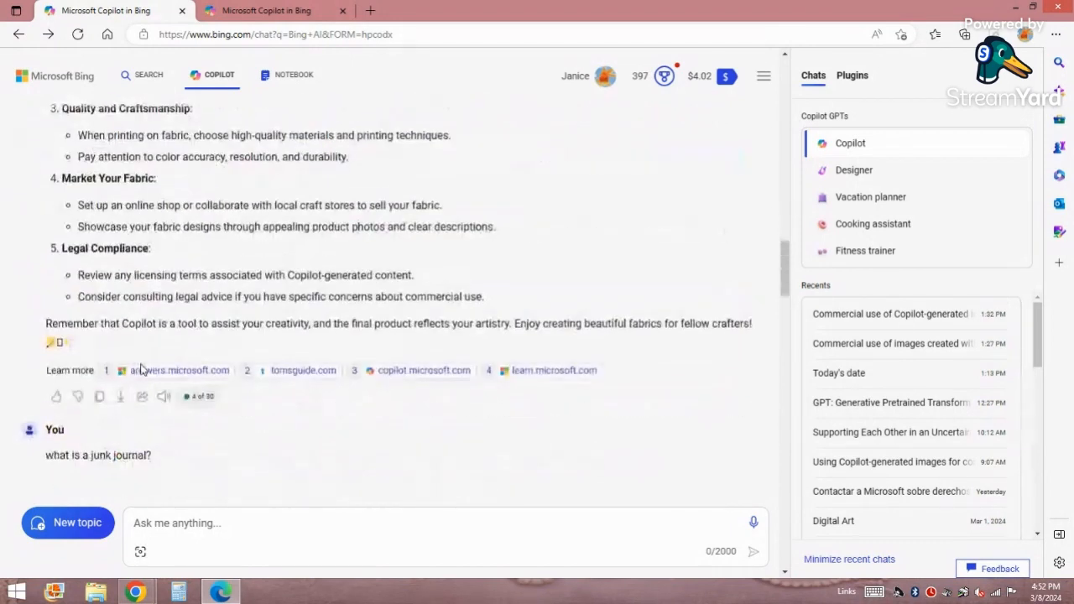
double_click(74, 178)
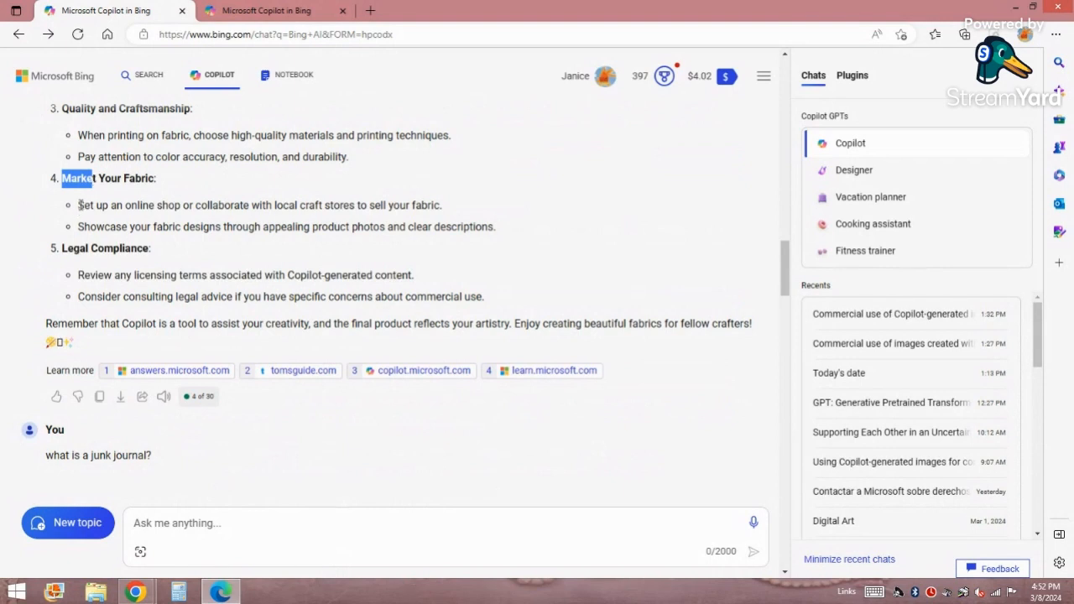
drag(77, 205, 440, 205)
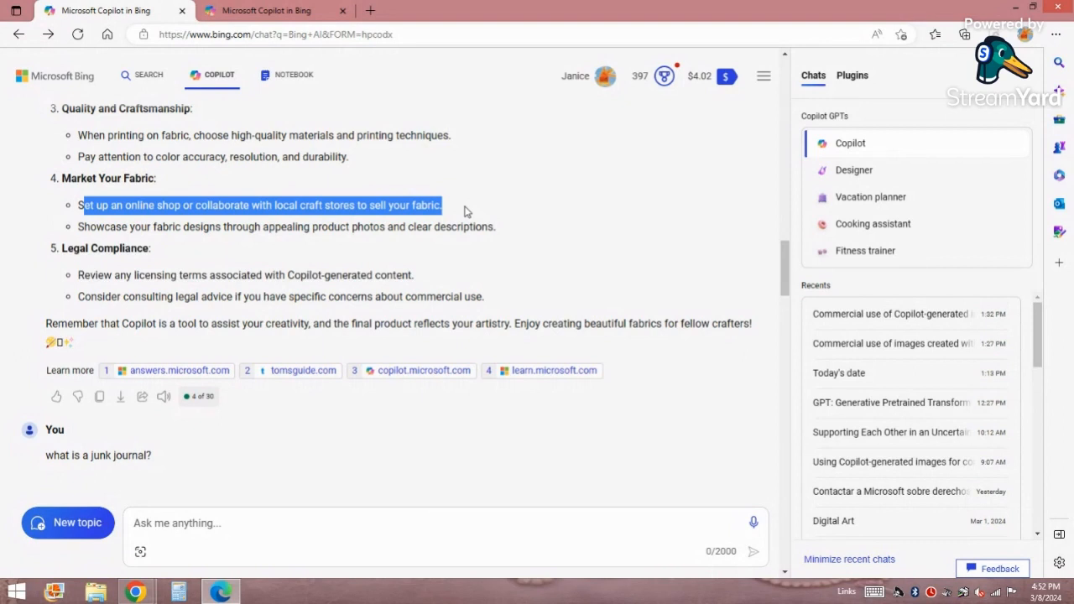
mouse_move(453, 215)
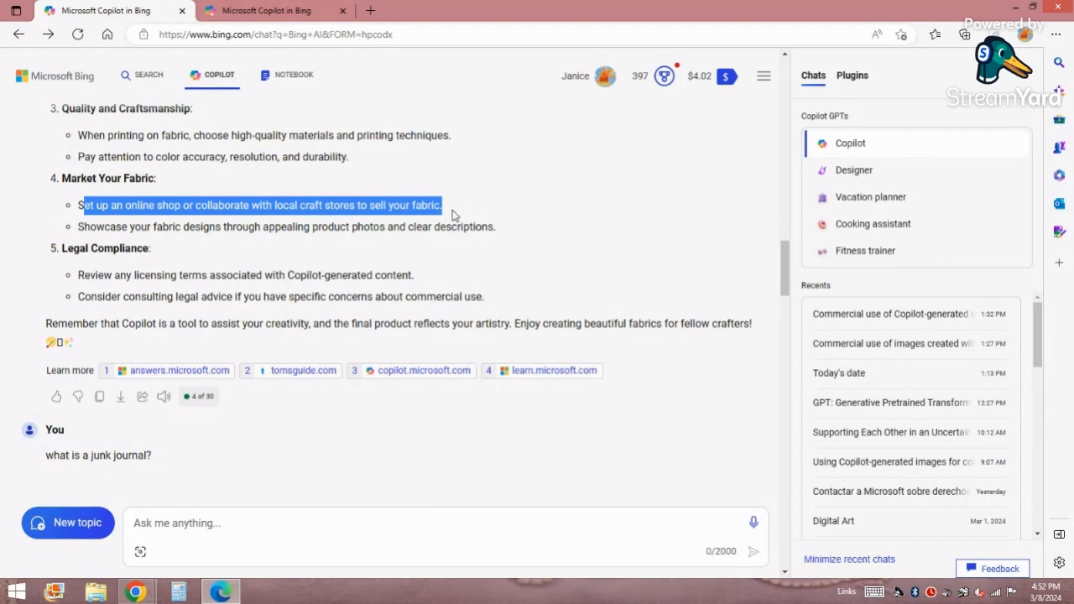
click(34, 285)
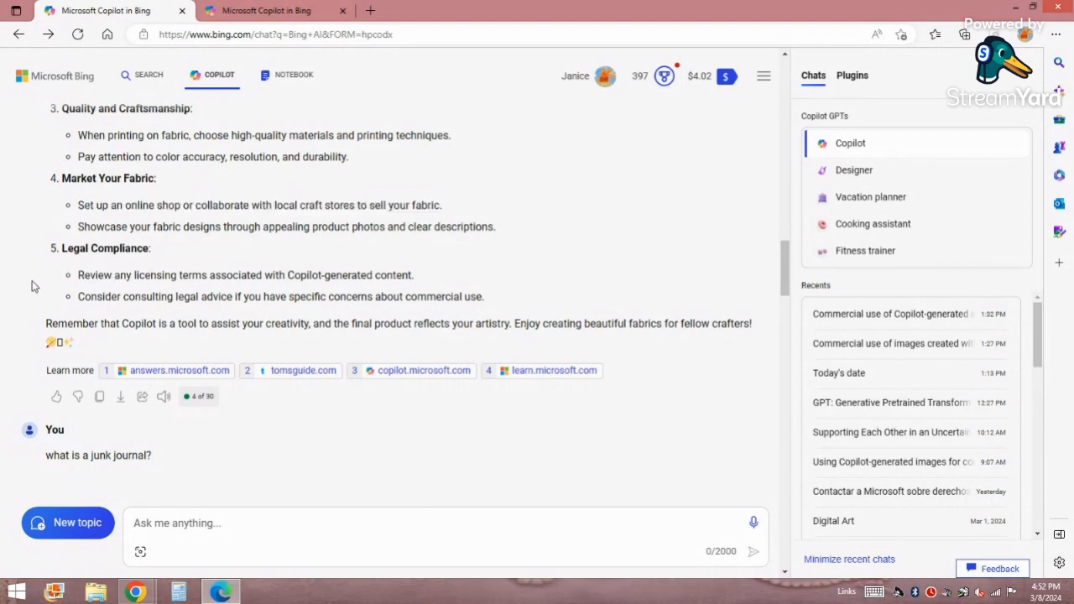
scroll(down, 3)
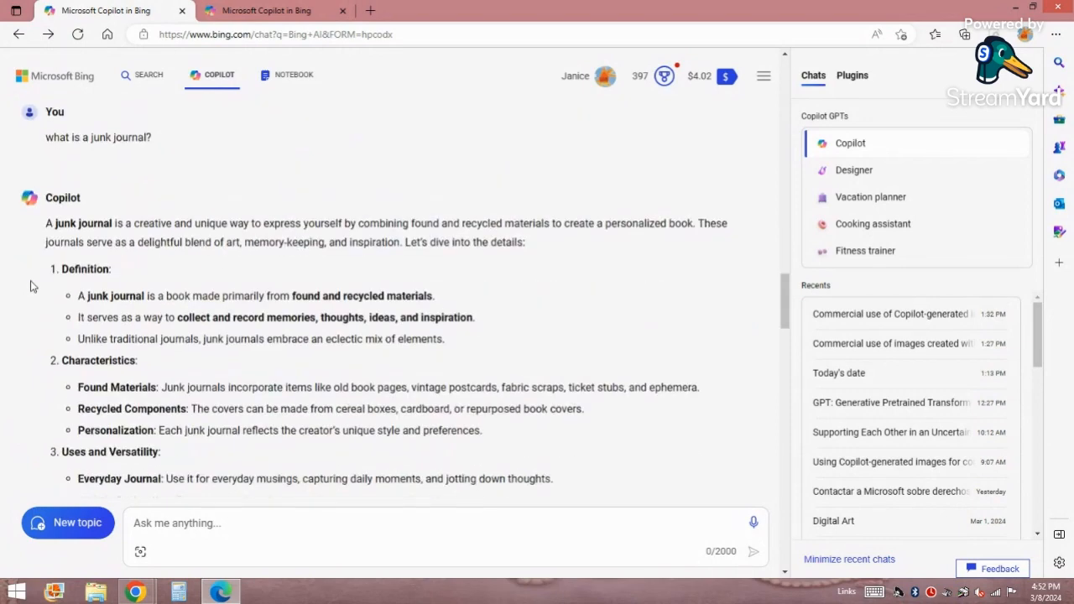
scroll(down, 3)
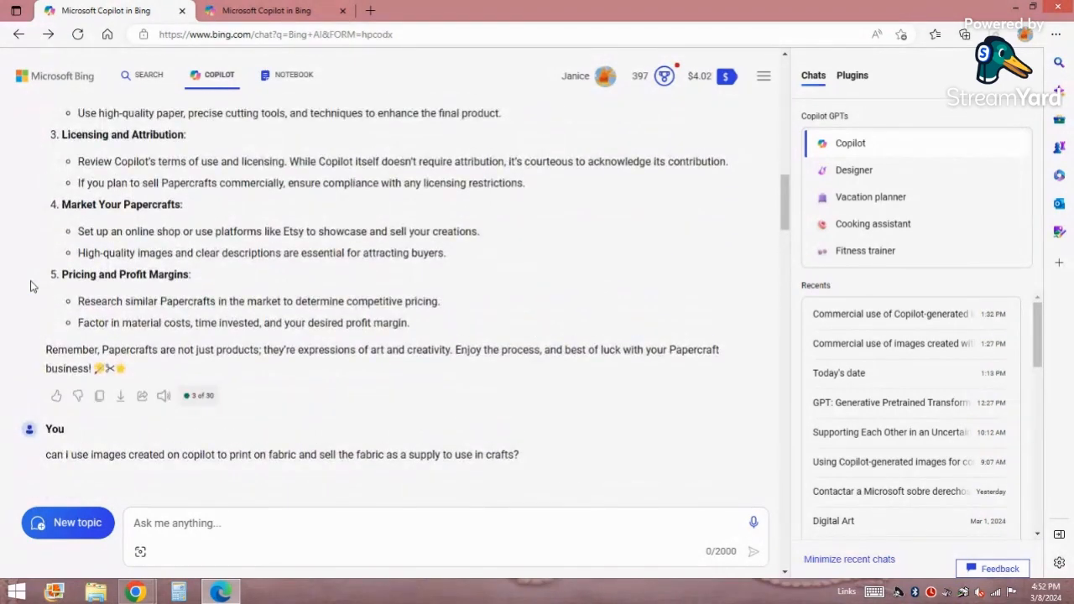
mouse_move(210, 48)
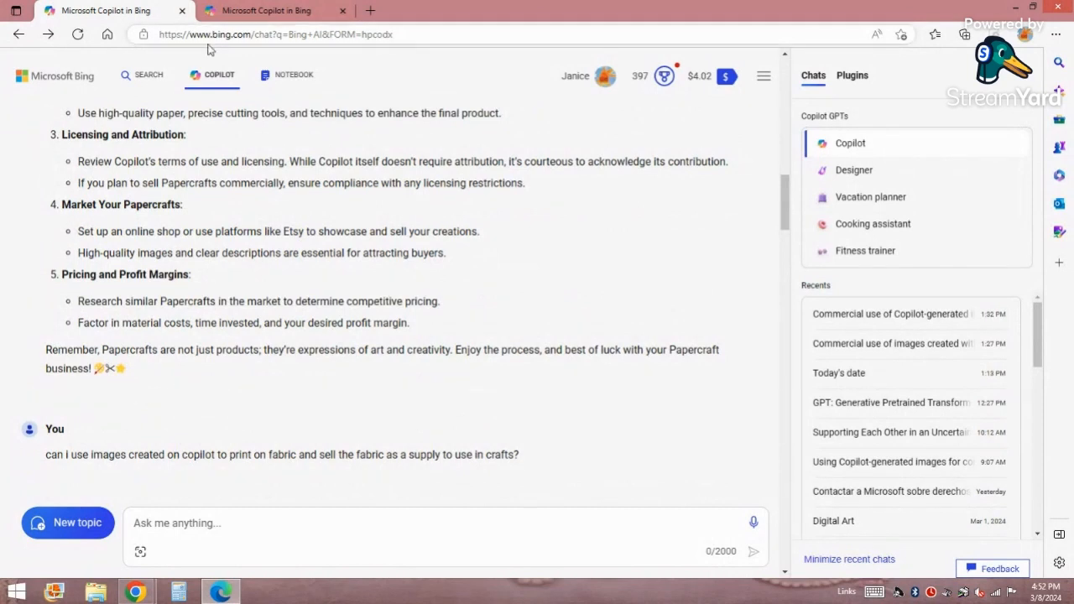
mouse_move(217, 69)
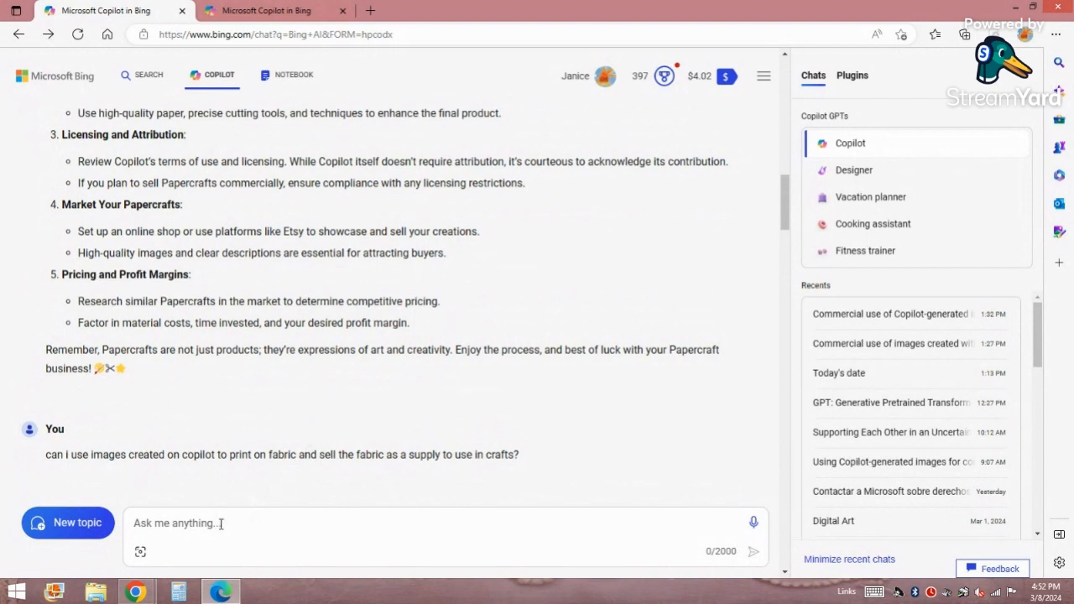
Step: Write the prompt 'Create image of vintage victorian lady on park bench feeding birds'
click(67, 524)
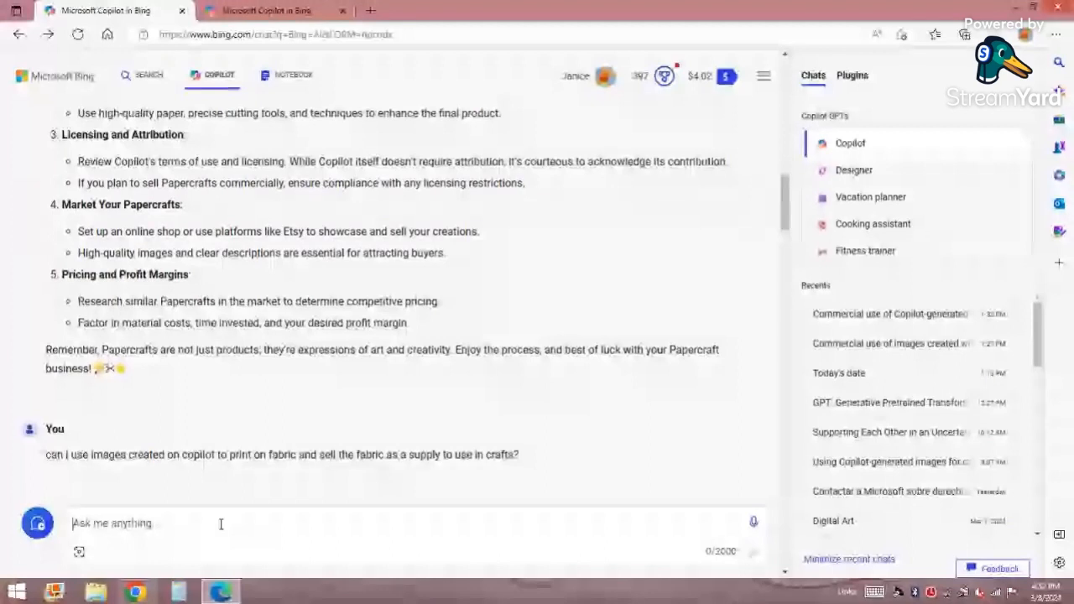
text(Create im)
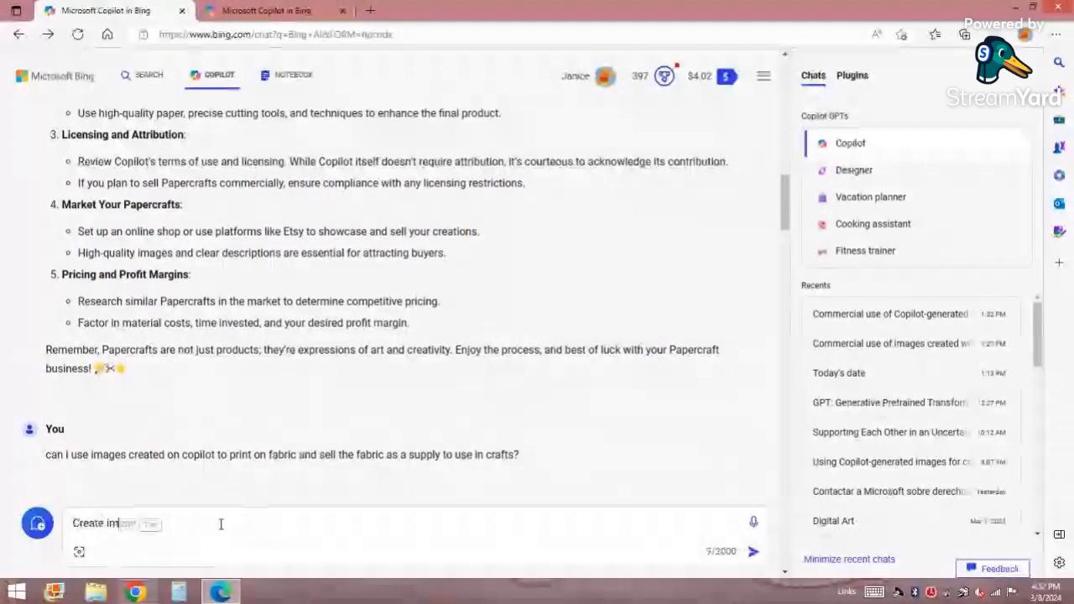
text(age of)
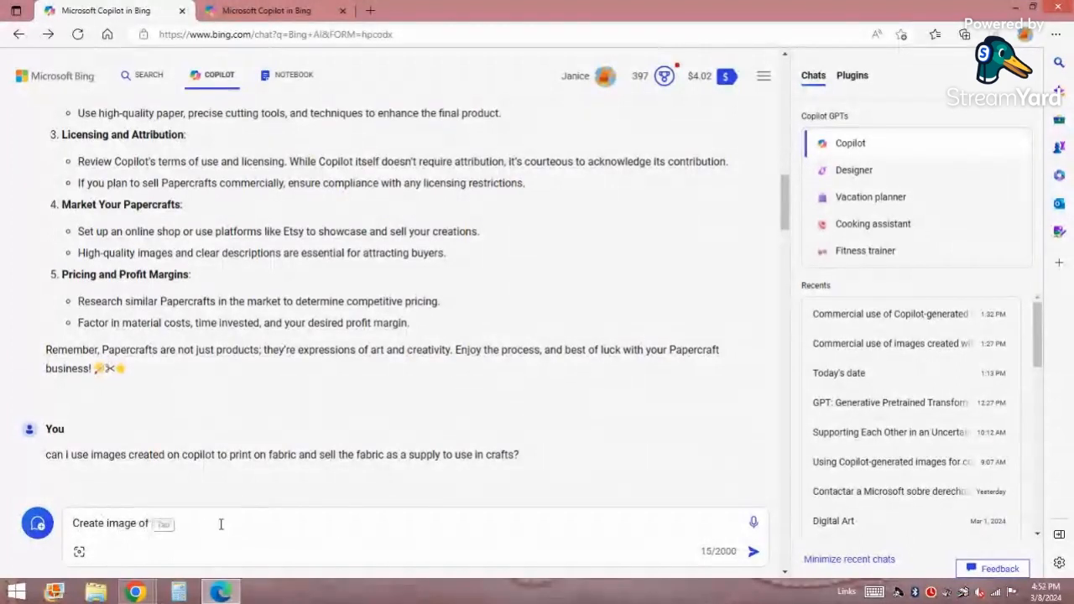
text(vintage victor)
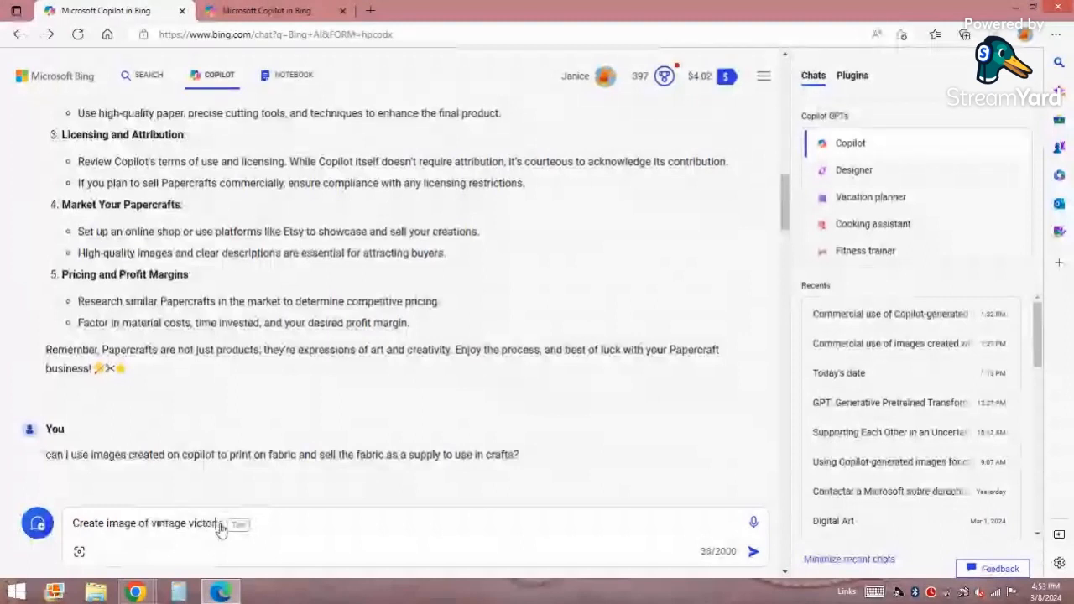
text(ian lady)
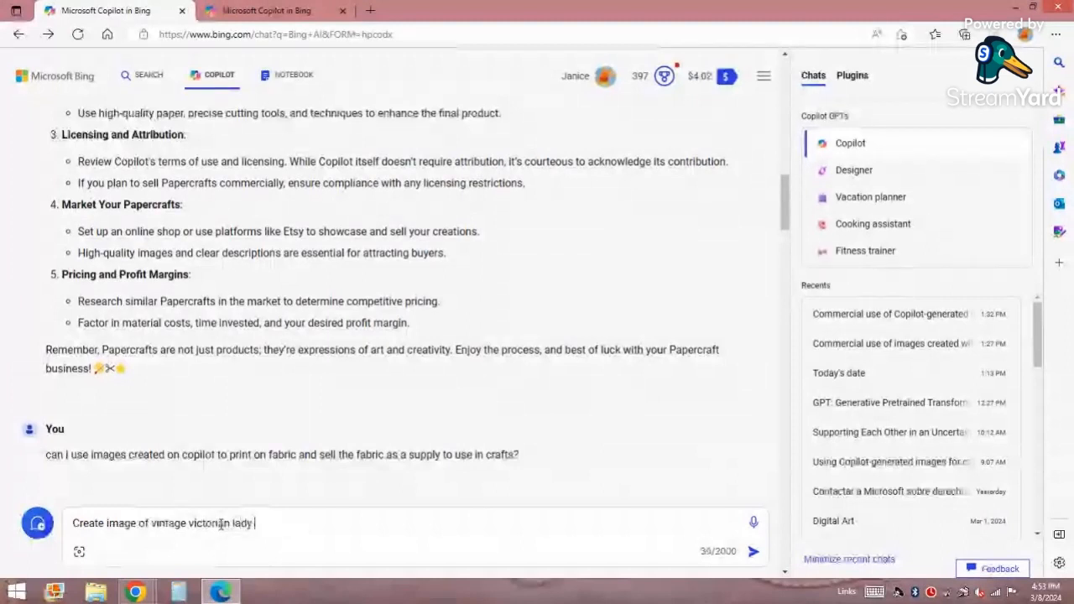
text(on pak)
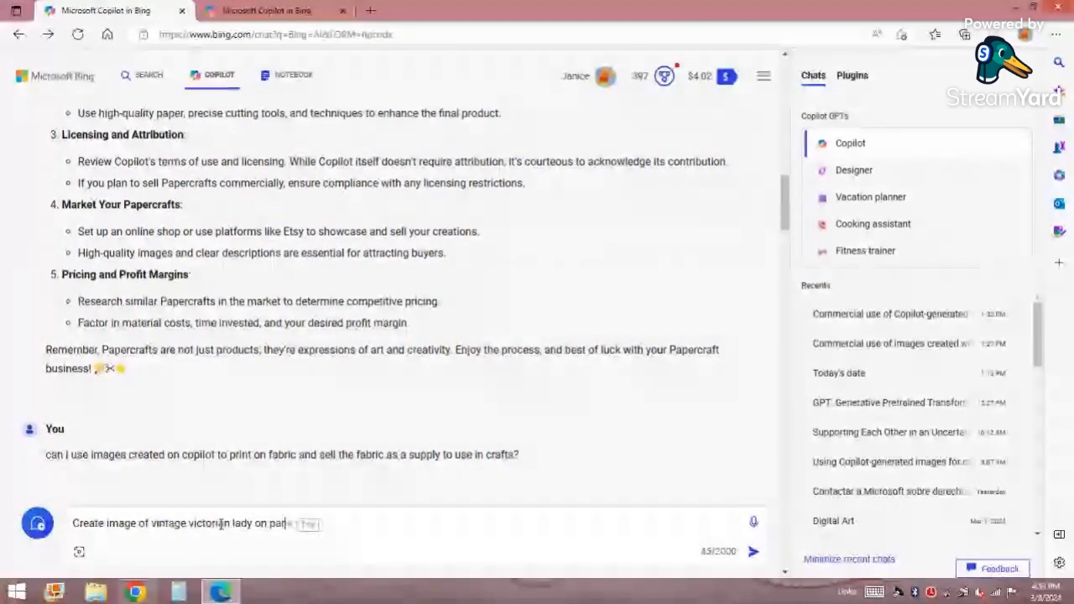
text(k bench)
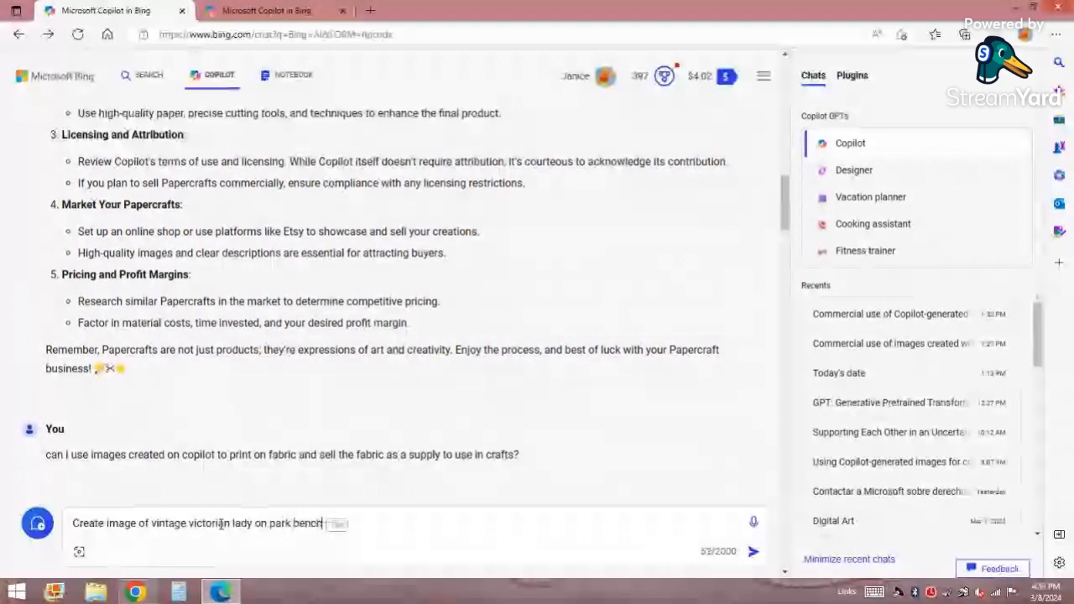
text(feeding bi)
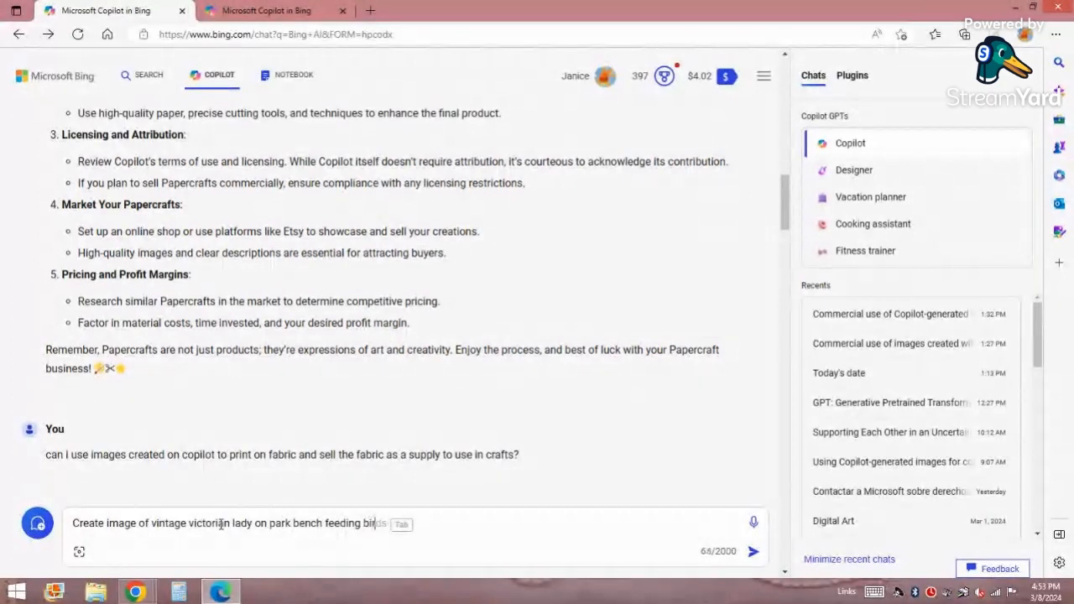
text(s)
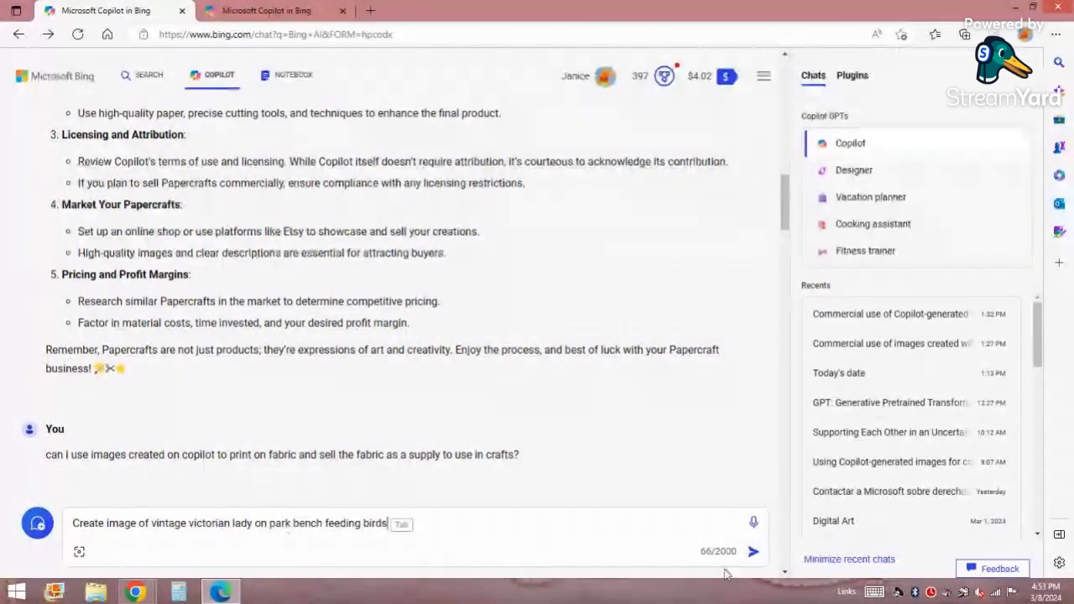
Step: Submit the Victorian lady prompt so Copilot generates the bird-feeding images
click(752, 551)
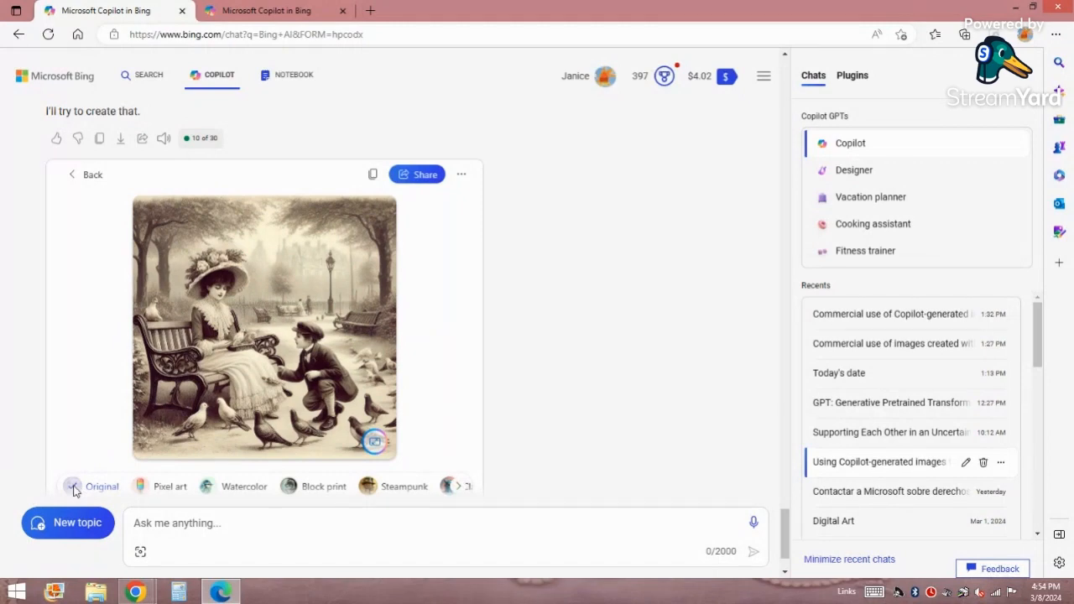
click(70, 486)
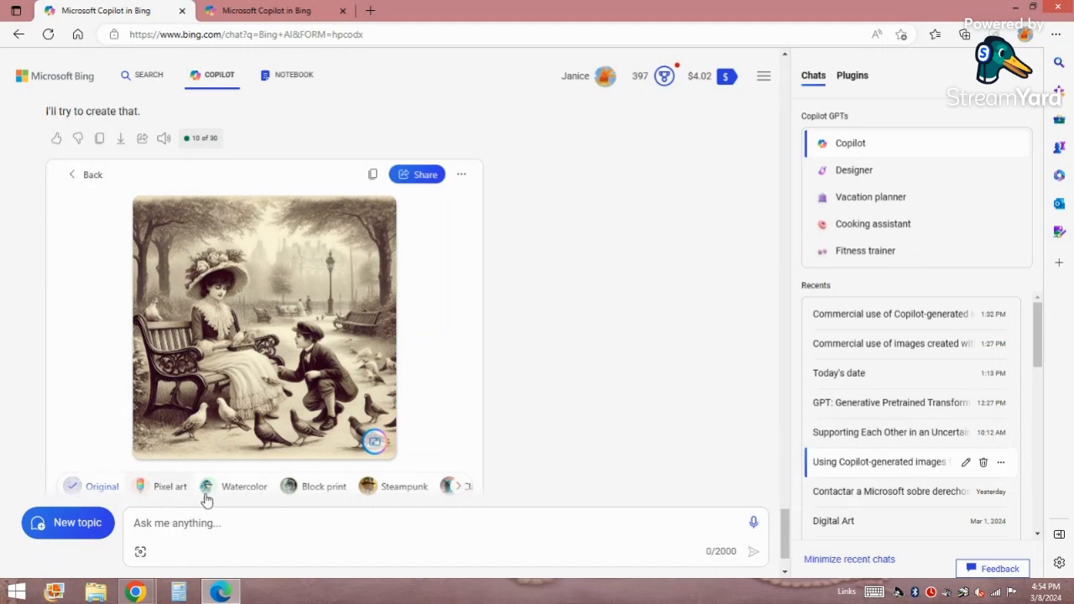
mouse_move(175, 494)
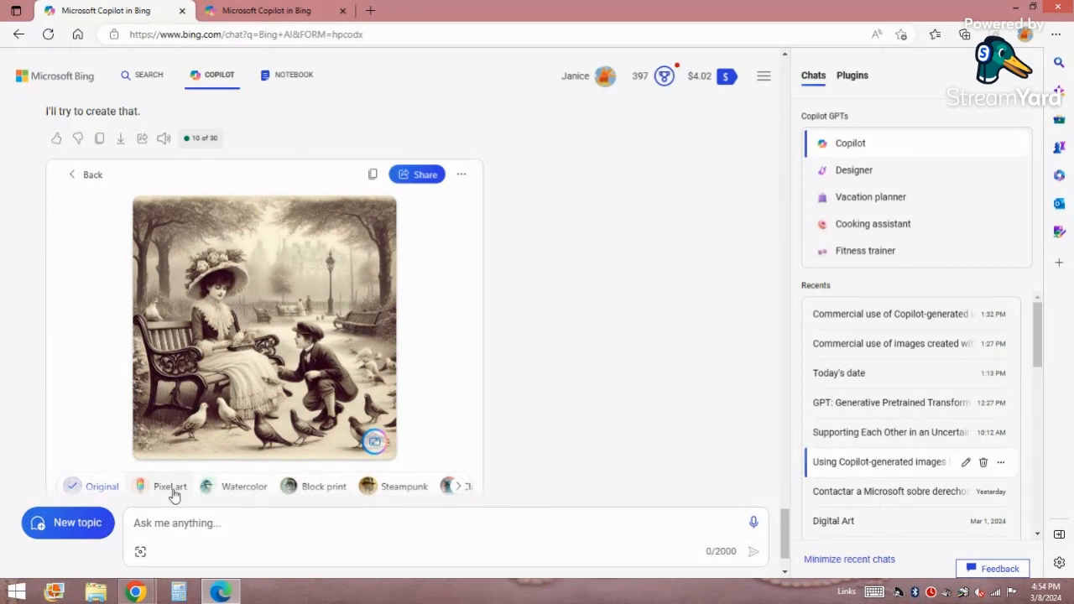
click(169, 487)
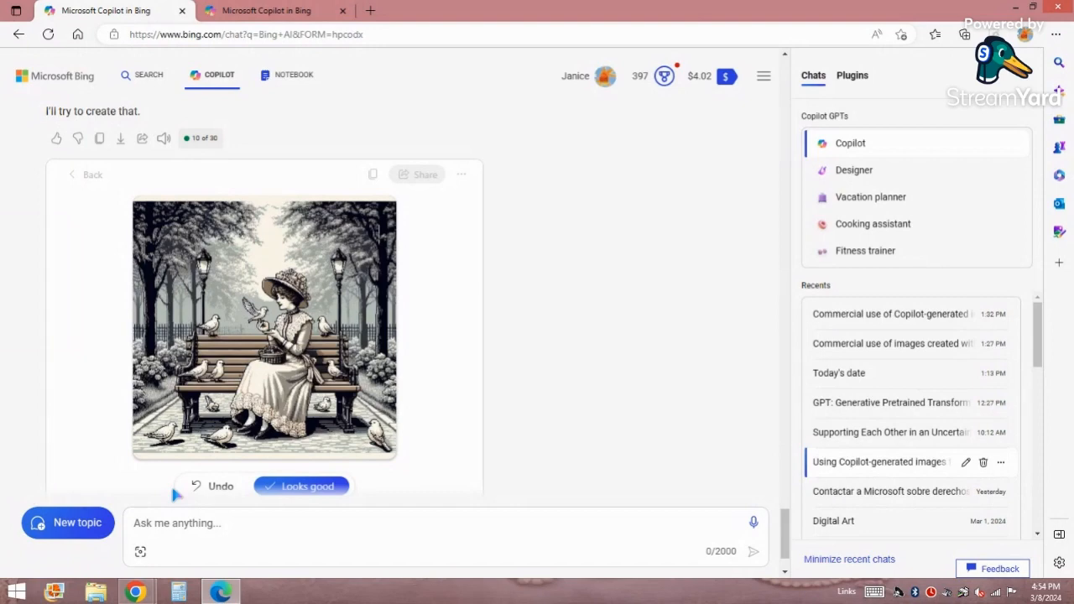
mouse_move(75, 174)
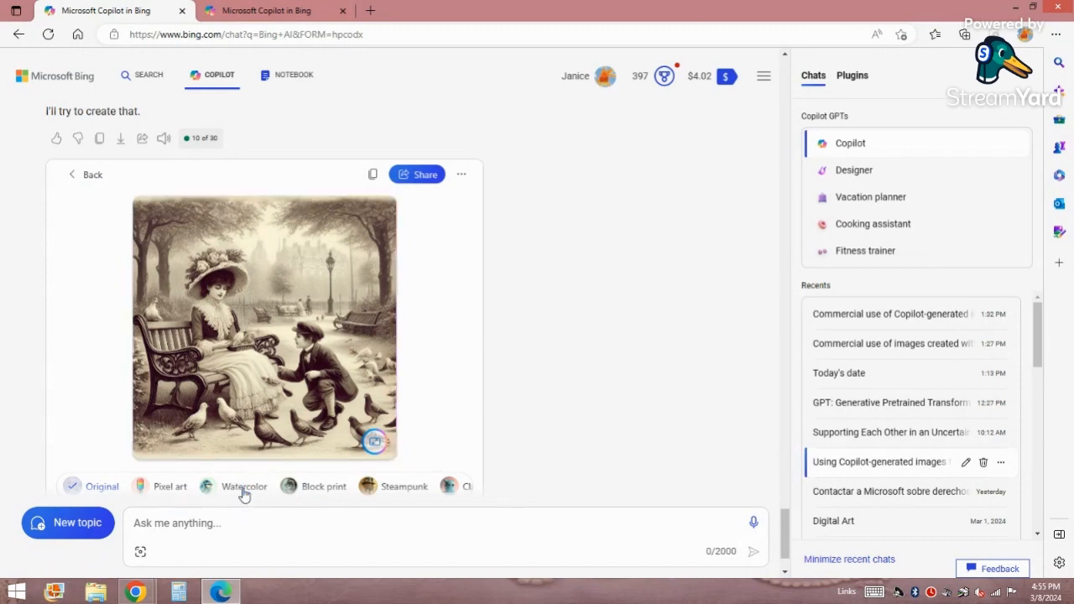
Step: Preview the Victorian lady image restyled as Watercolor and respond to the result
click(245, 487)
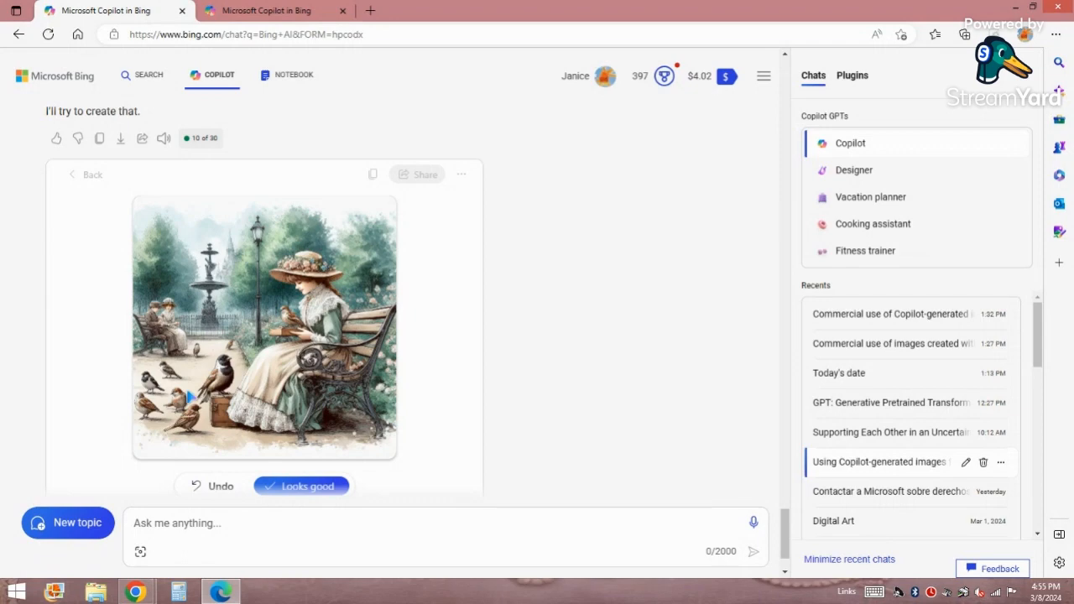
mouse_move(251, 360)
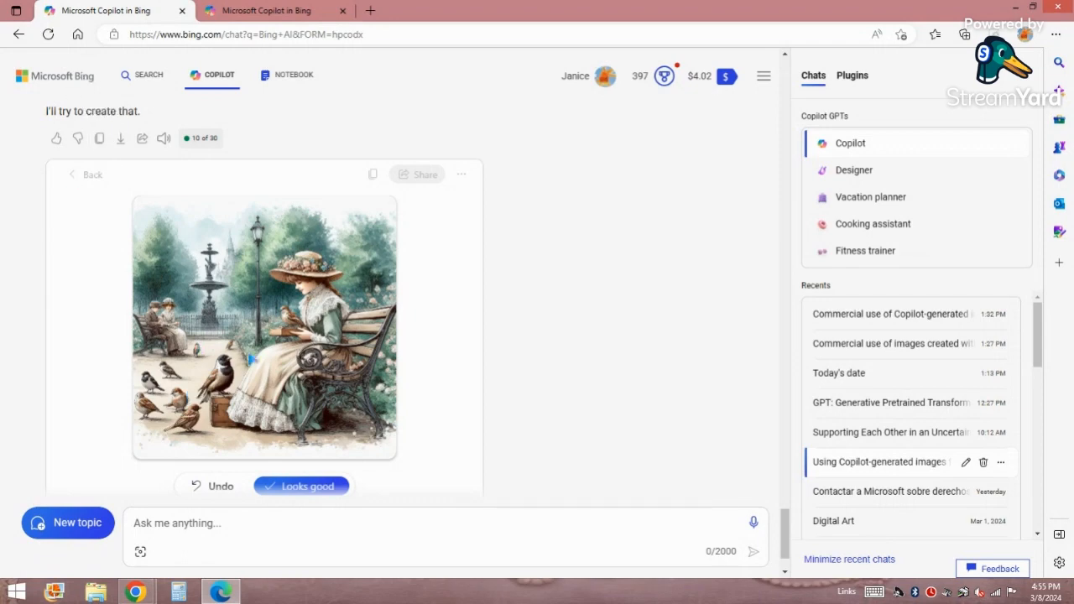
click(300, 487)
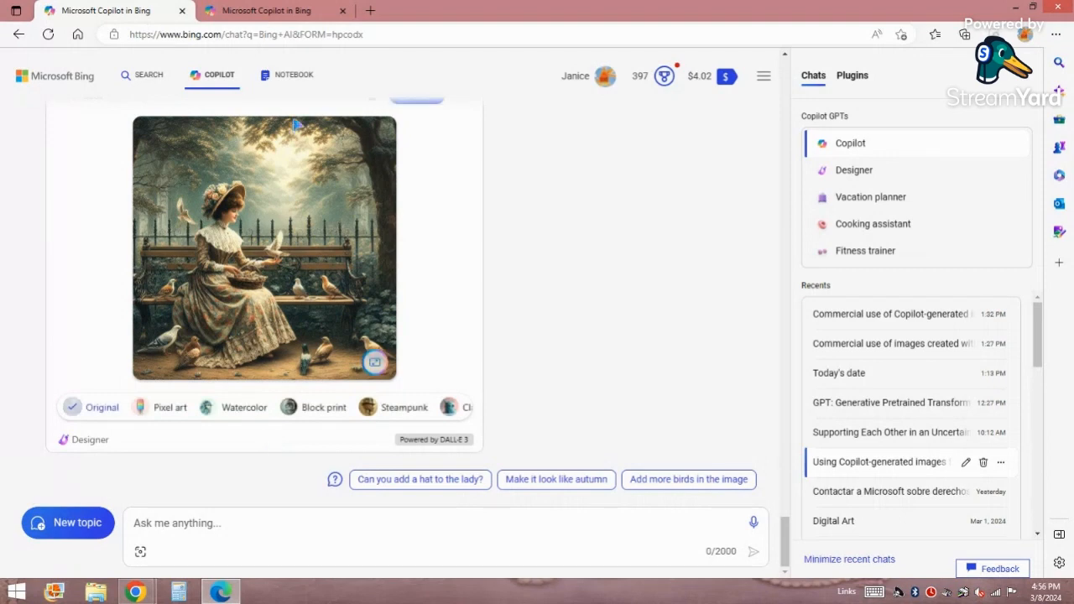
mouse_move(94, 343)
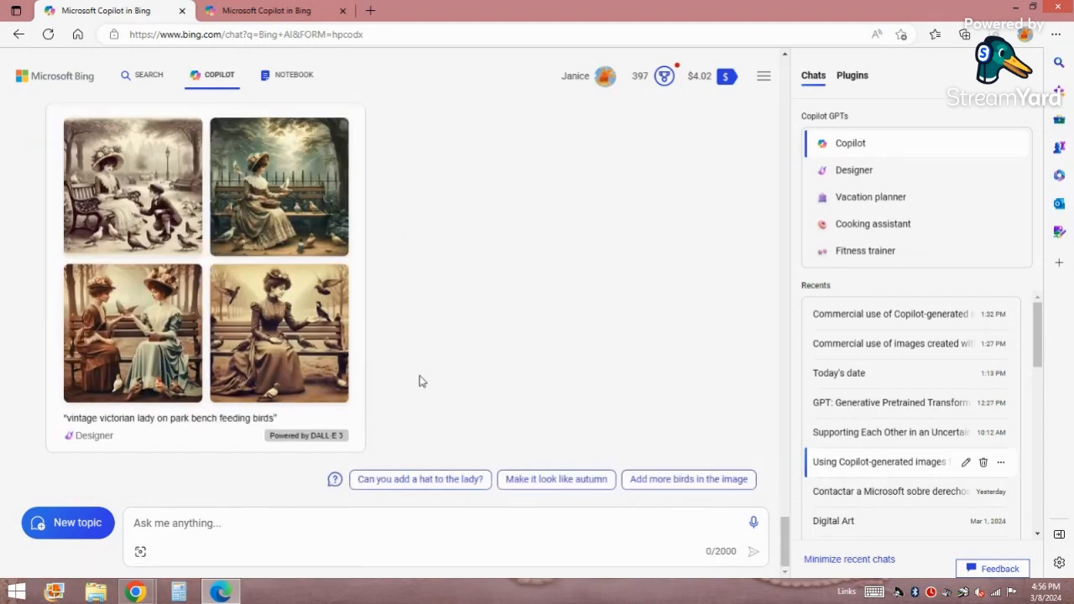
mouse_move(294, 333)
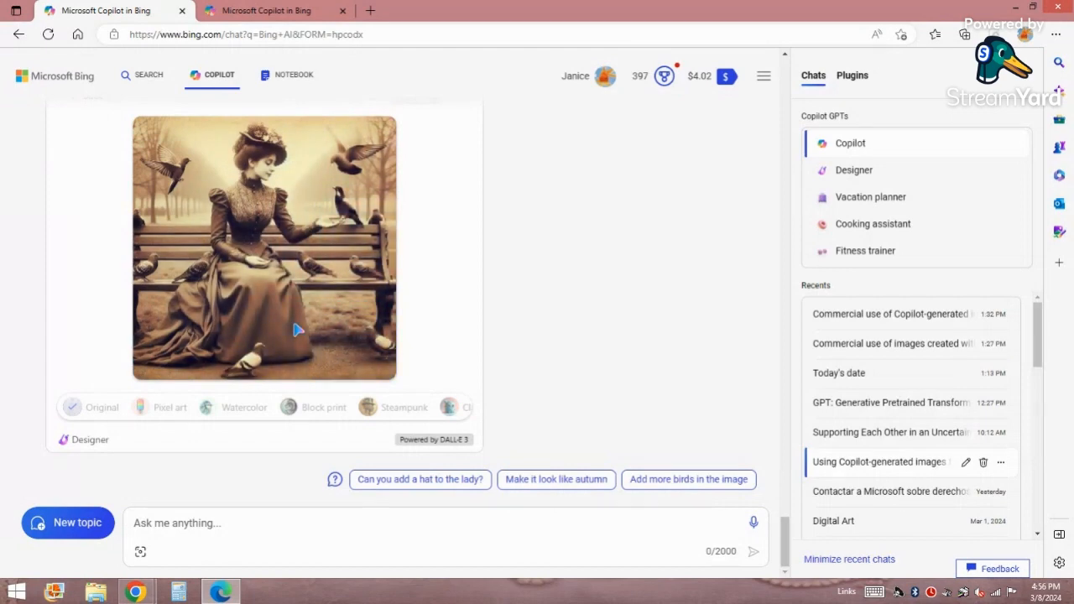
mouse_move(188, 109)
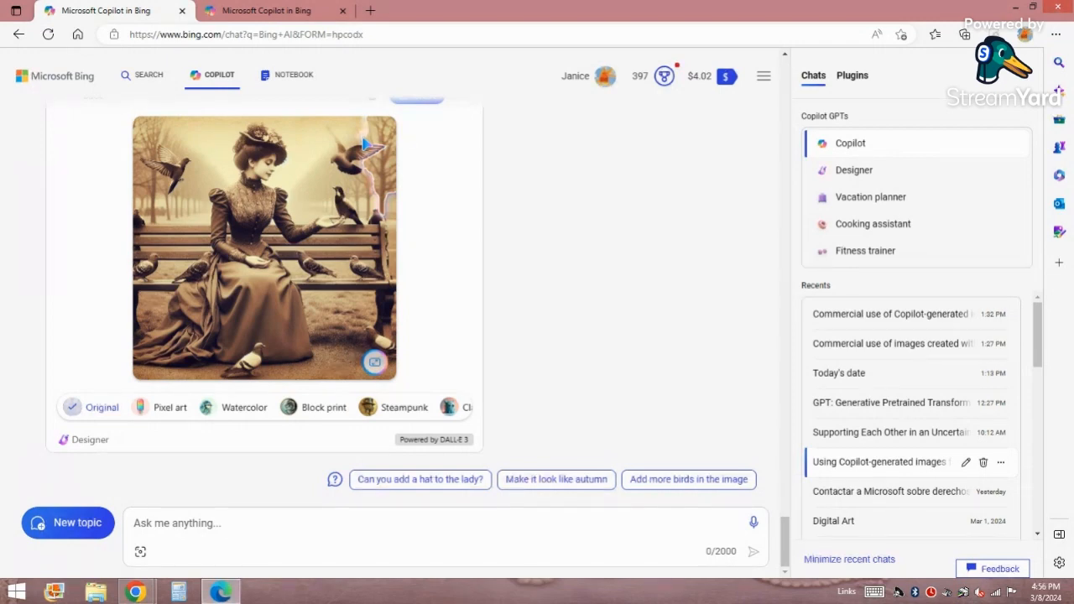
mouse_move(302, 218)
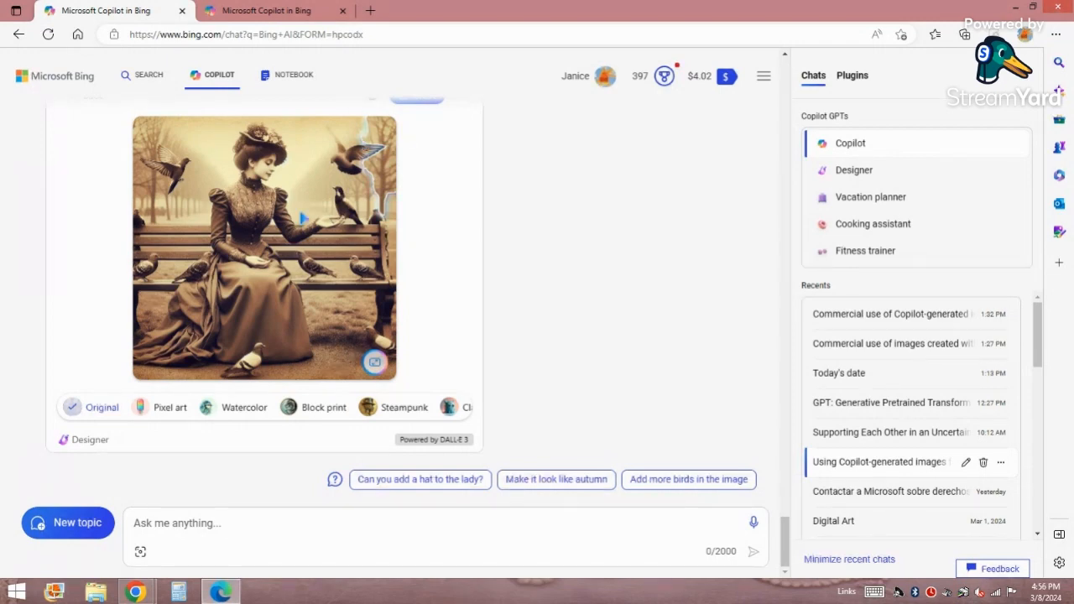
mouse_move(427, 235)
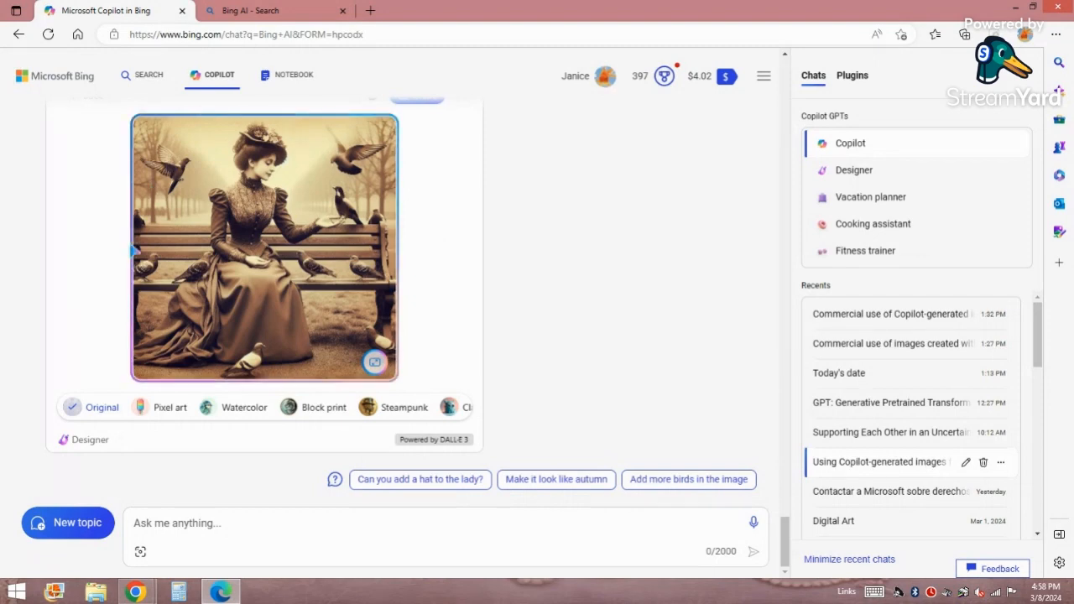
mouse_move(117, 278)
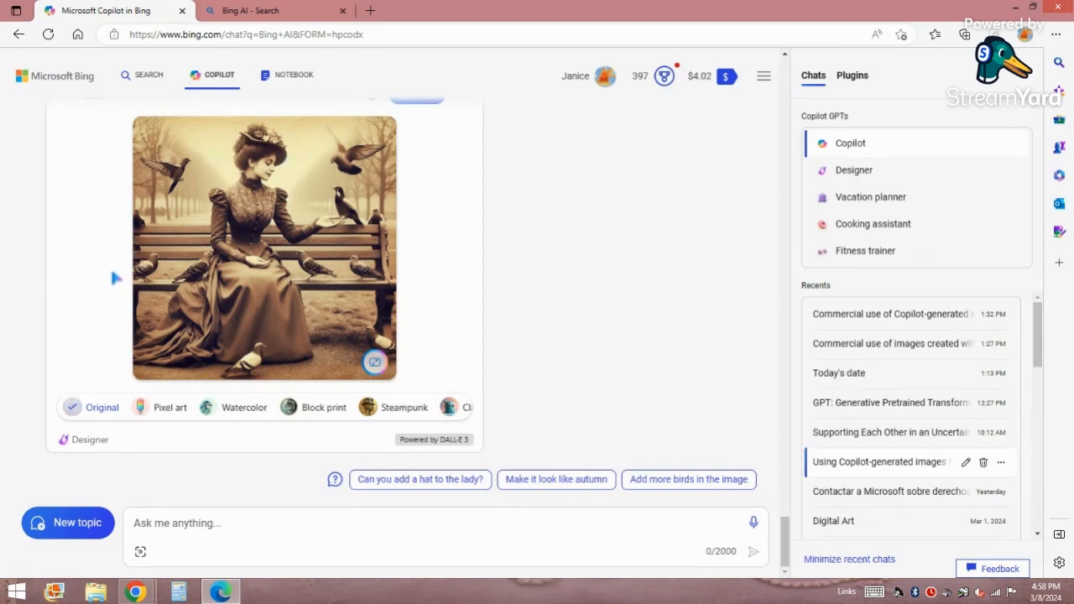
mouse_move(265, 188)
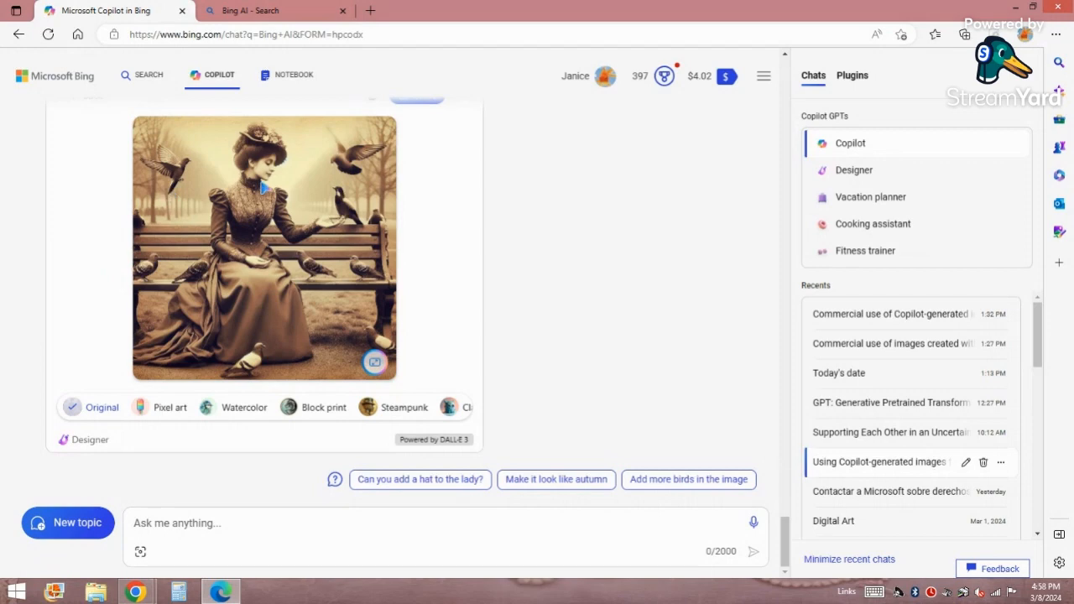
mouse_move(378, 186)
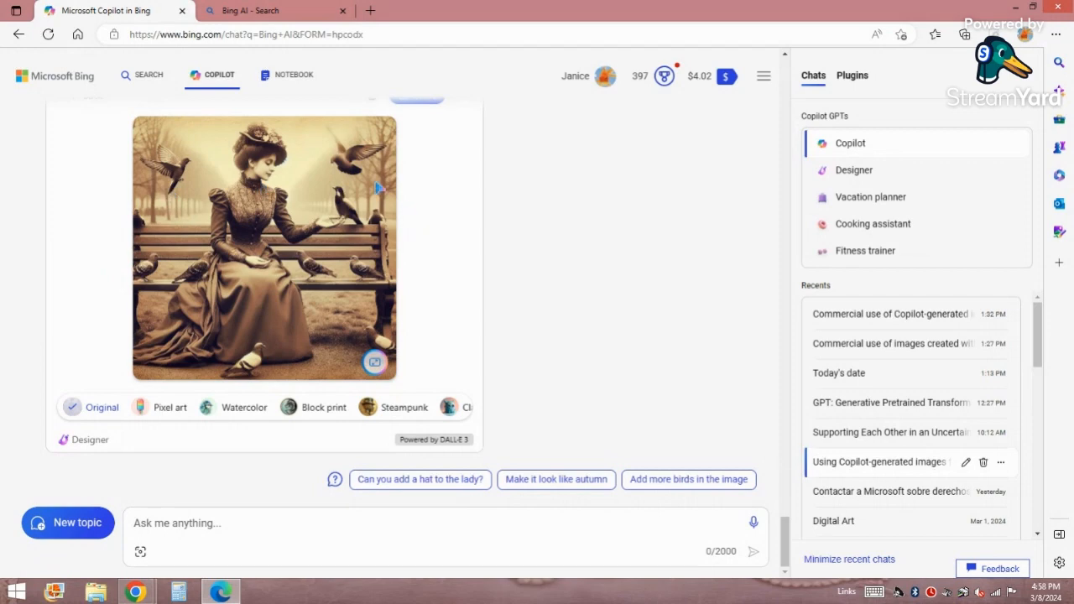
mouse_move(344, 275)
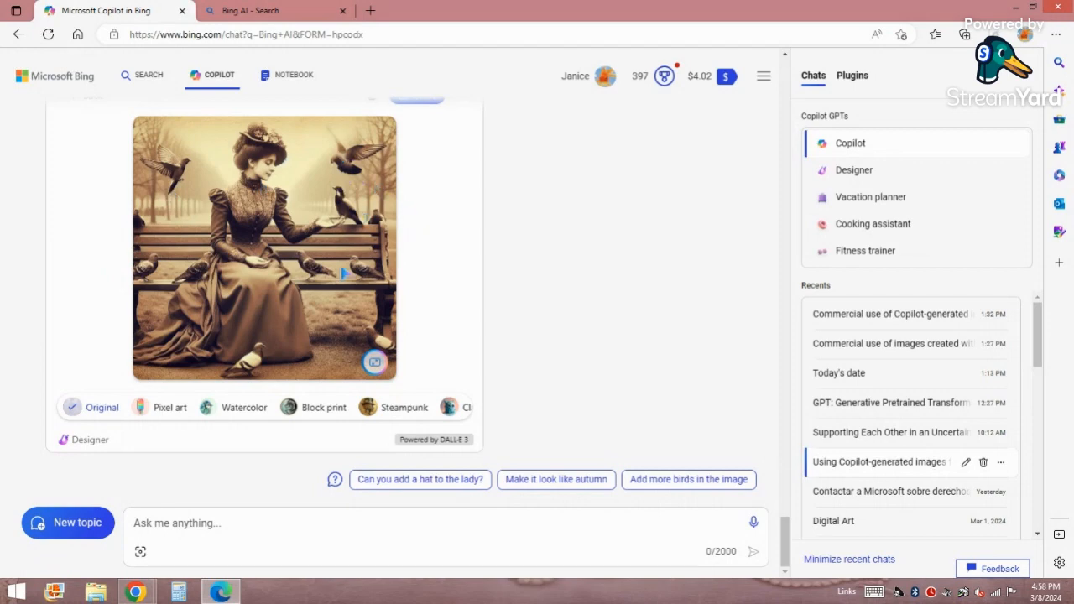
mouse_move(47, 310)
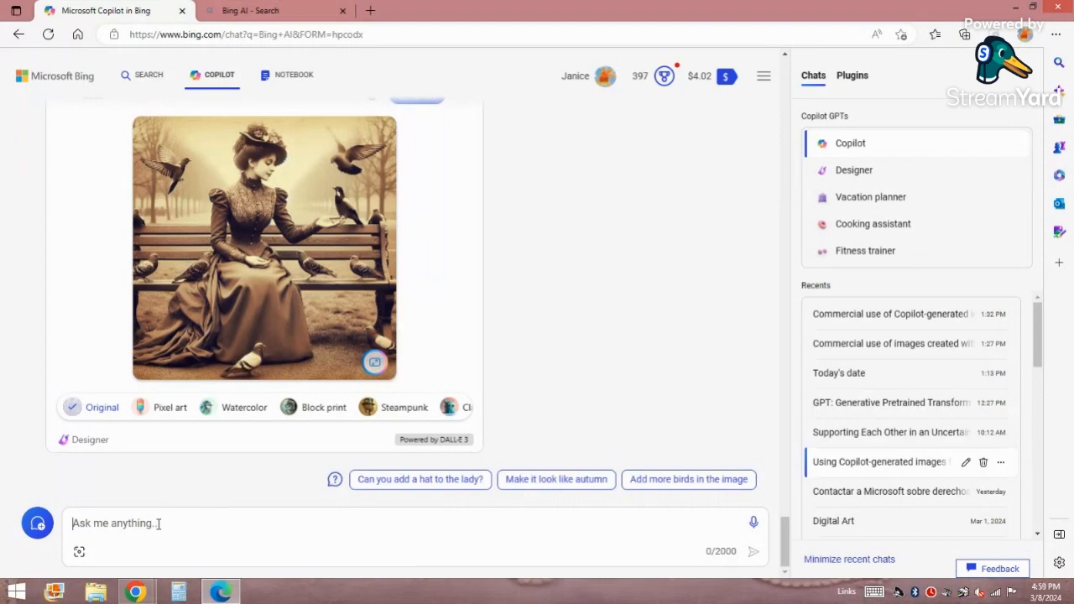
mouse_move(352, 339)
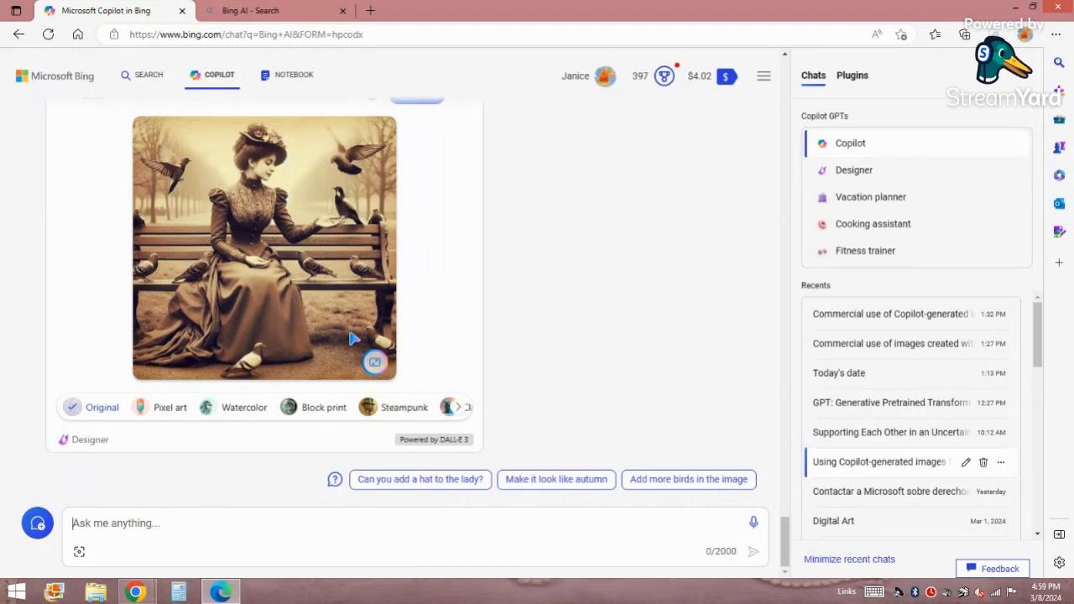
Step: Reveal the sepia Victorian lady image's options to edit in Designer, download, or see more
scroll(up, 3)
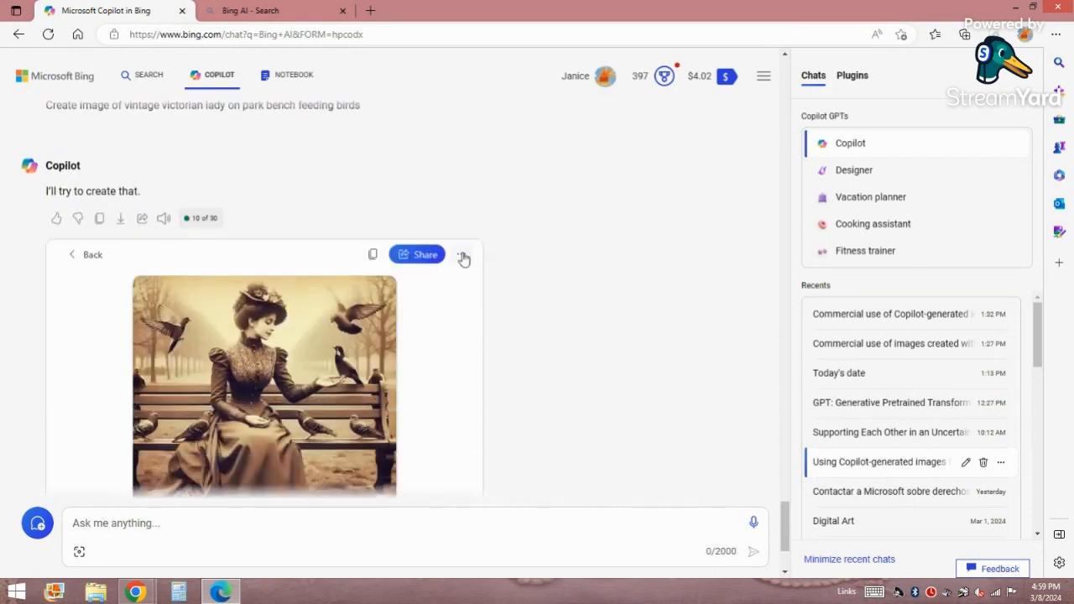
click(463, 255)
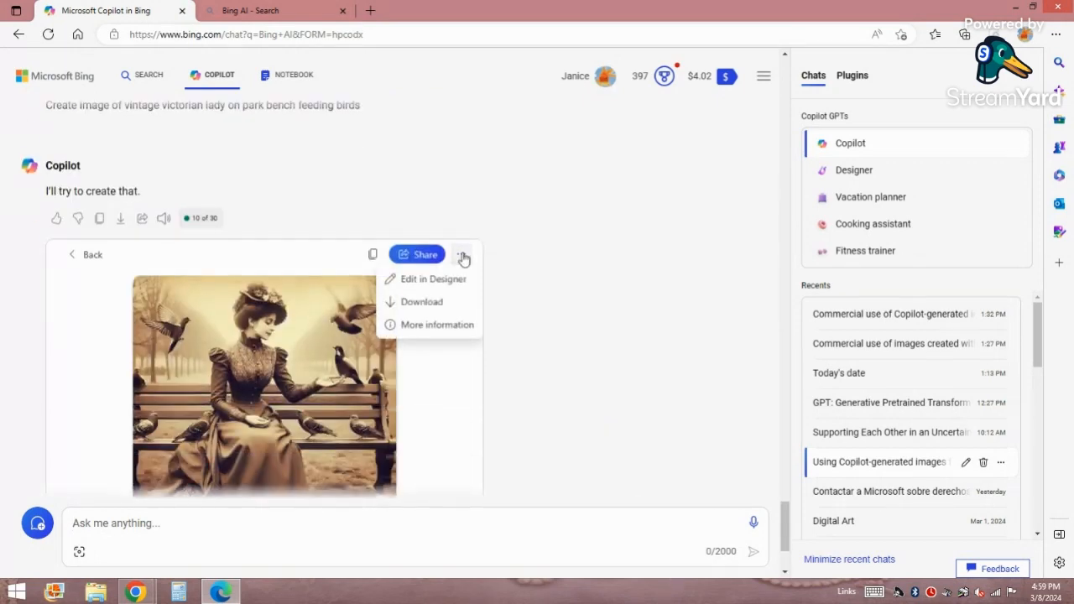
mouse_move(373, 255)
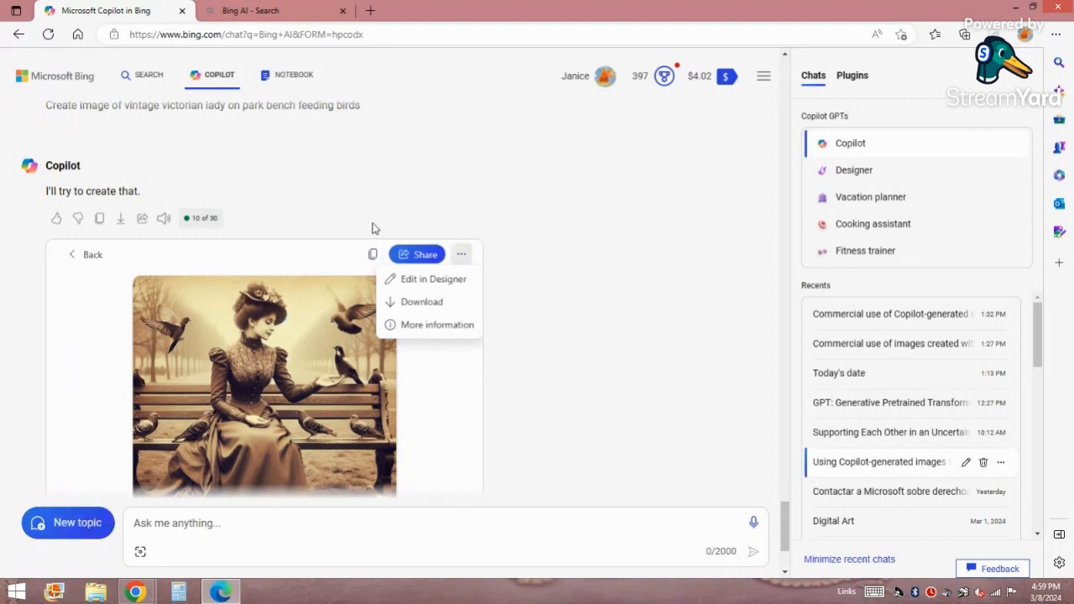
mouse_move(93, 255)
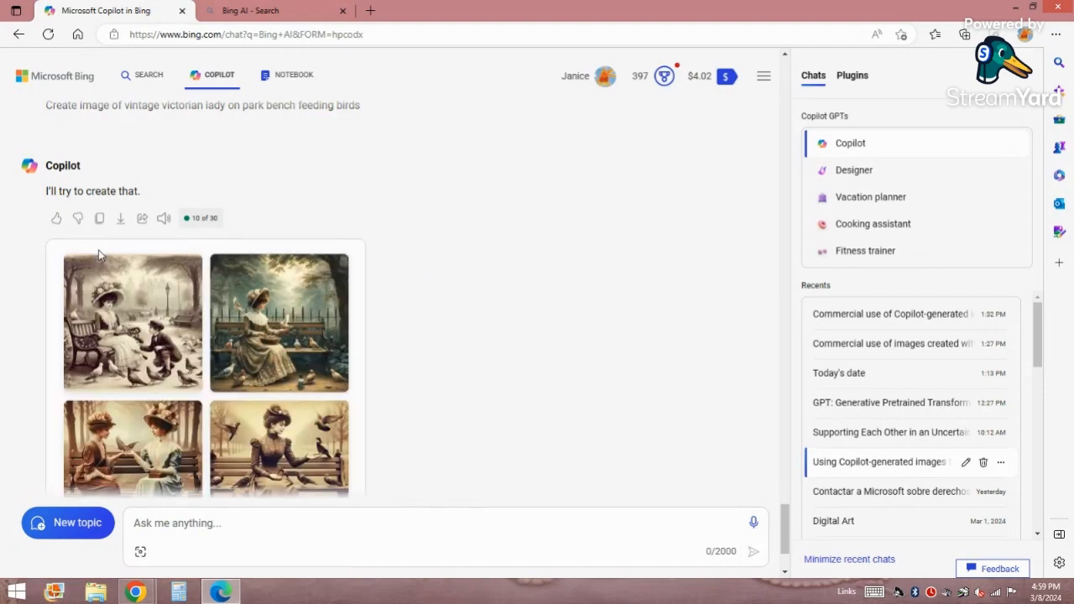
Step: Save the second Victorian lady image to the My Personal collection and dismiss the panel
scroll(down, 3)
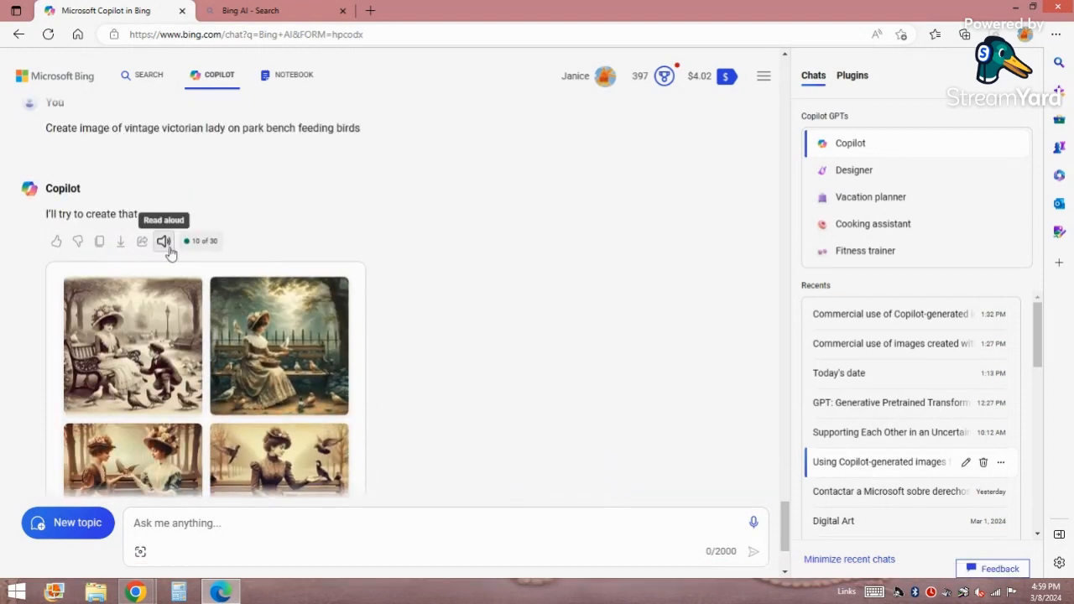
mouse_move(141, 242)
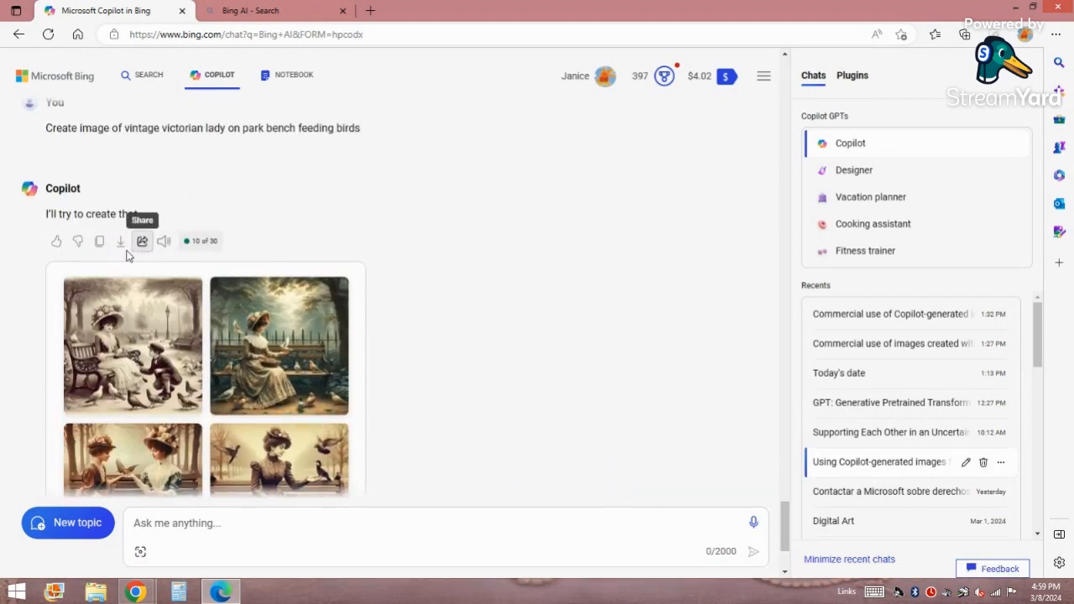
mouse_move(77, 242)
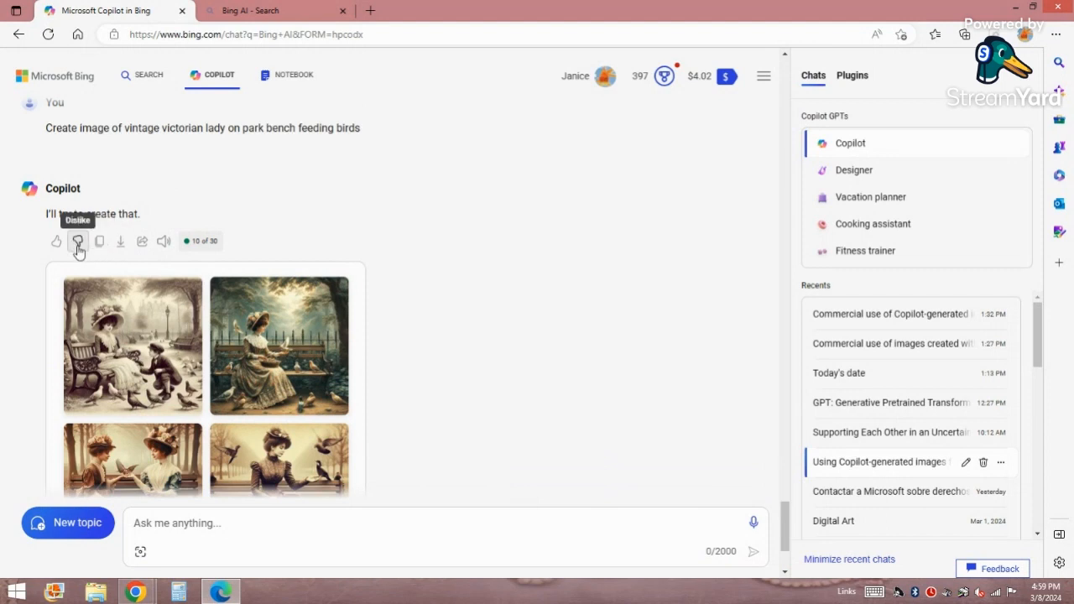
mouse_move(164, 242)
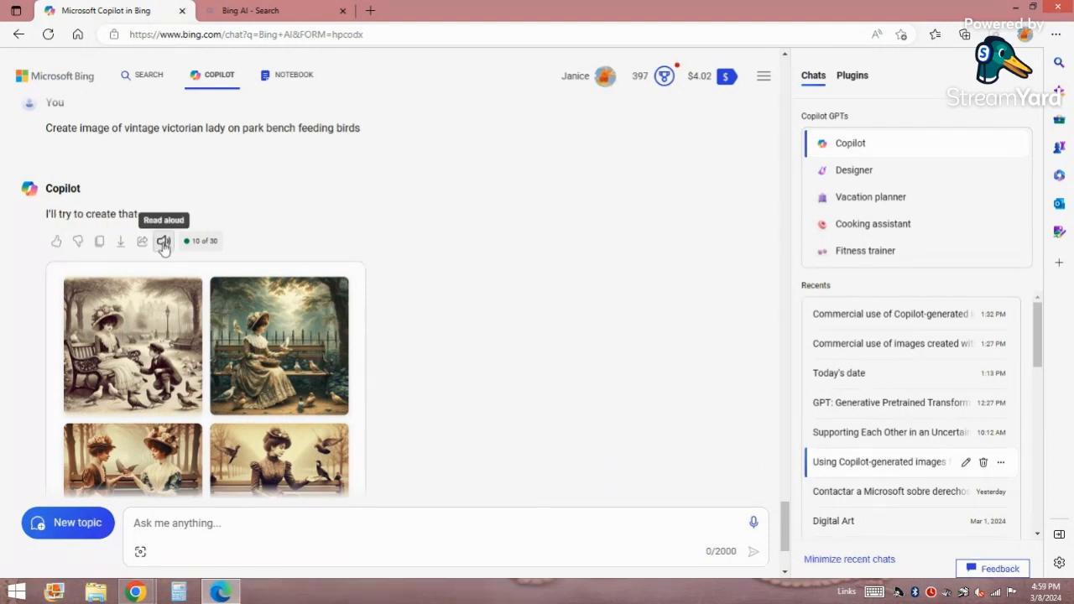
mouse_move(334, 293)
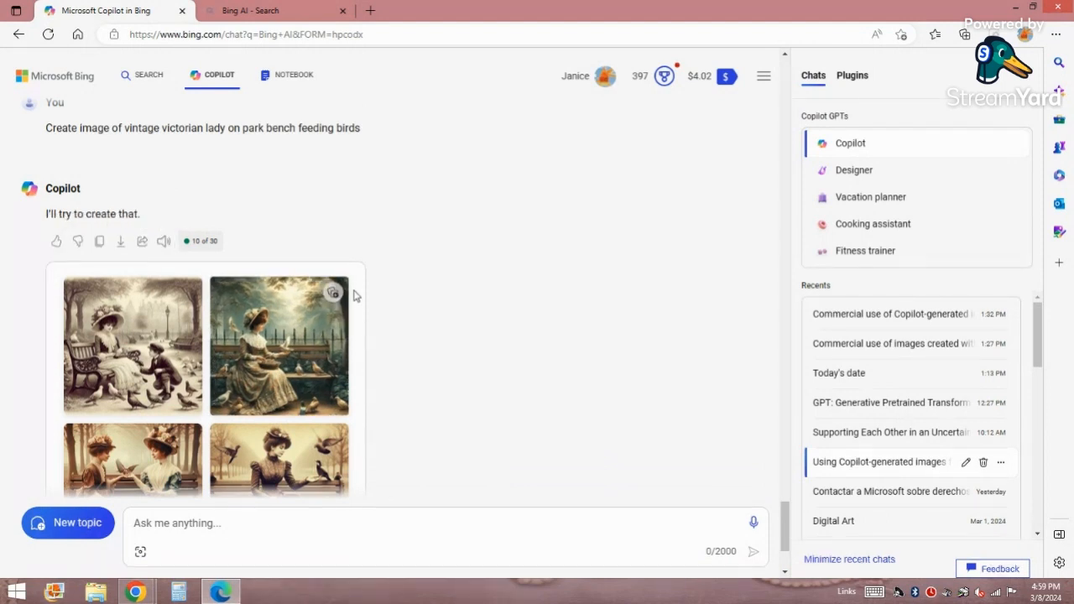
mouse_move(333, 292)
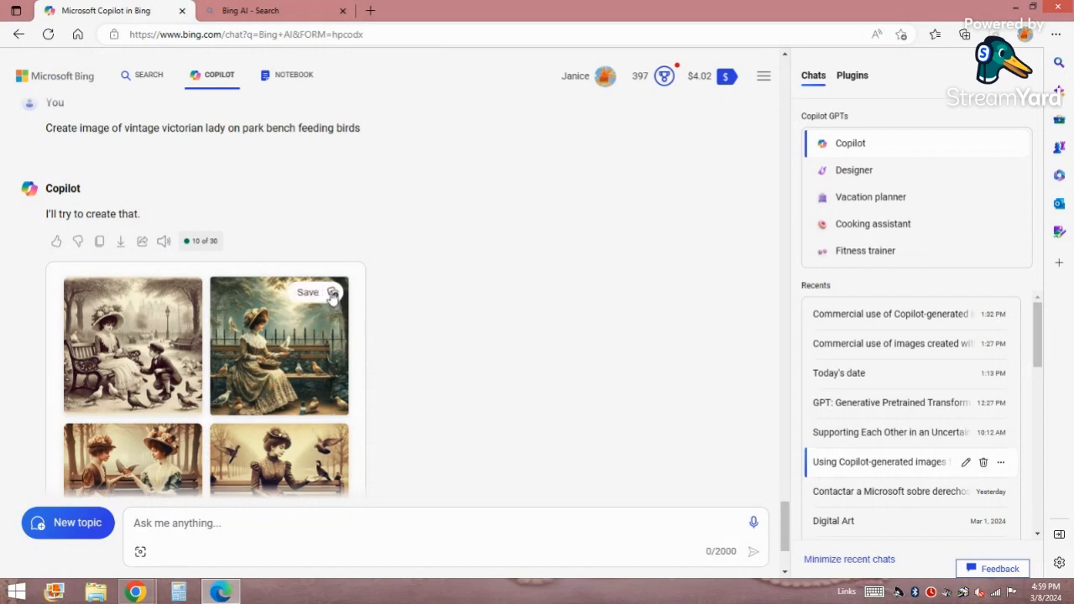
click(309, 292)
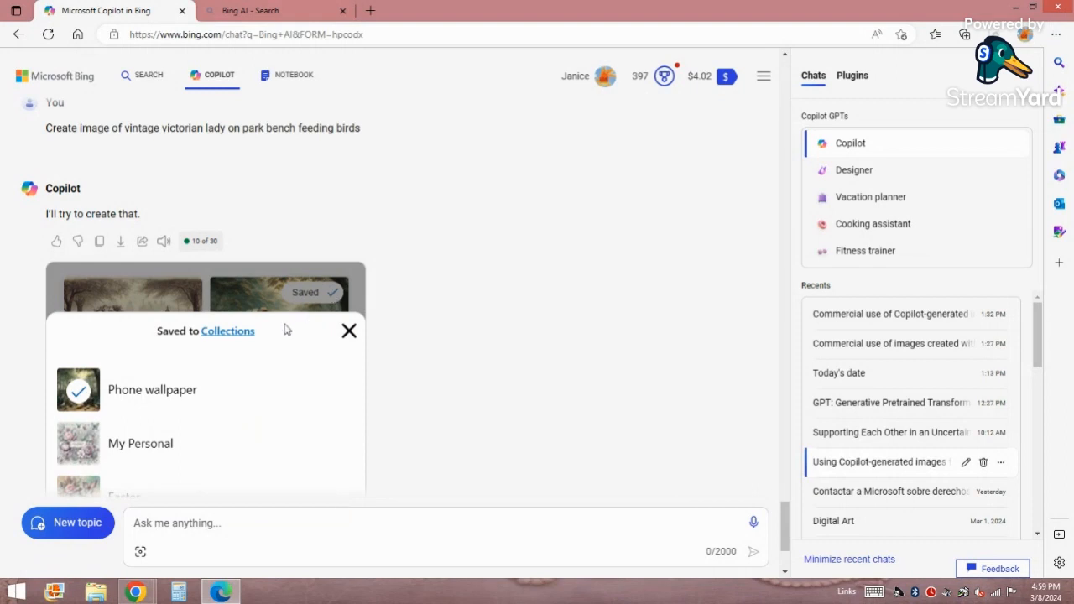
mouse_move(228, 331)
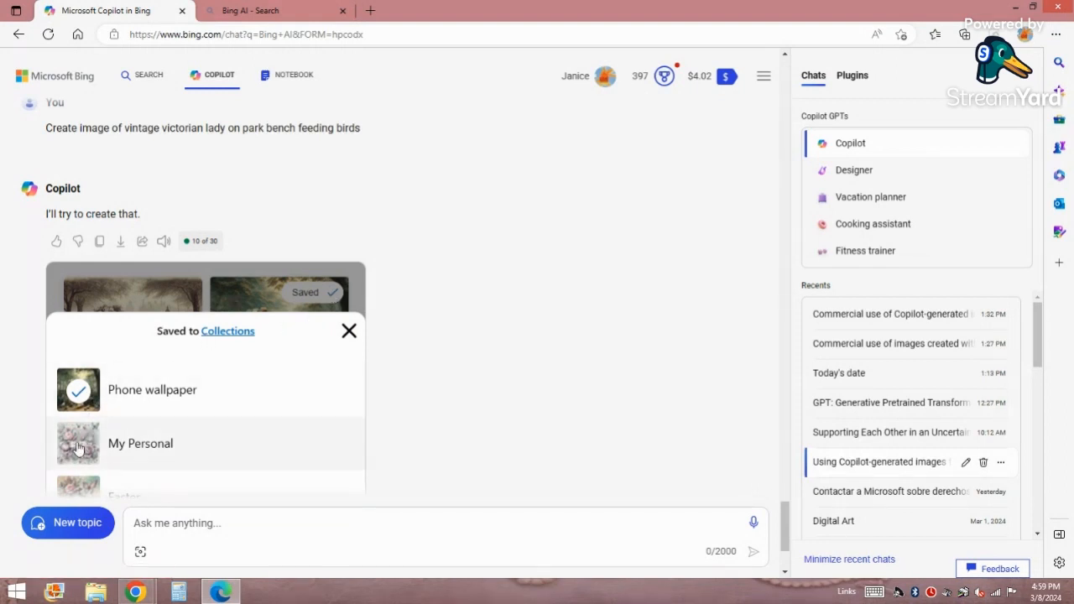
click(141, 443)
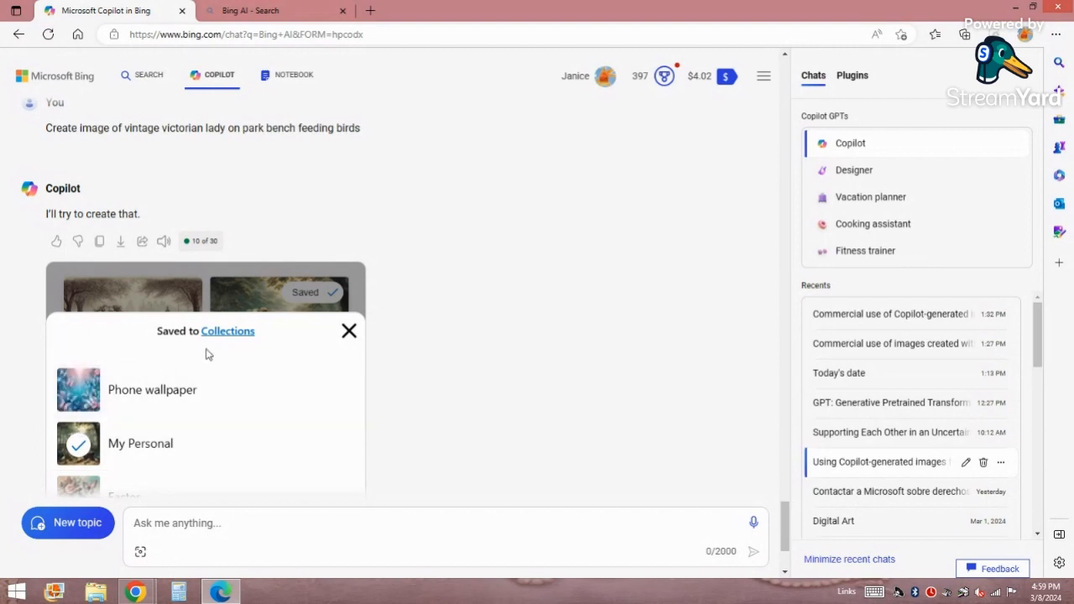
click(349, 329)
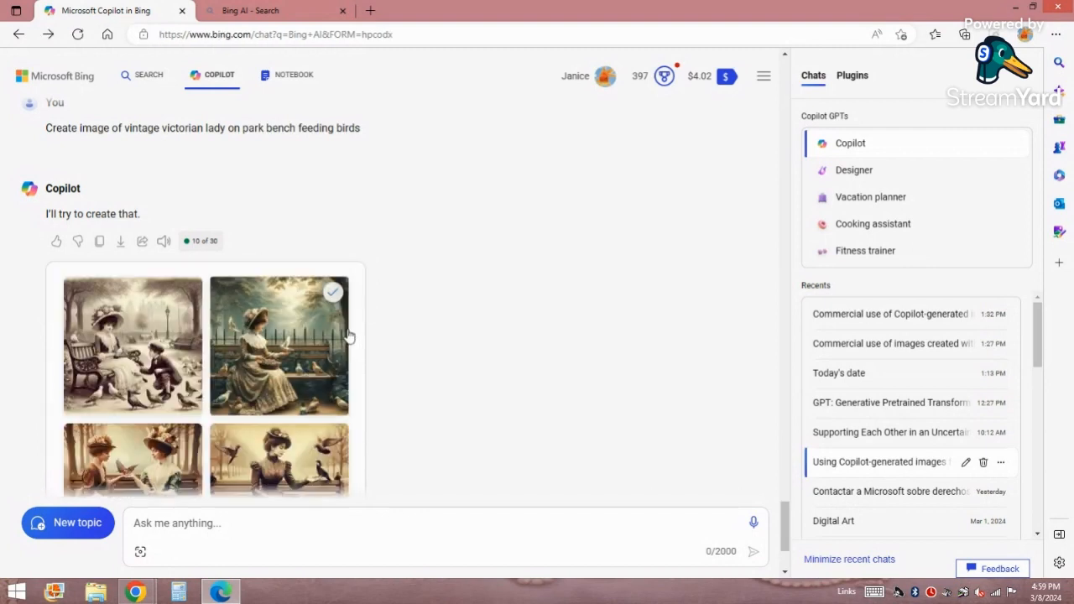
scroll(down, 3)
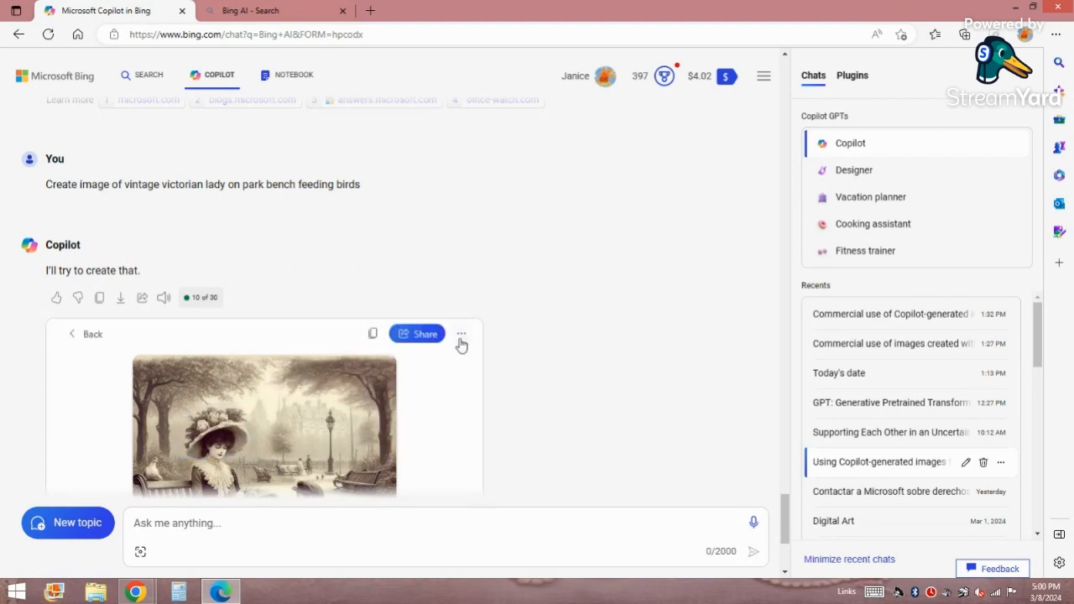
Step: View more options for the enlarged sepia lady-in-flowered-hat image
click(460, 334)
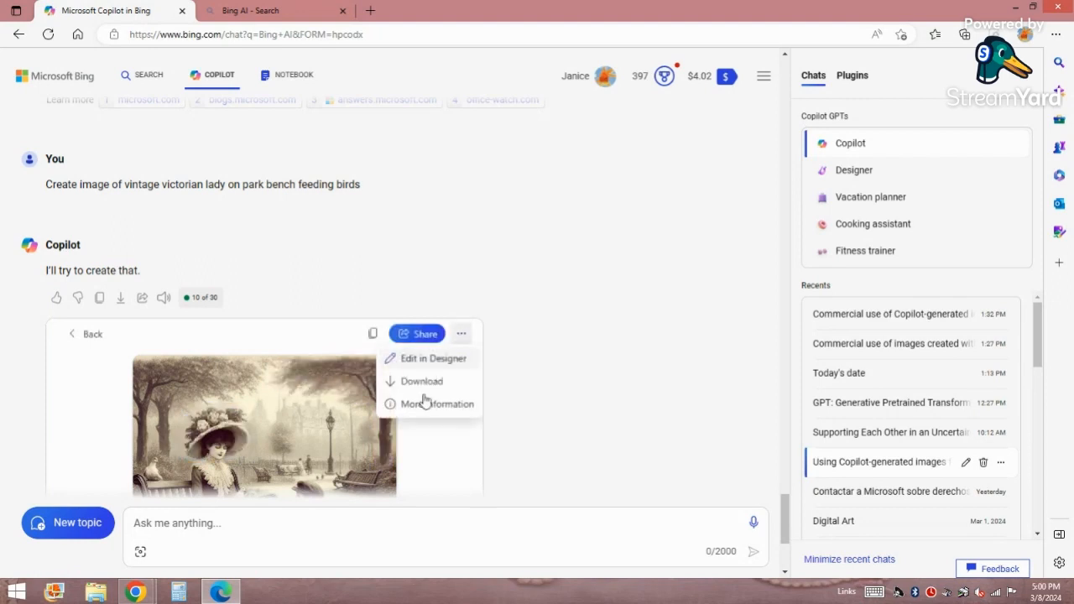
mouse_move(423, 383)
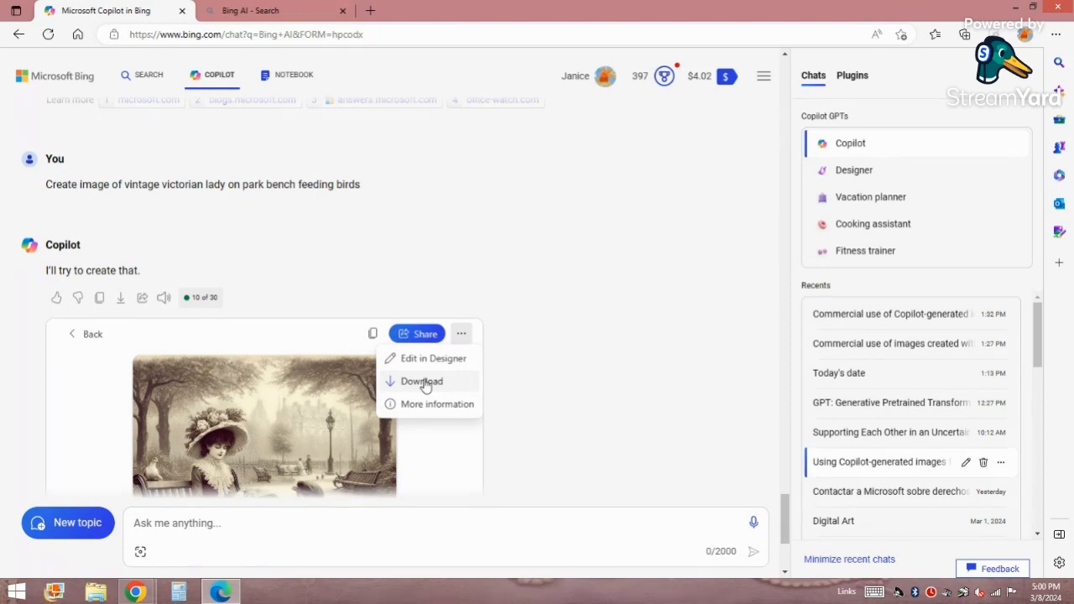
mouse_move(188, 373)
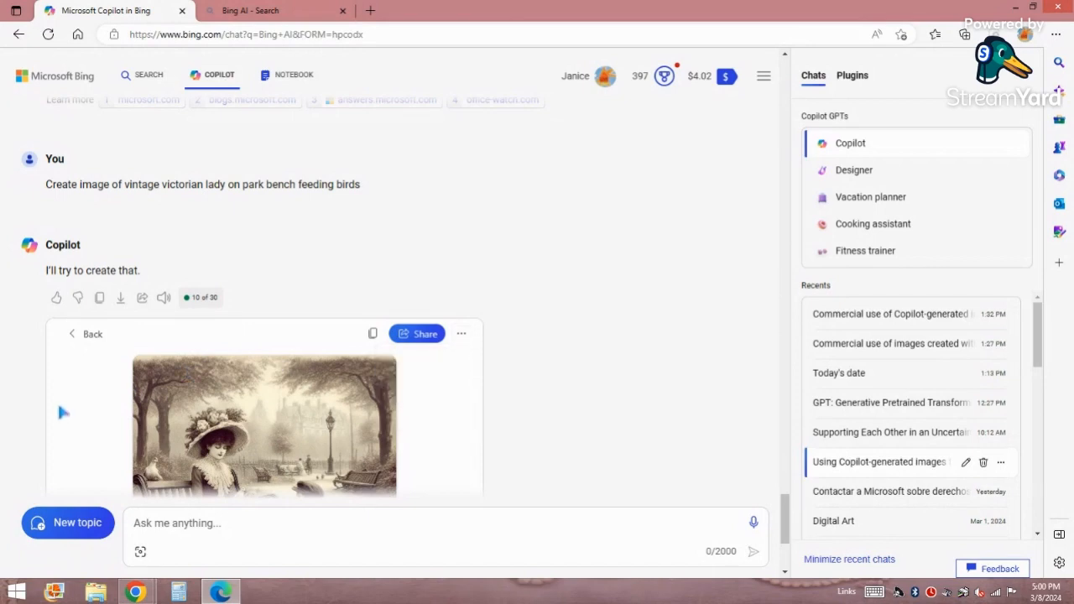
scroll(down, 3)
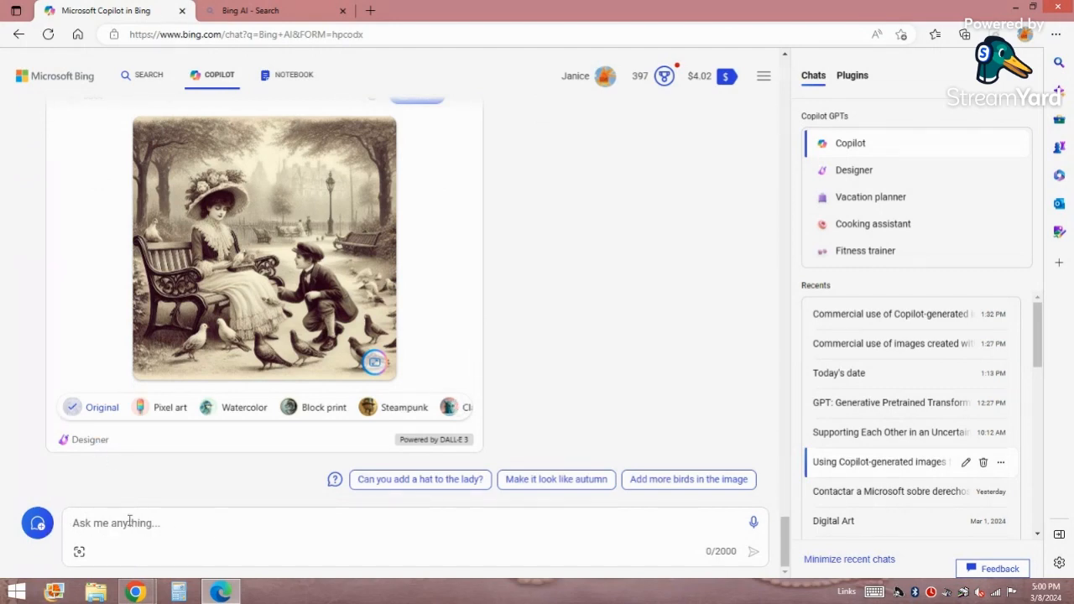
mouse_move(94, 485)
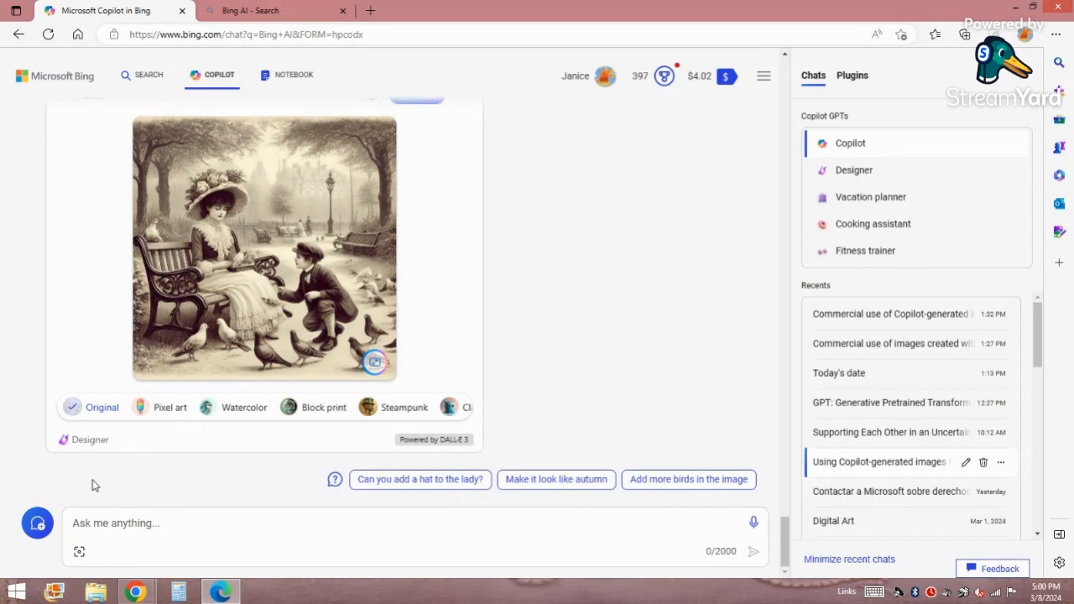
Step: Request an image of butterflies with roses and pearls on a pink background
text(Cre)
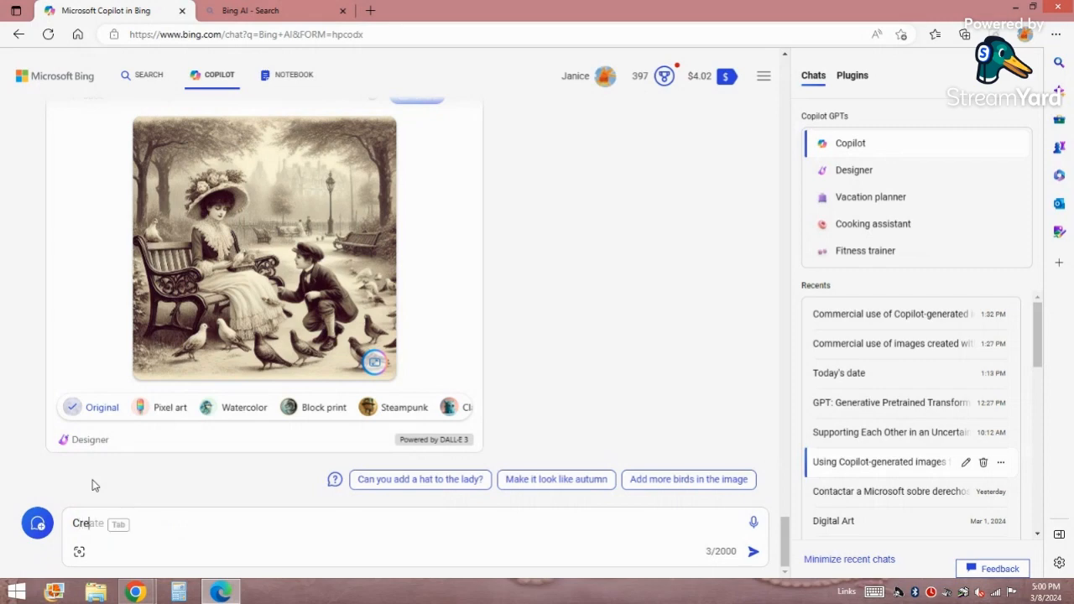
text(ate image)
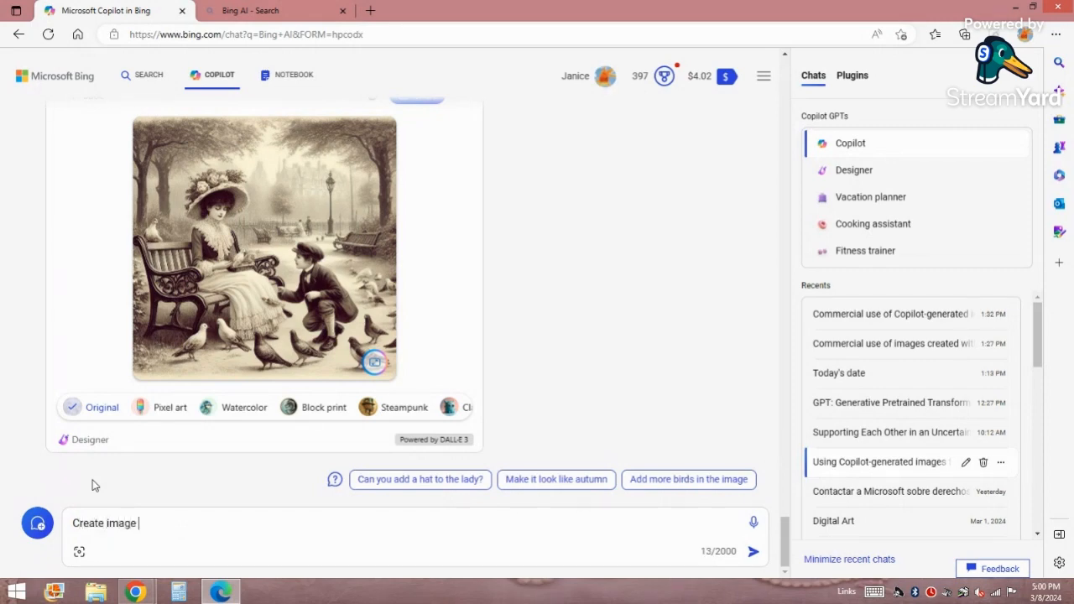
text(of baby)
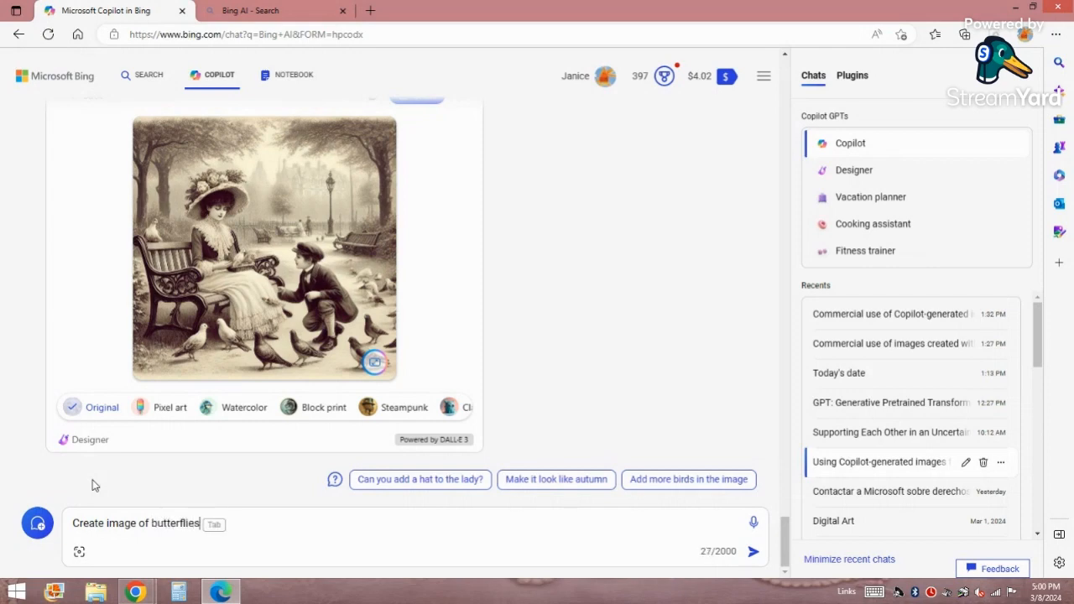
text(with)
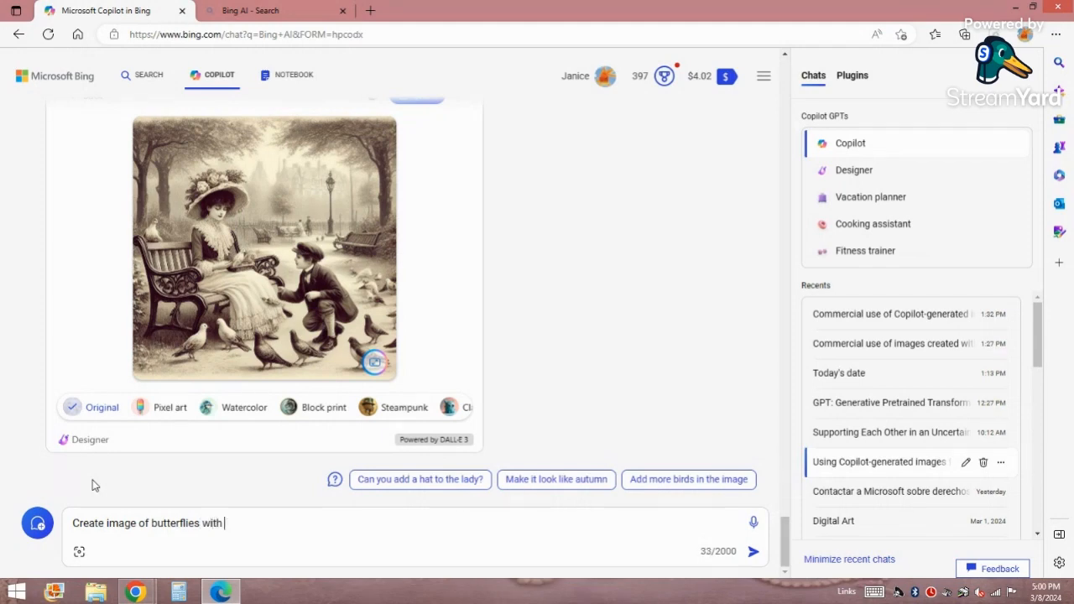
text(roses and pearls with pink)
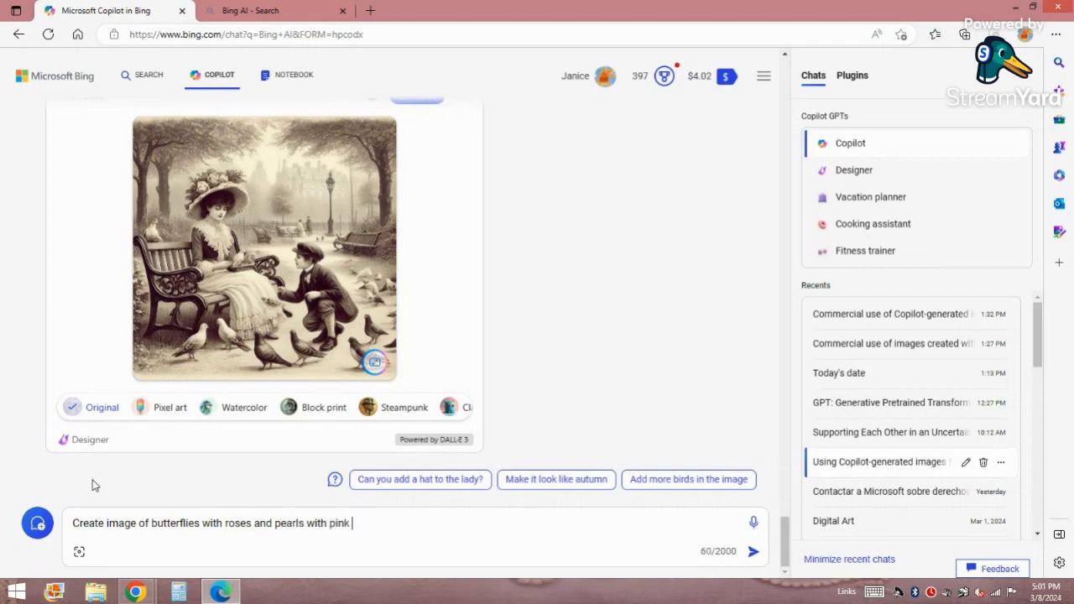
text(background)
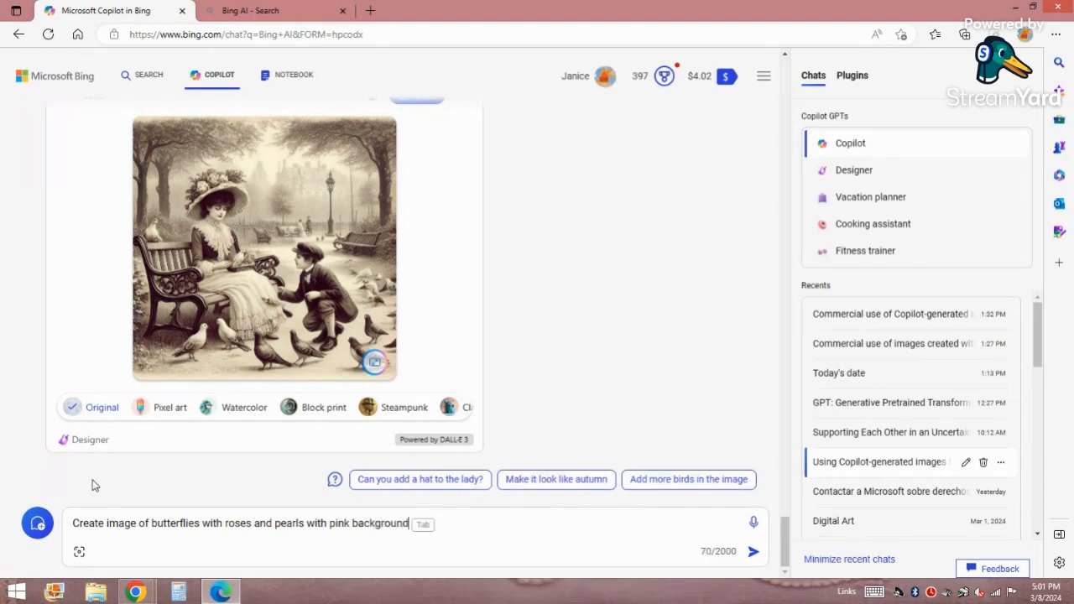
click(752, 550)
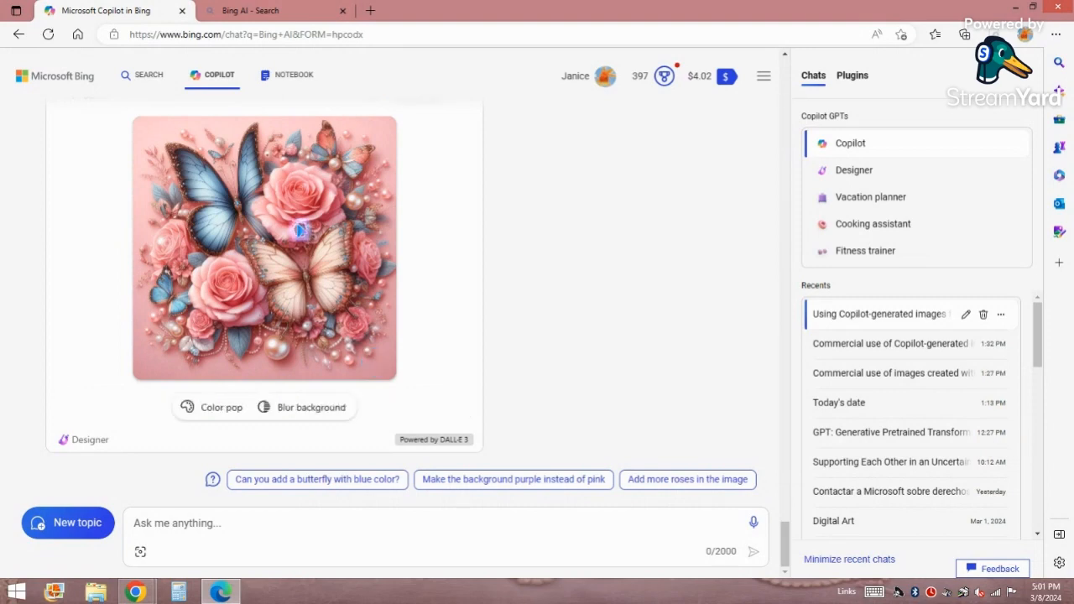
mouse_move(339, 205)
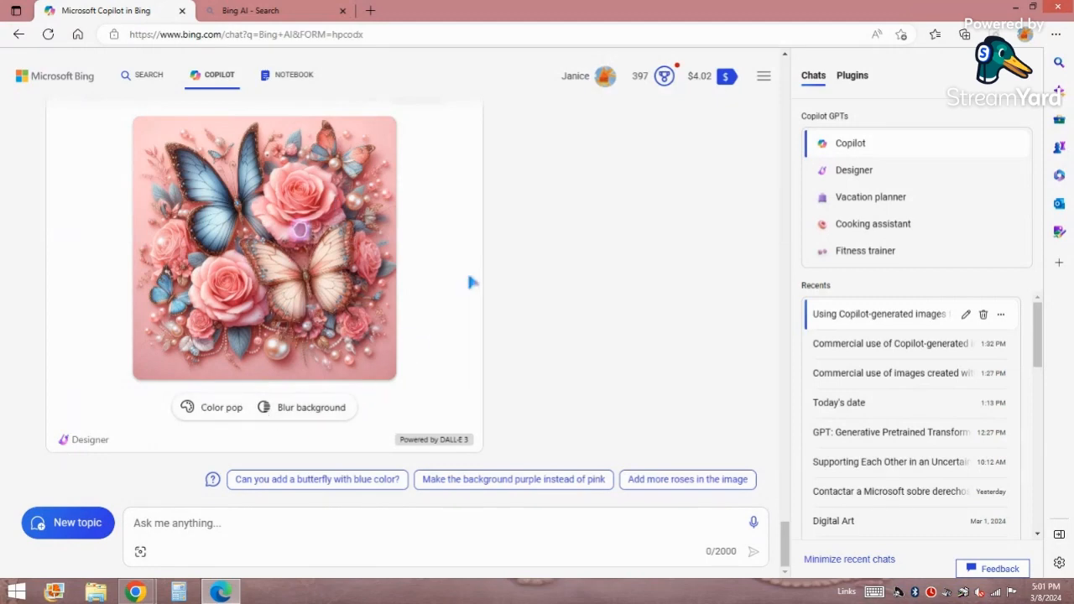
Step: Scroll up to Copilot's reply showing the generated butterflies-with-roses image
scroll(up, 3)
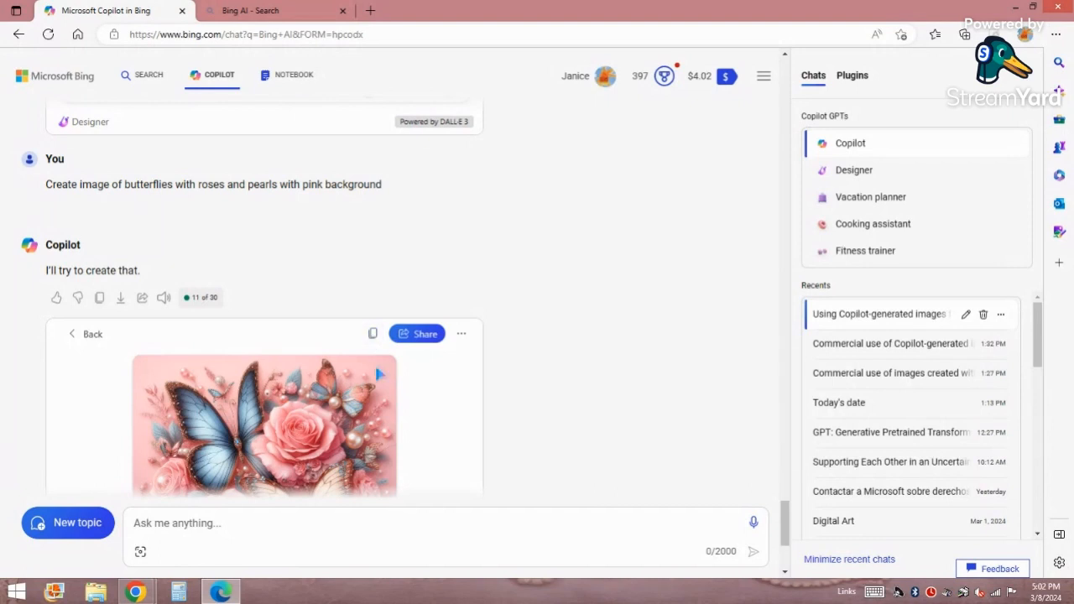
Step: Save the butterfly image to the My Personal collection
click(86, 334)
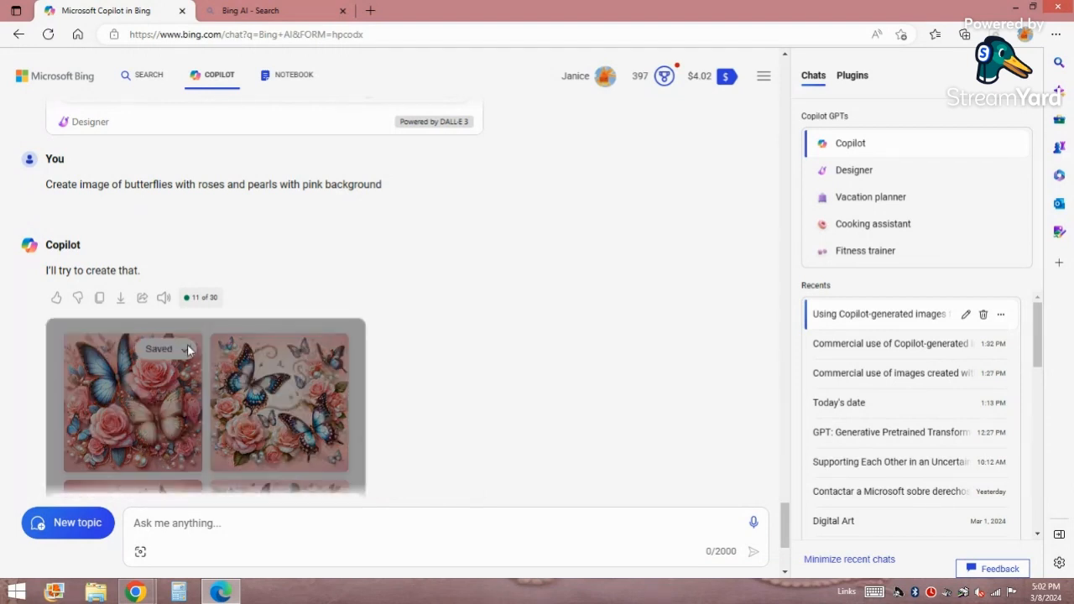
click(158, 348)
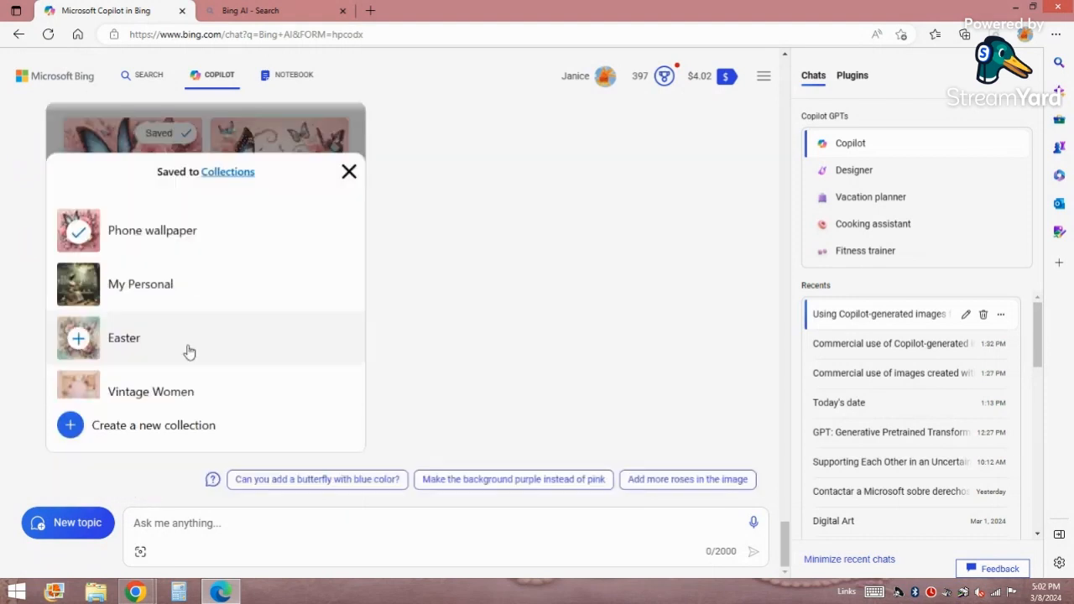
click(141, 284)
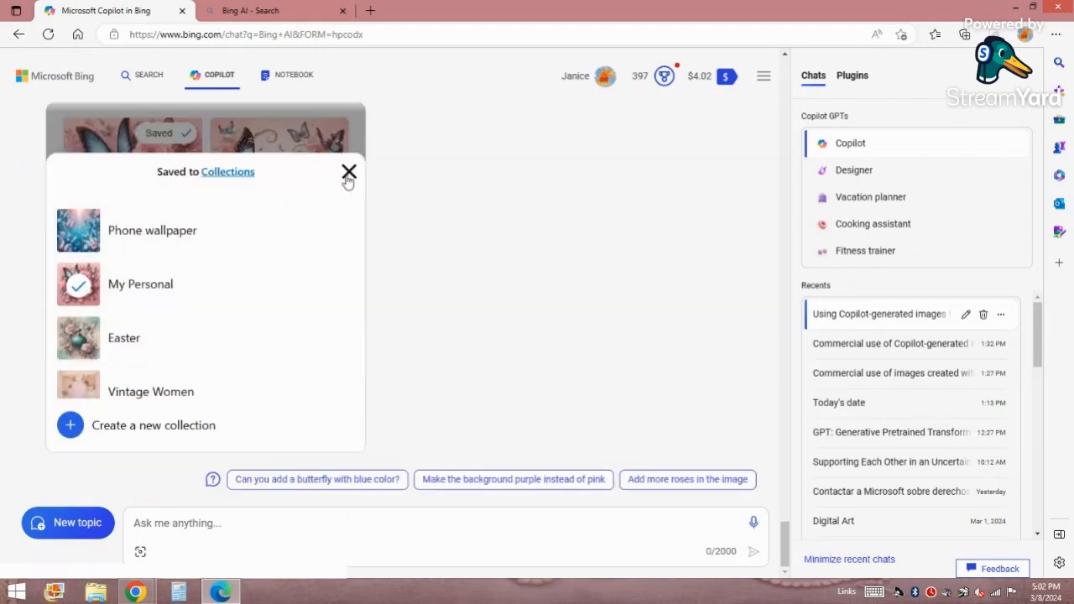
click(349, 173)
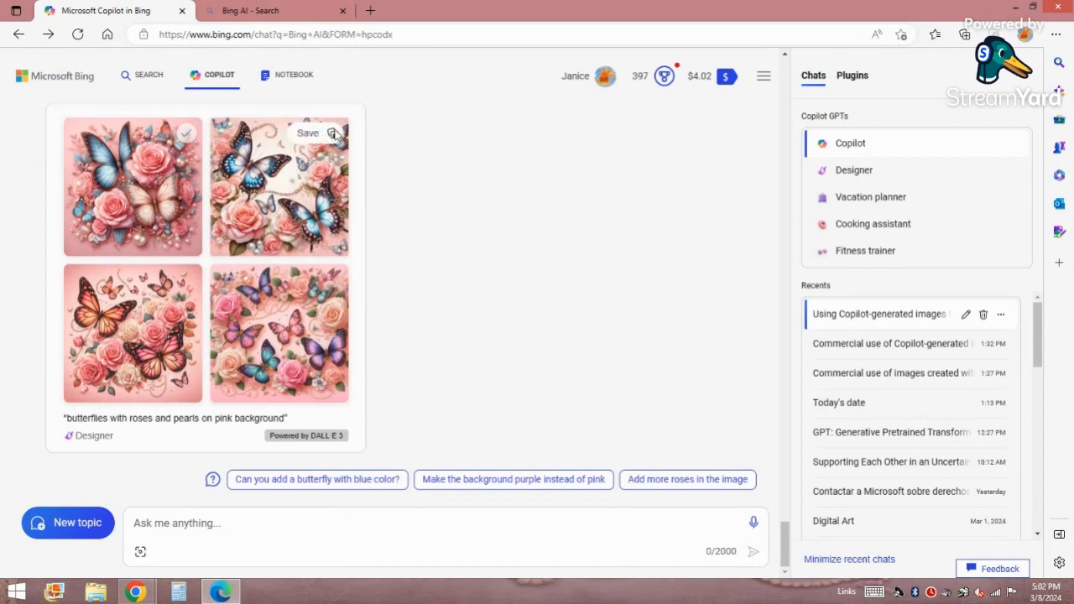
Step: Reopen the image's collection choices to add Phone wallpaper, then close the list
click(307, 132)
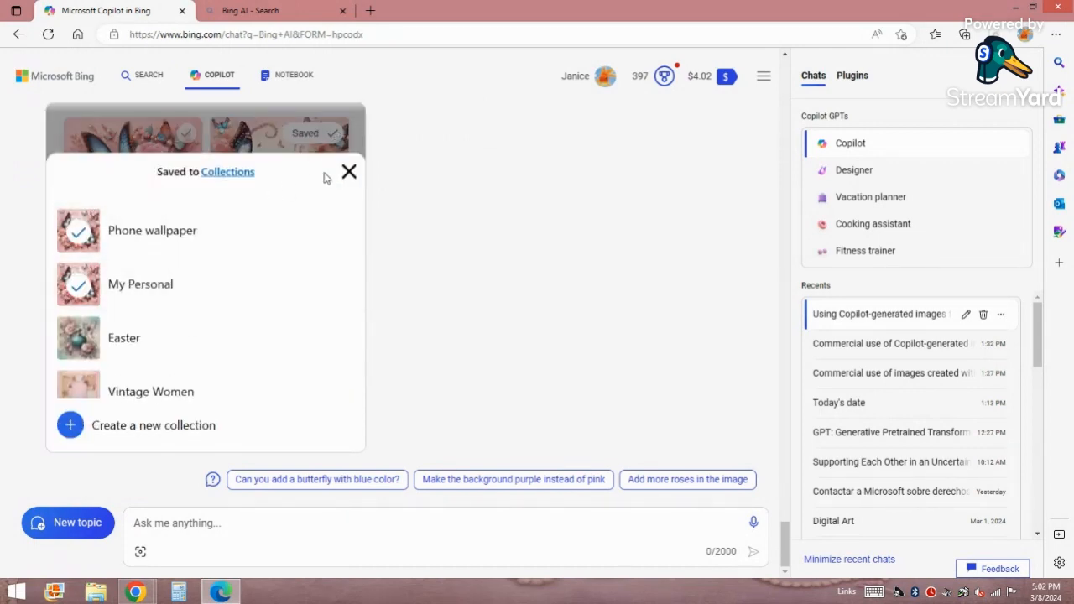
click(349, 171)
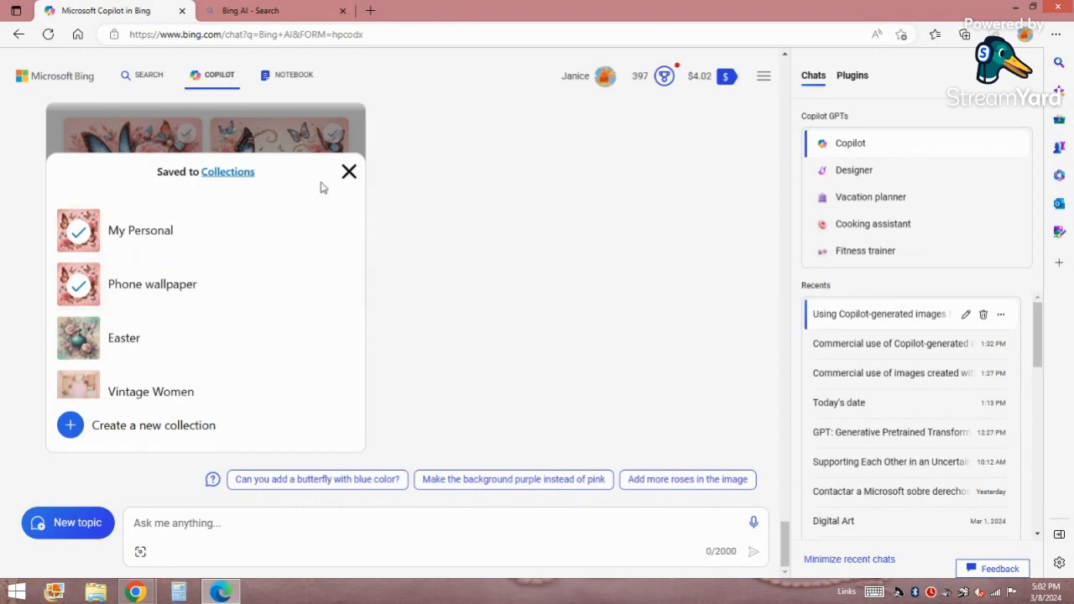
click(349, 171)
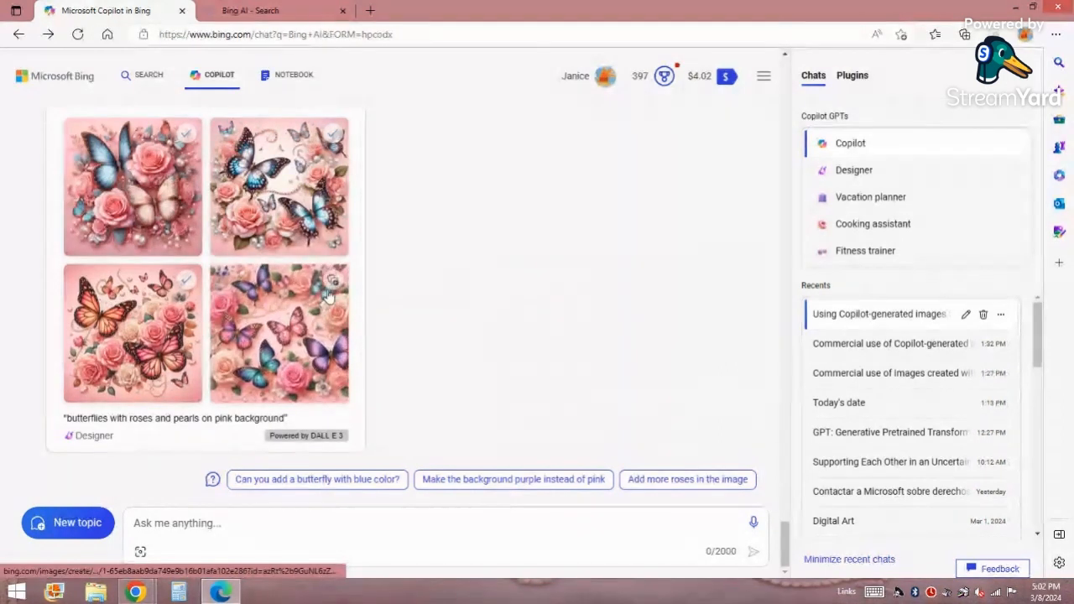
Step: Review which collections hold the image, then close the collections list
click(332, 280)
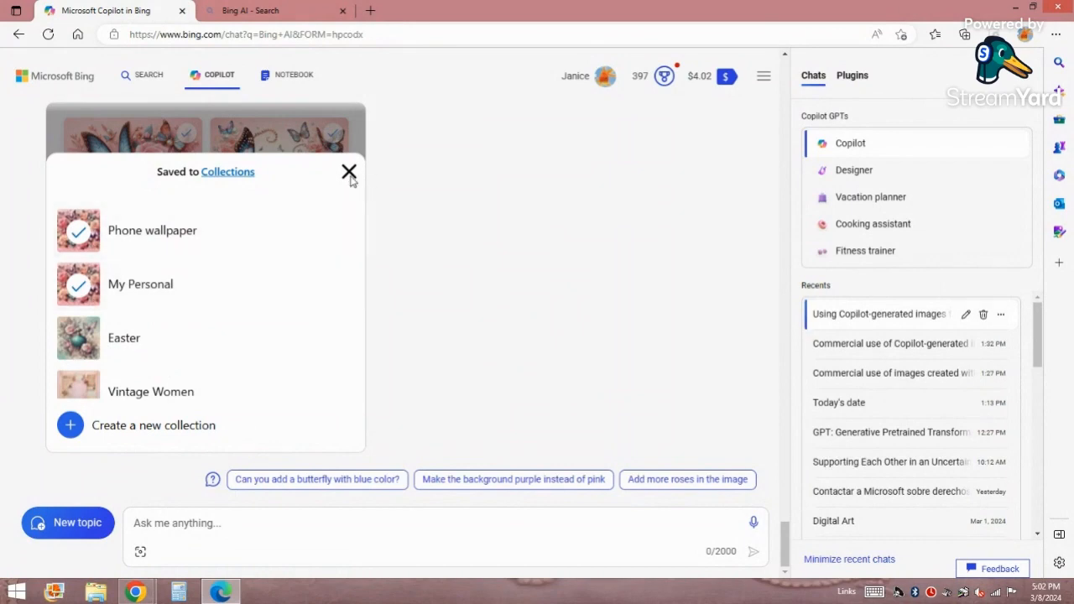
click(349, 171)
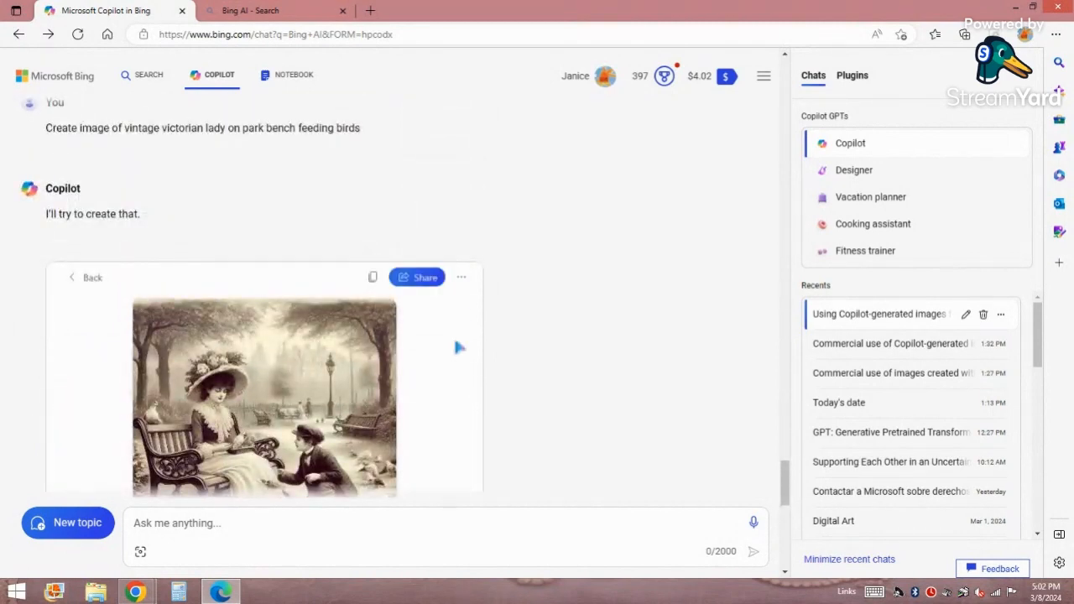
Step: Download the Victorian lady image and open the Designer file from Downloads
click(459, 277)
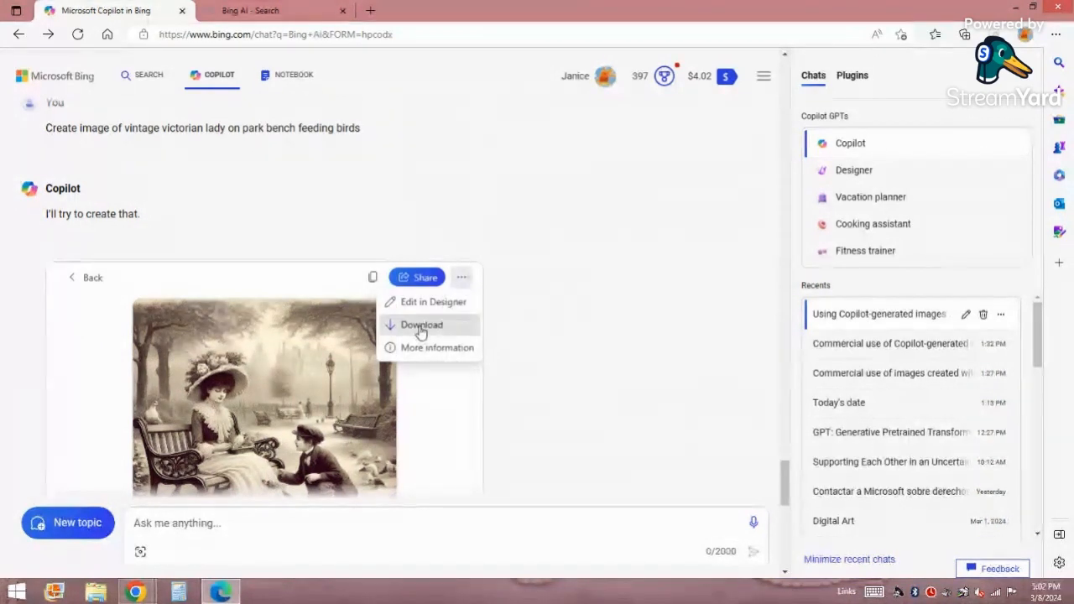
click(421, 326)
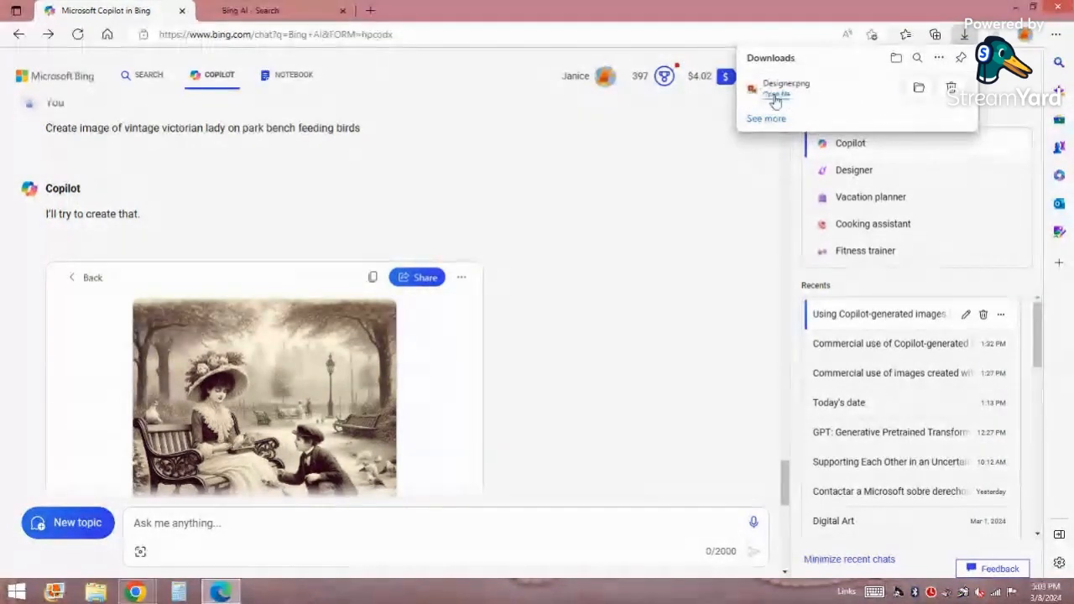
click(776, 94)
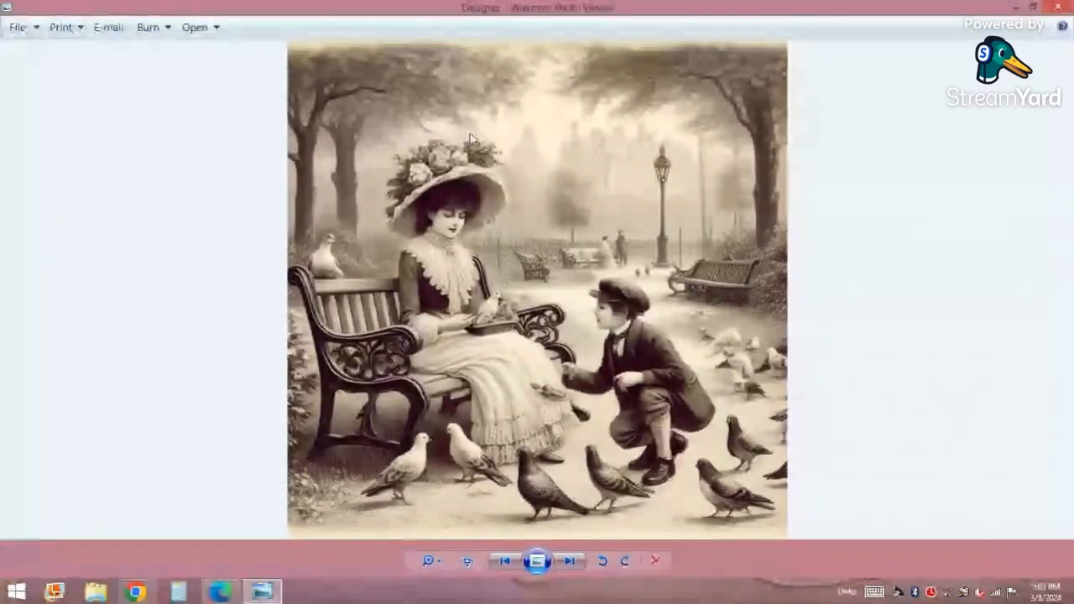
Step: Start Make a Copy for the Victorian lady picture from the File menu
right_click(469, 138)
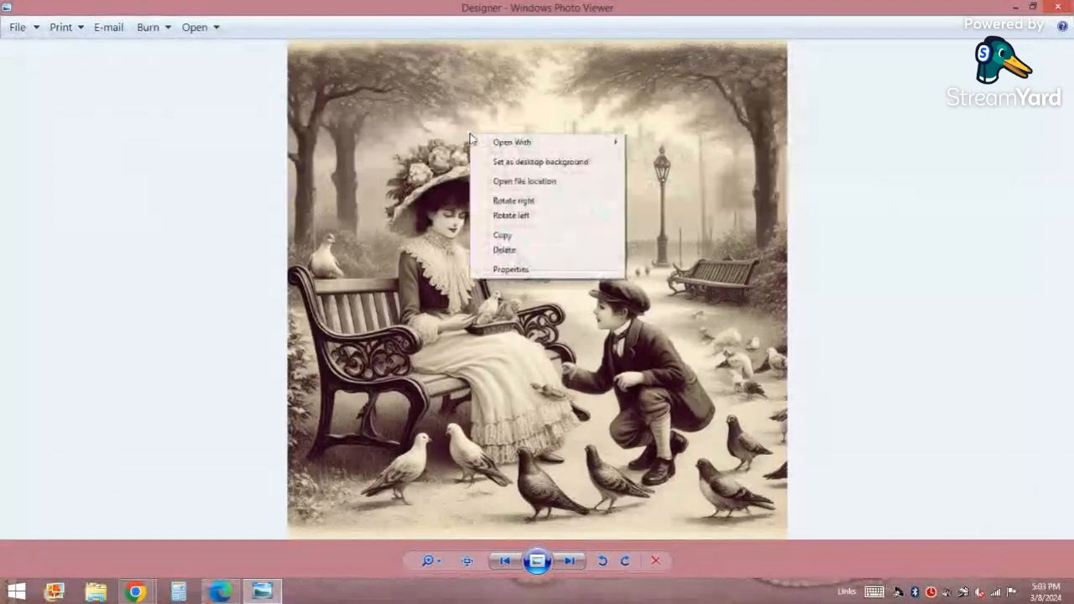
mouse_move(91, 55)
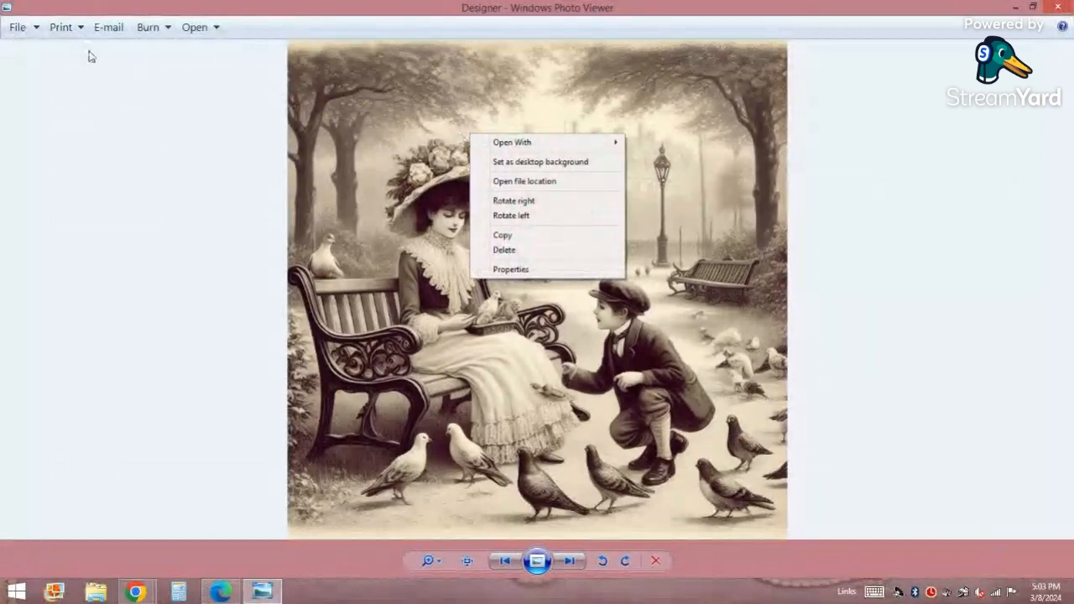
click(17, 27)
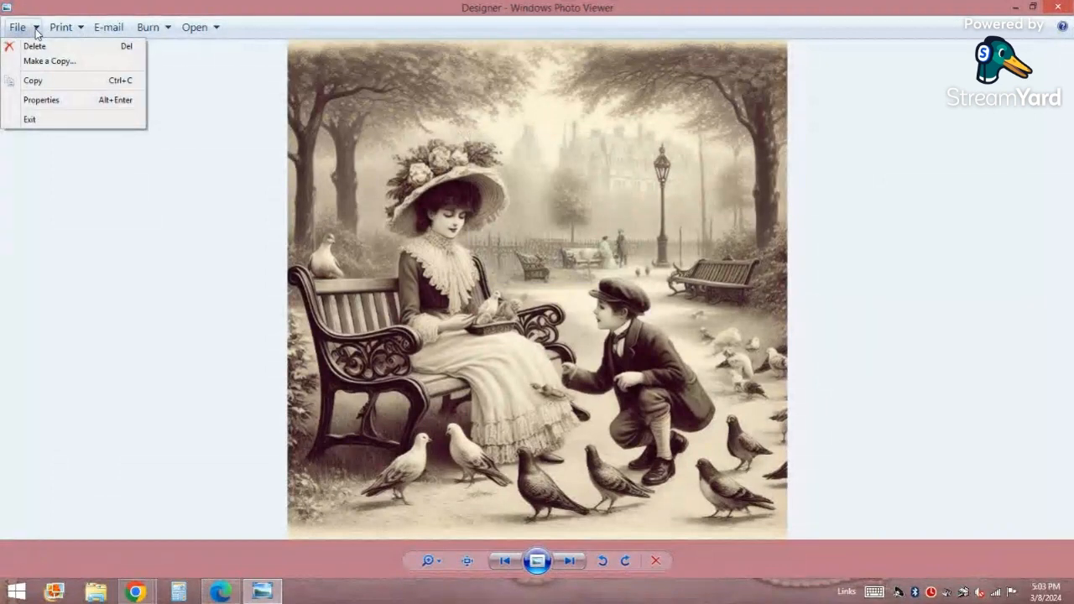
mouse_move(50, 61)
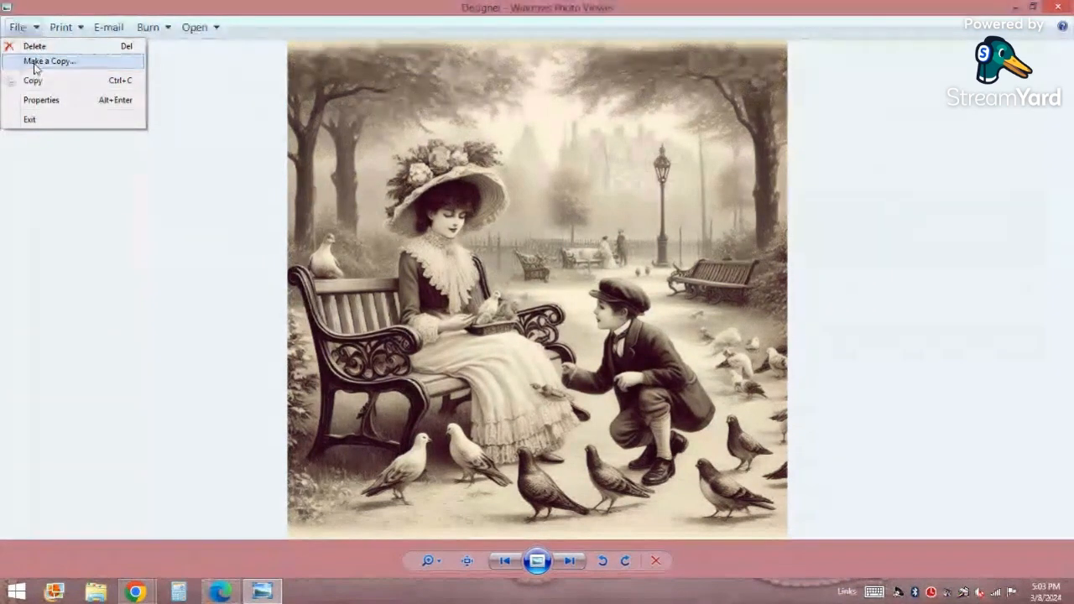
click(50, 60)
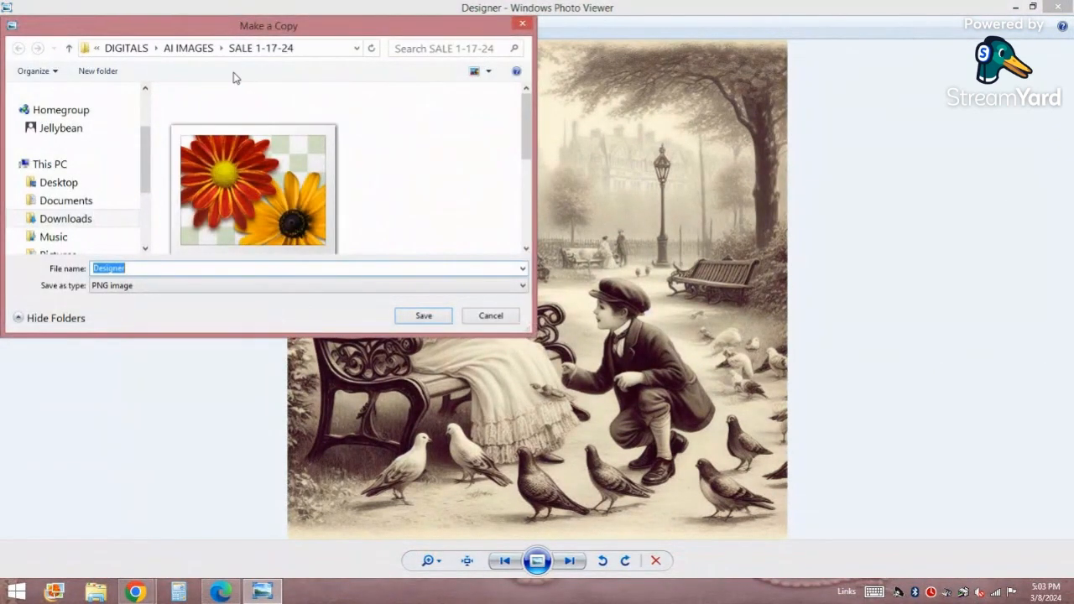
Step: Save the copy to the Desktop under a new name starting 'lad'
click(126, 47)
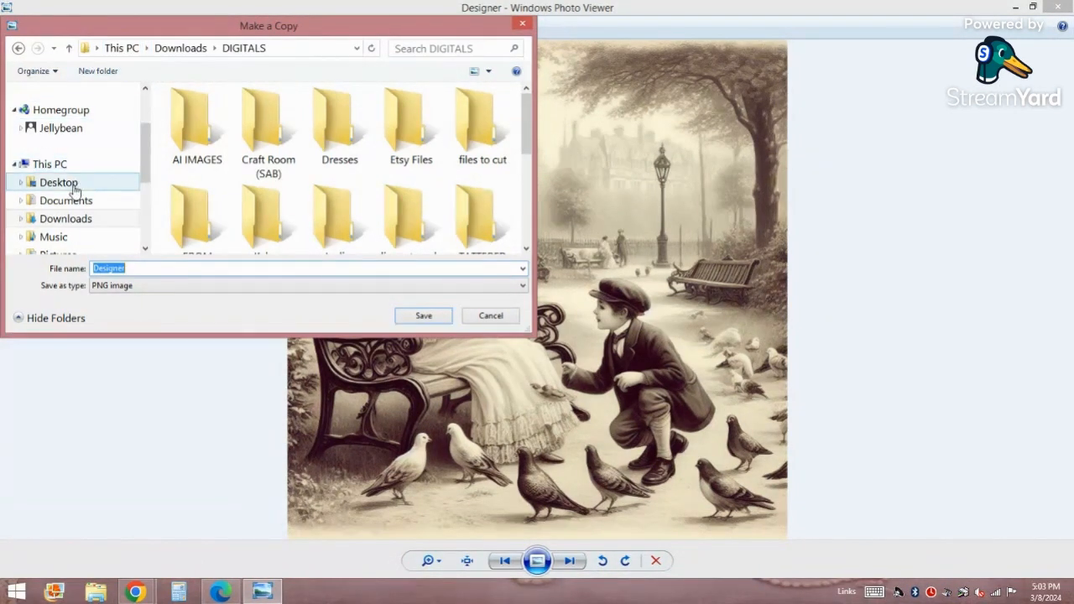
click(57, 181)
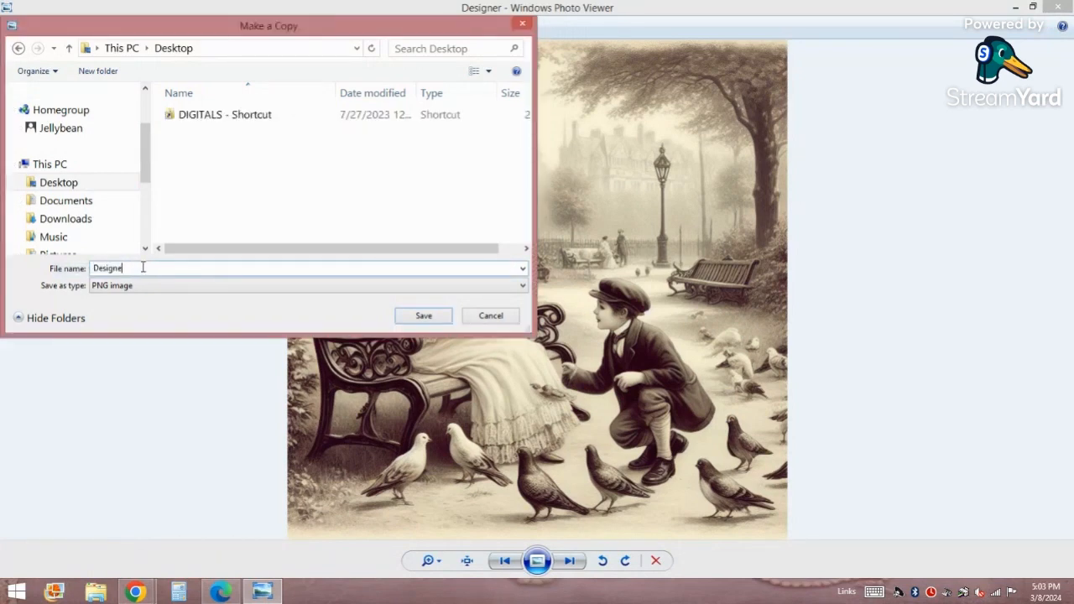
key(ctrl+a)
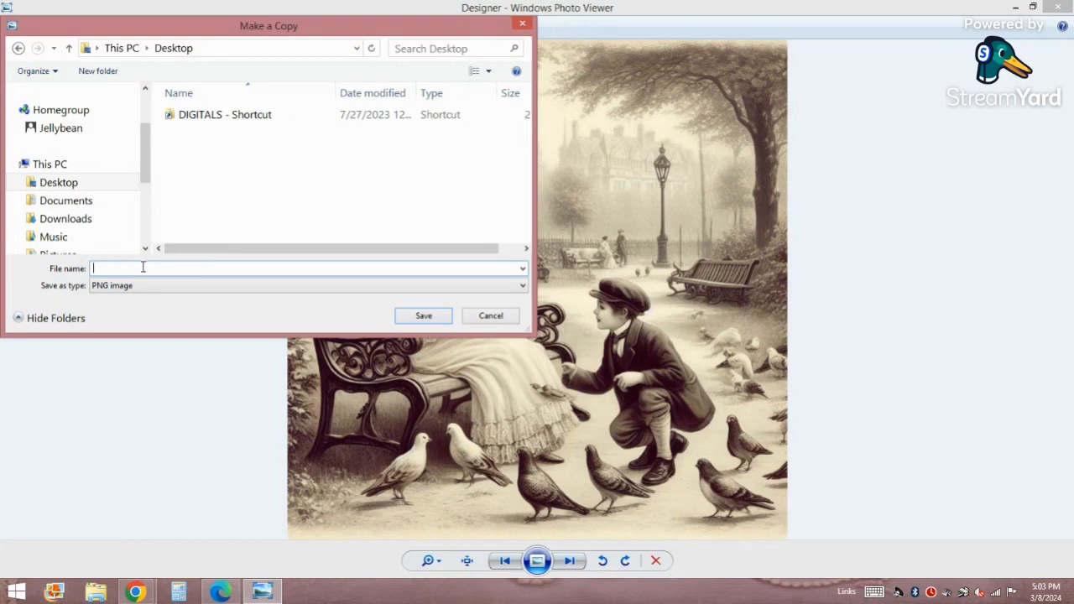
text(lady in p)
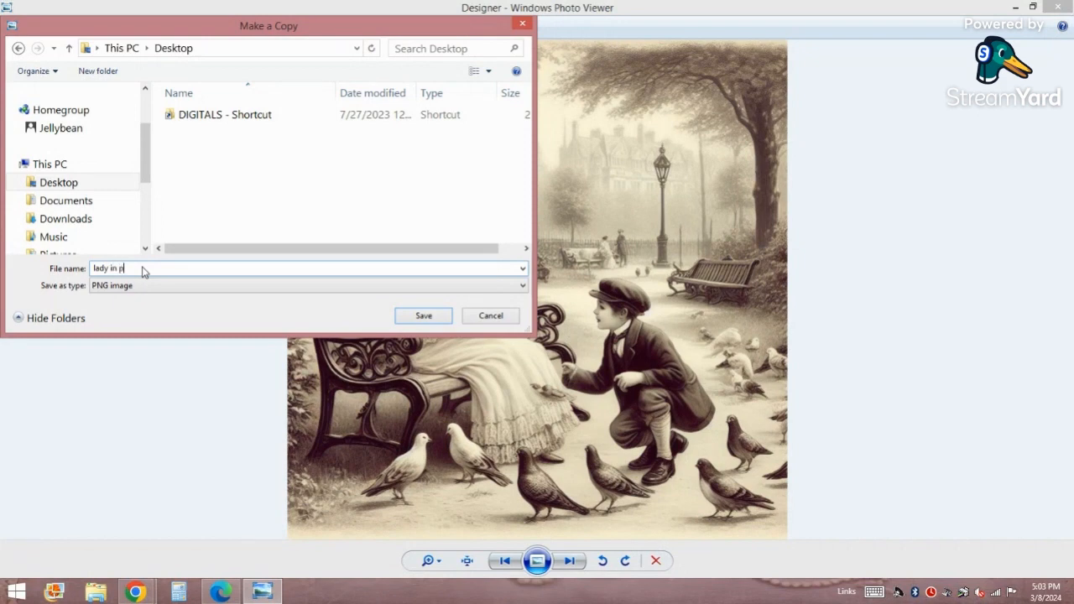
click(423, 315)
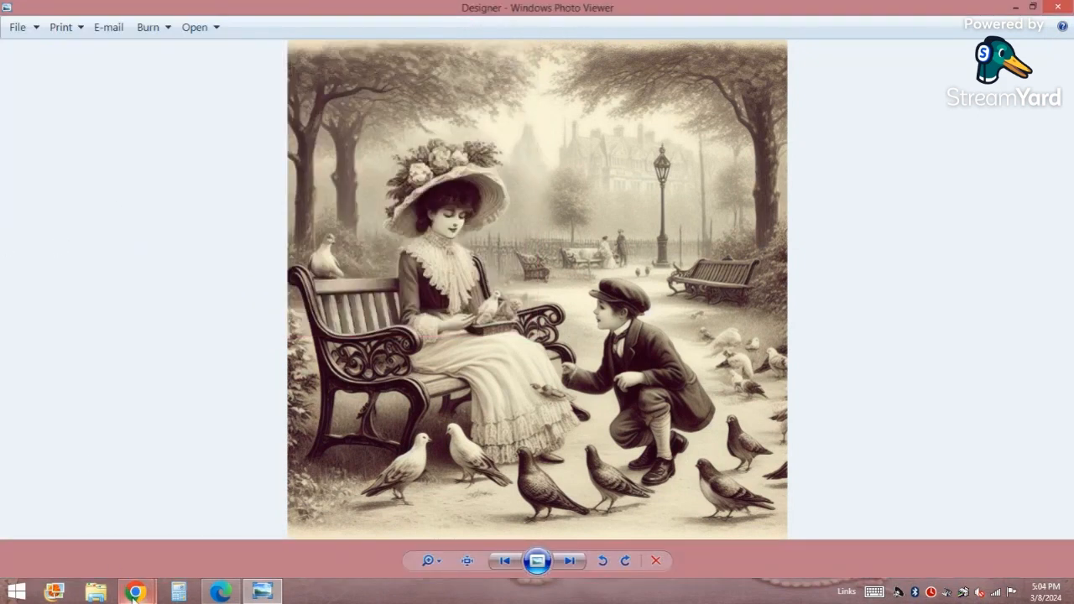
mouse_move(134, 591)
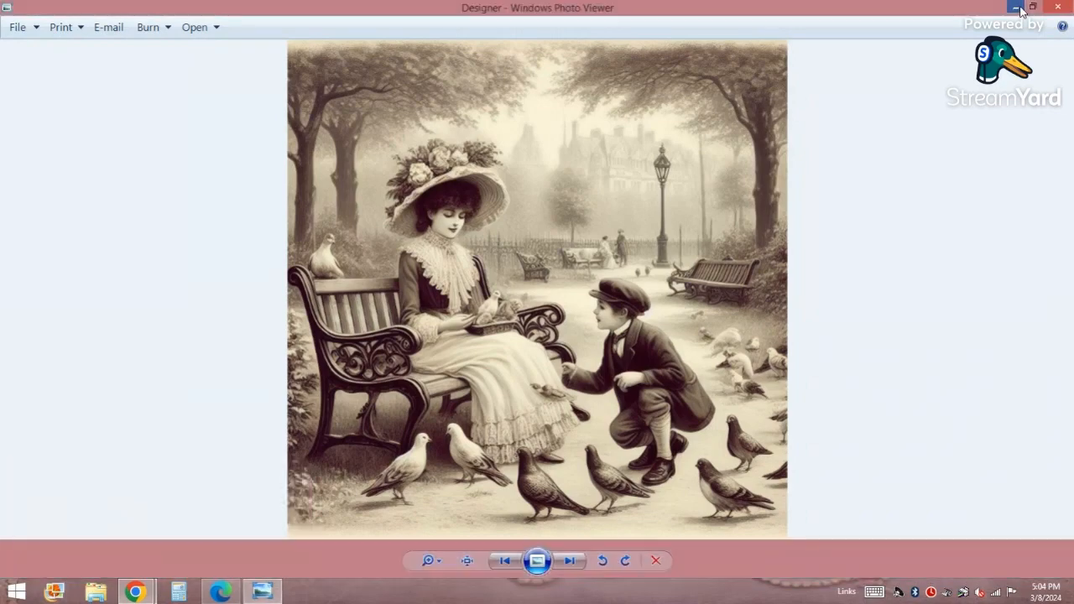
Step: Minimize the photo viewer so Chrome with google.com comes to the front
click(135, 591)
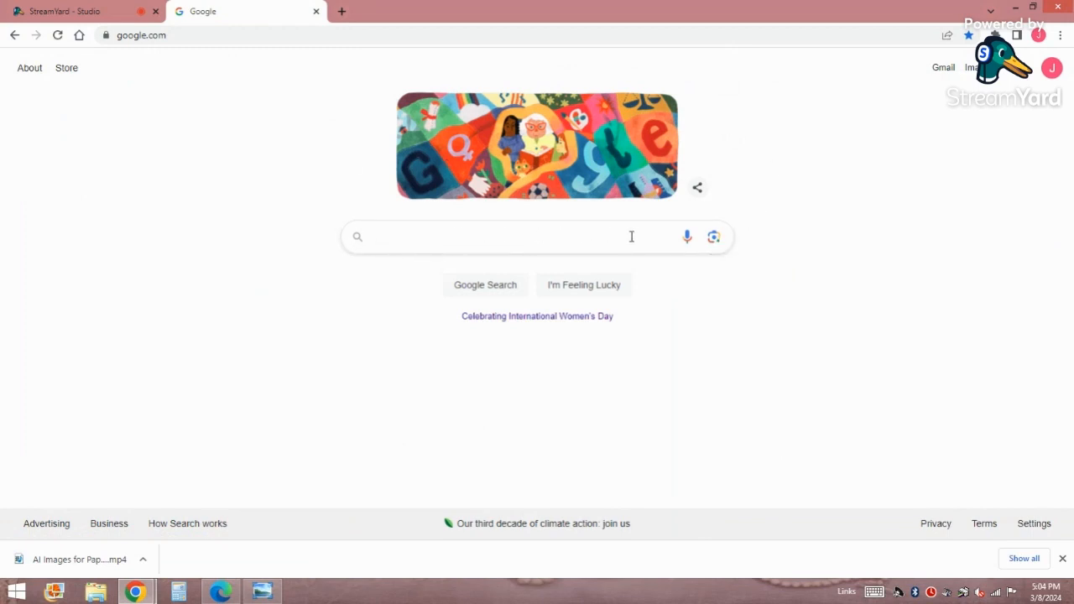
mouse_move(715, 236)
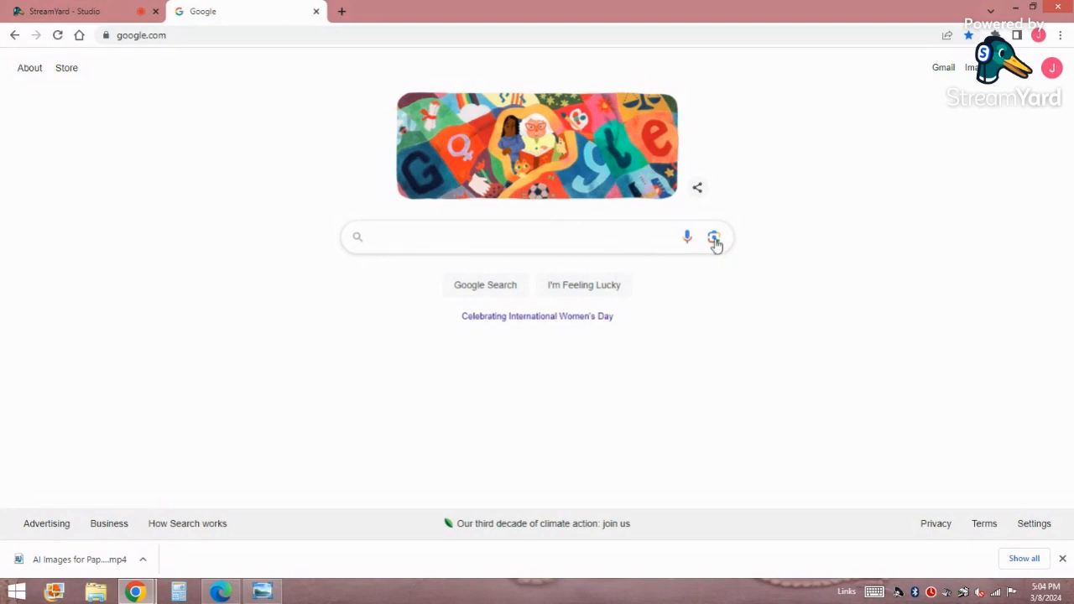
Step: Upload the 'lady in park' picture from the Desktop as the Google Lens search image
click(713, 237)
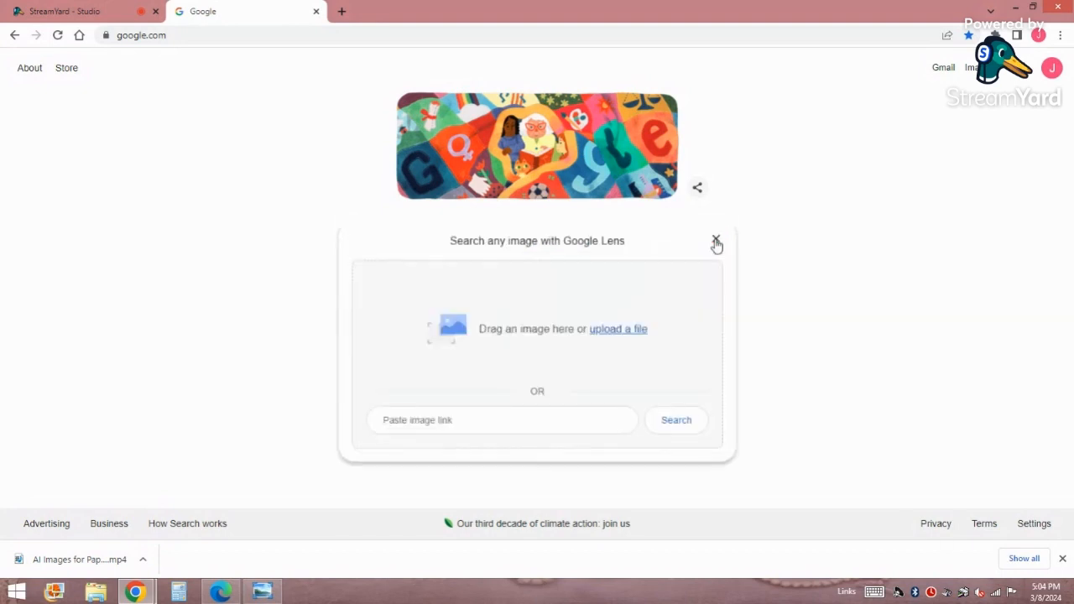
mouse_move(604, 334)
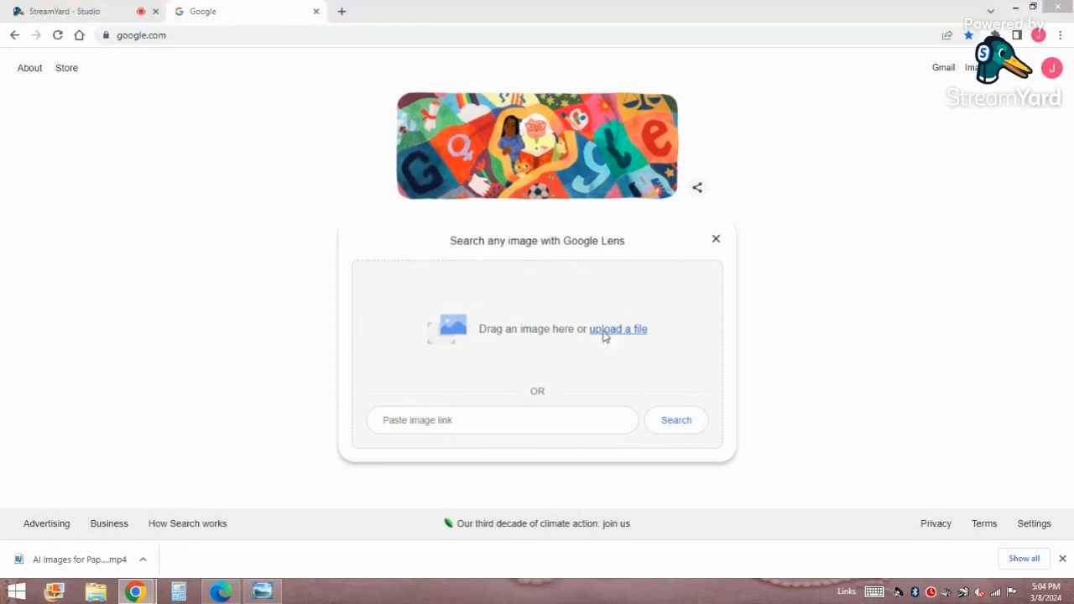
click(617, 329)
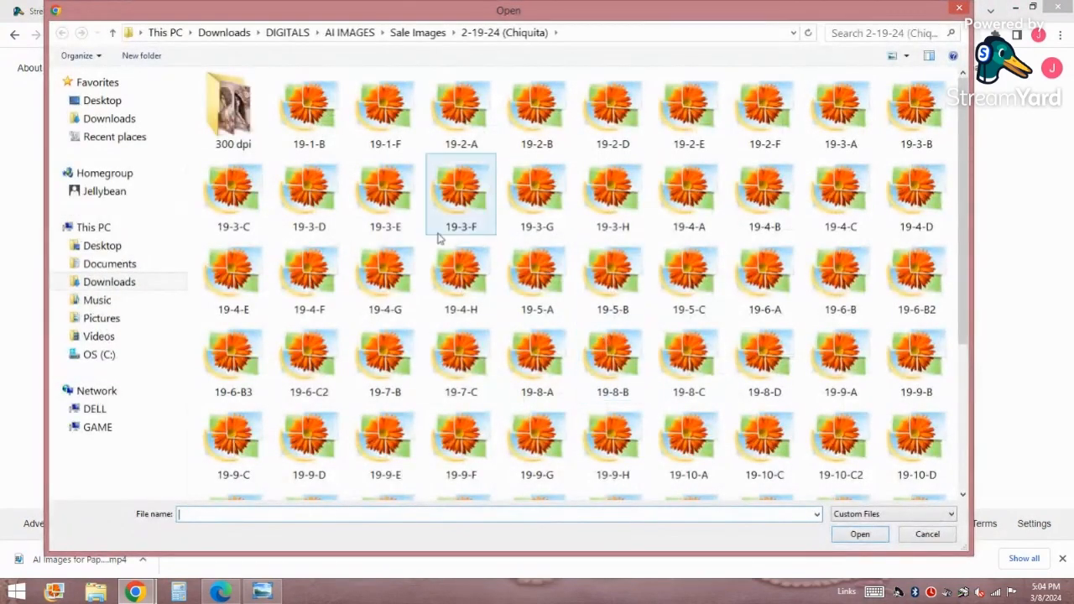
click(102, 245)
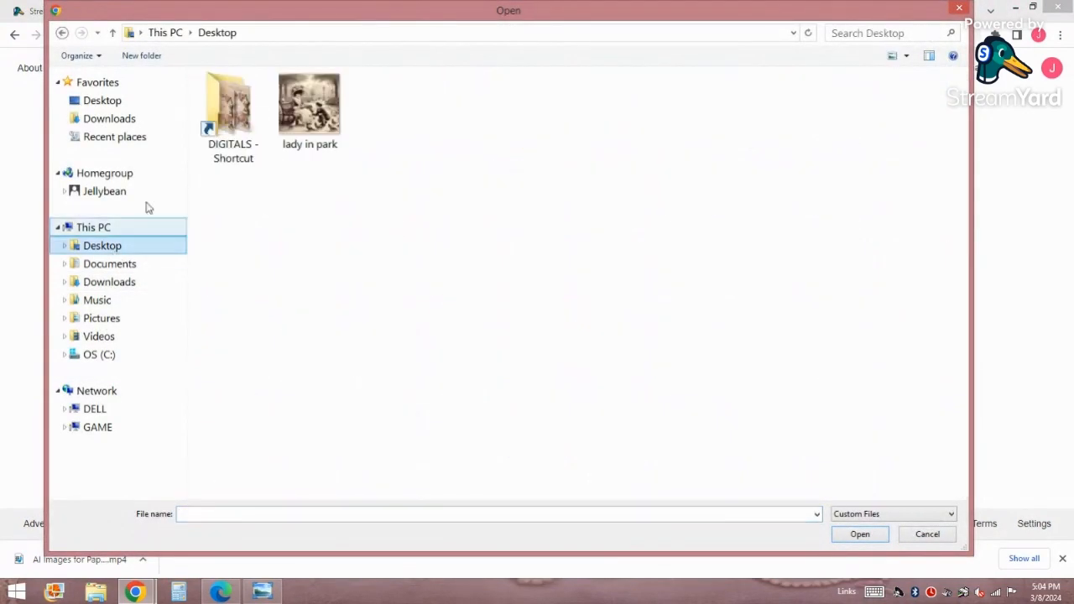
click(309, 104)
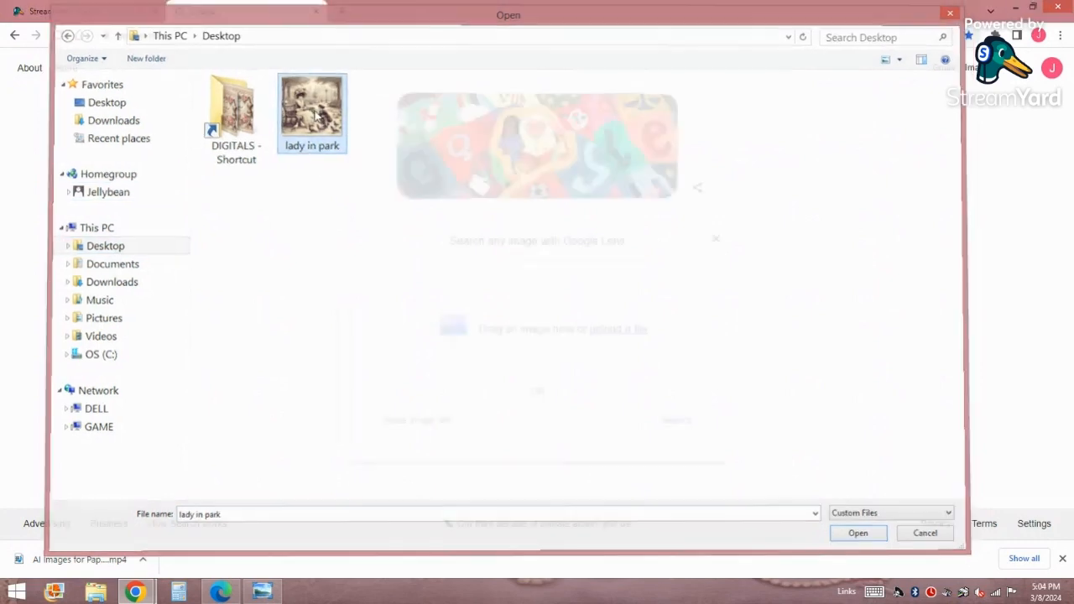
click(858, 533)
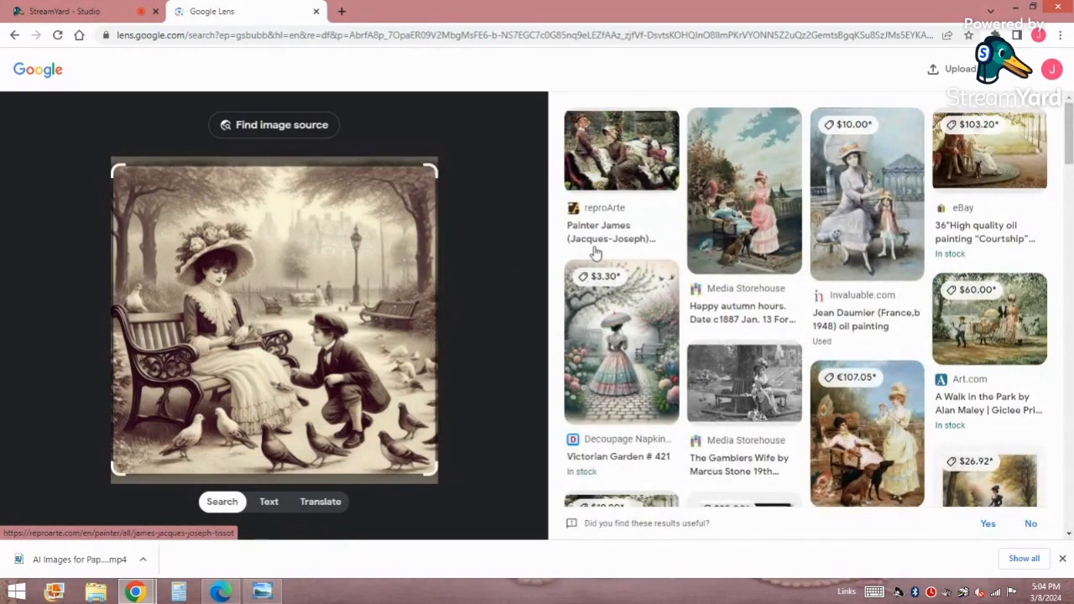
mouse_move(974, 155)
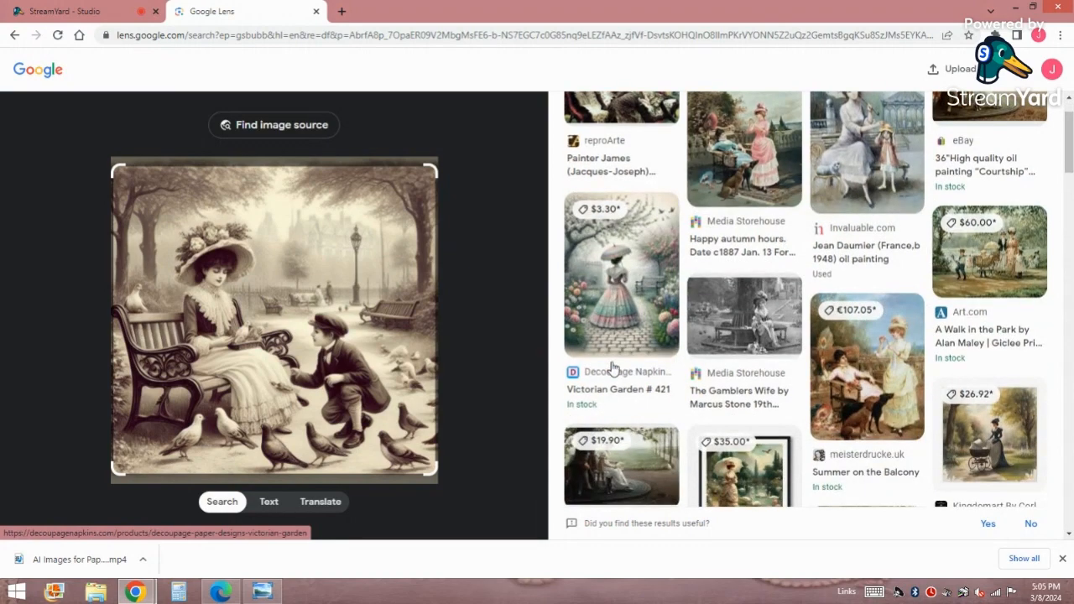
Step: Browse the Lens visual matches — Victorian Garden print, 'Courtship' painting, Art.com listings — confirming no identical copy
scroll(down, 3)
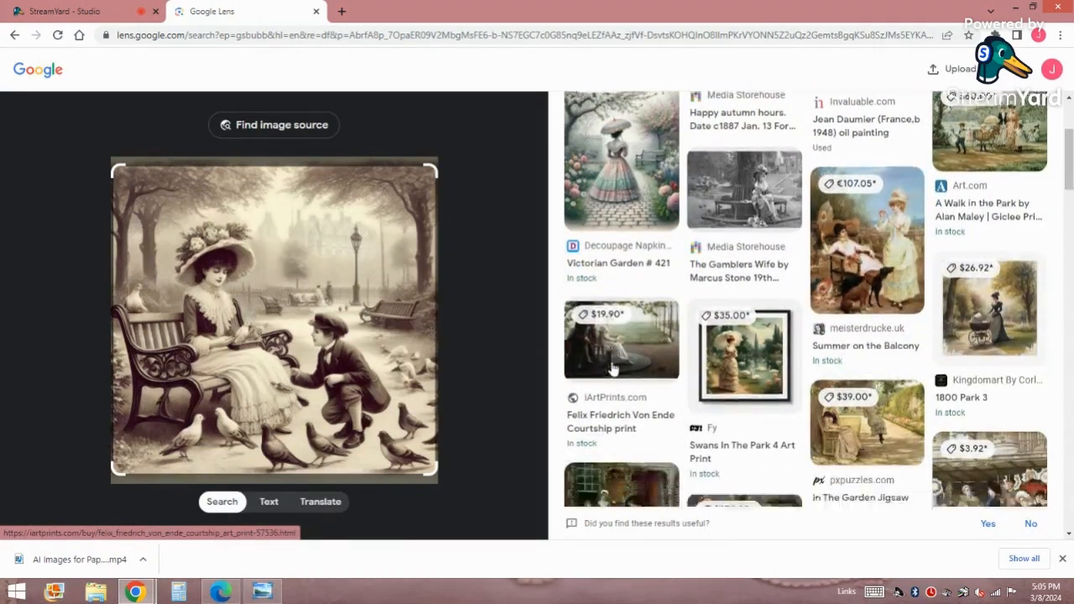
scroll(down, 3)
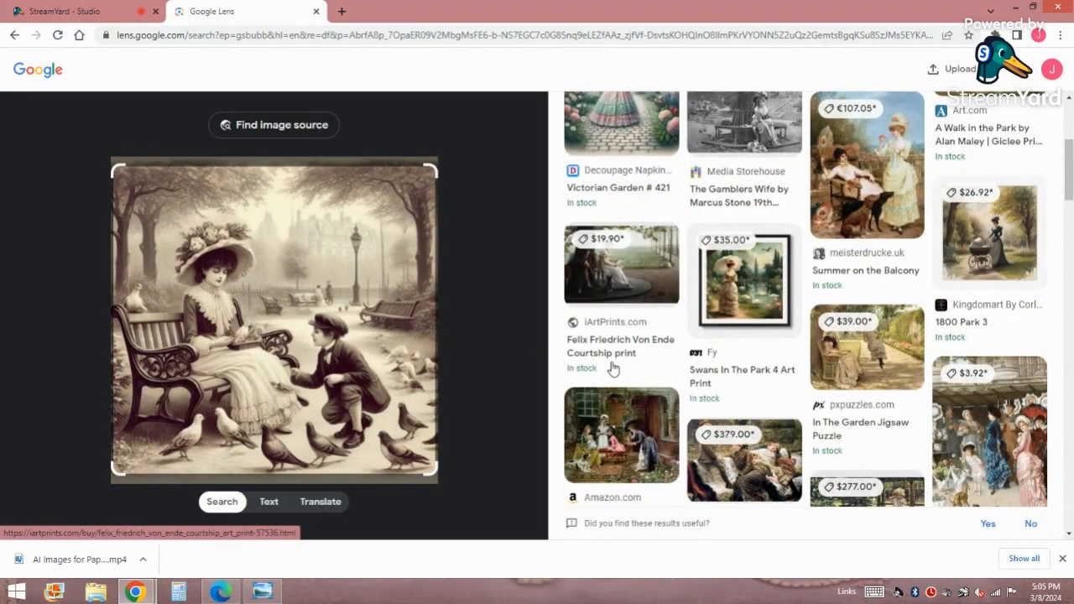
scroll(down, 3)
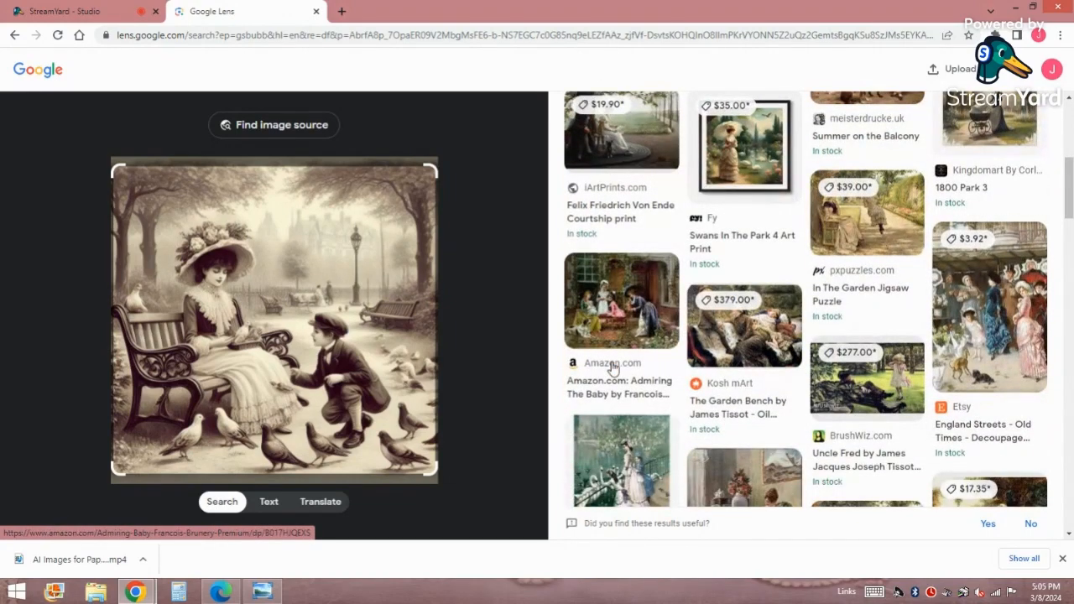
scroll(down, 3)
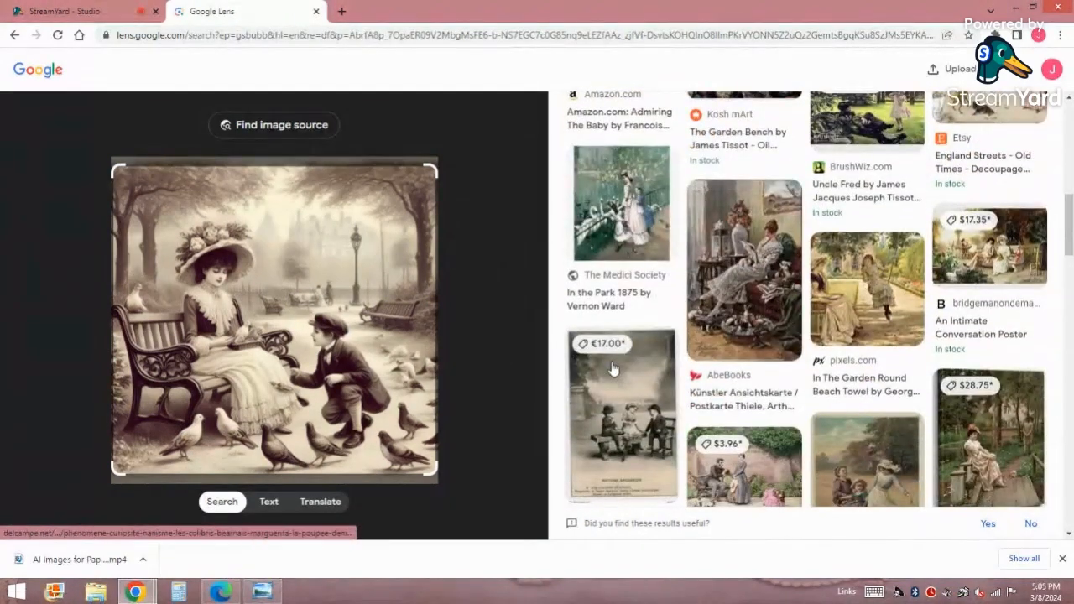
scroll(down, 3)
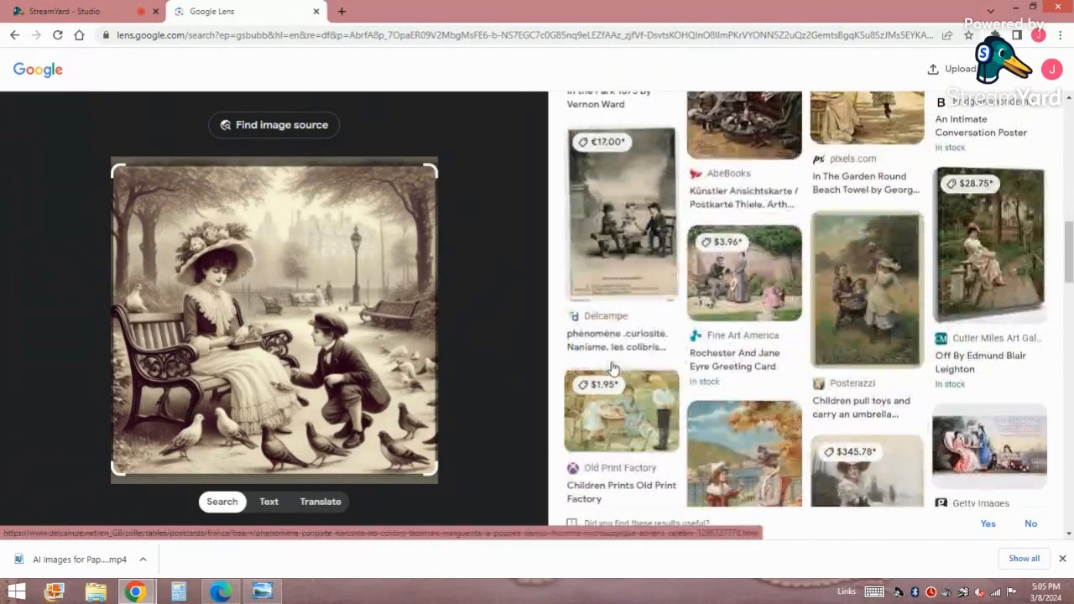
scroll(down, 3)
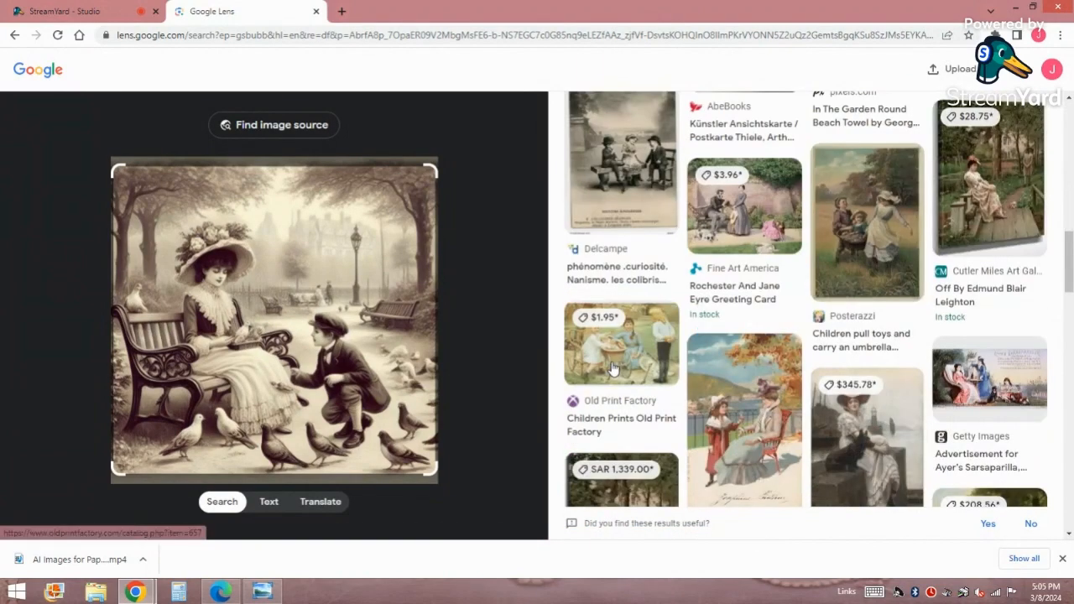
scroll(down, 3)
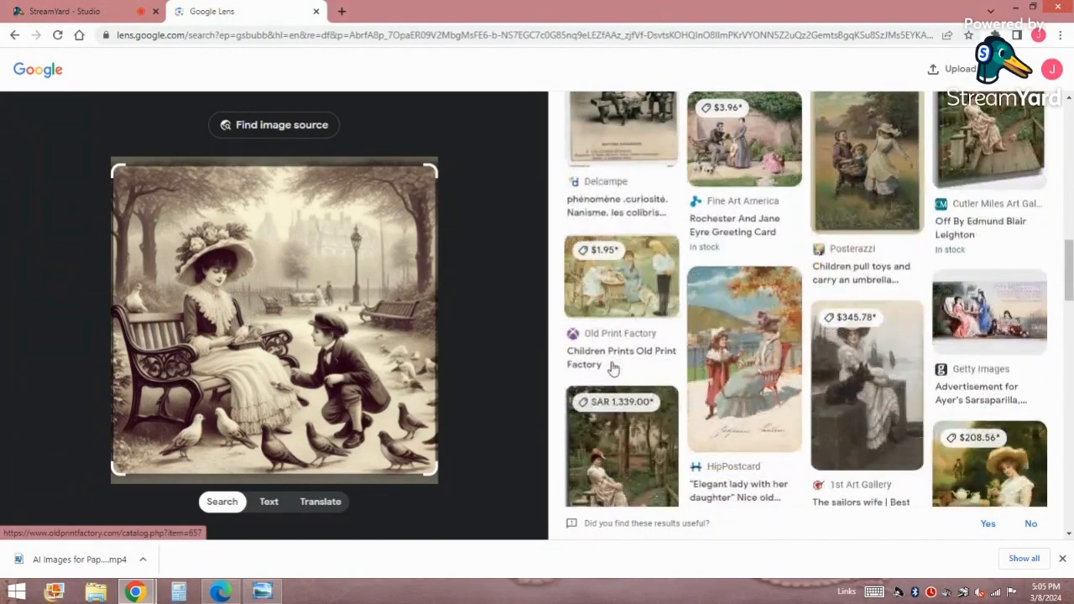
scroll(down, 3)
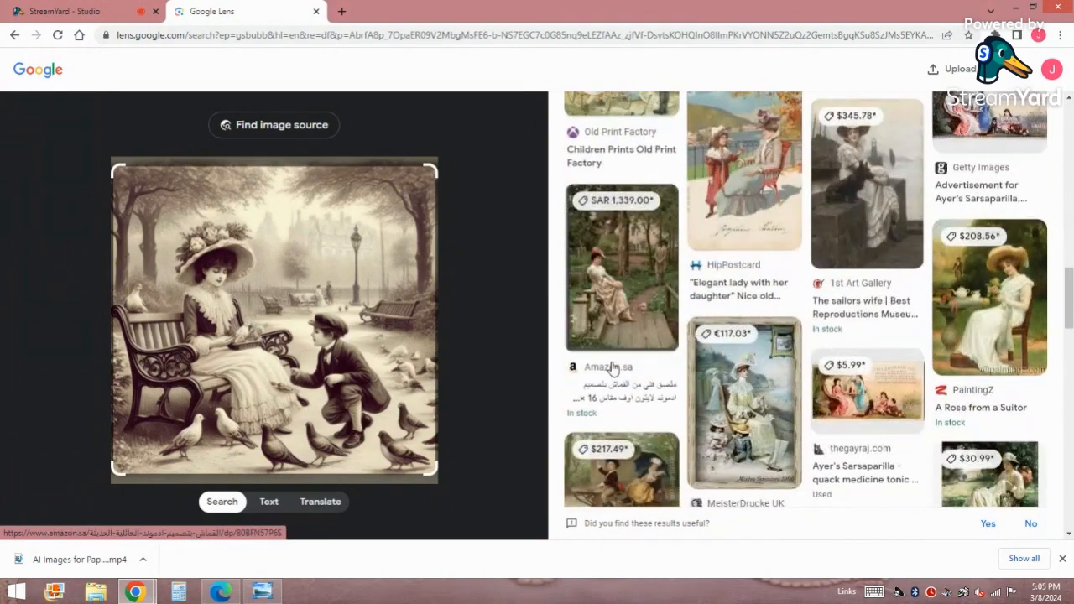
scroll(down, 3)
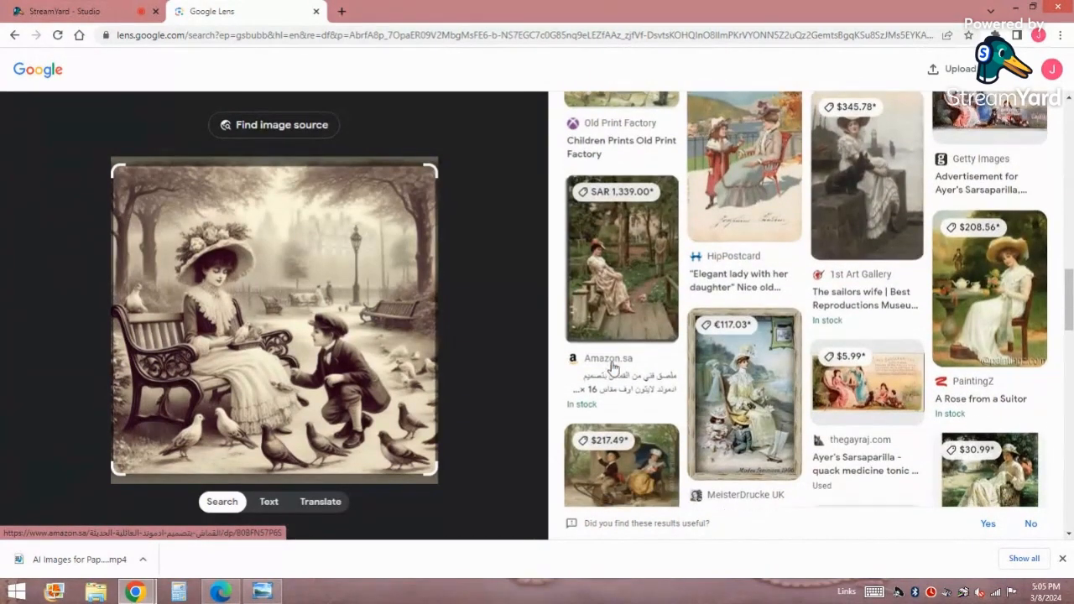
scroll(down, 3)
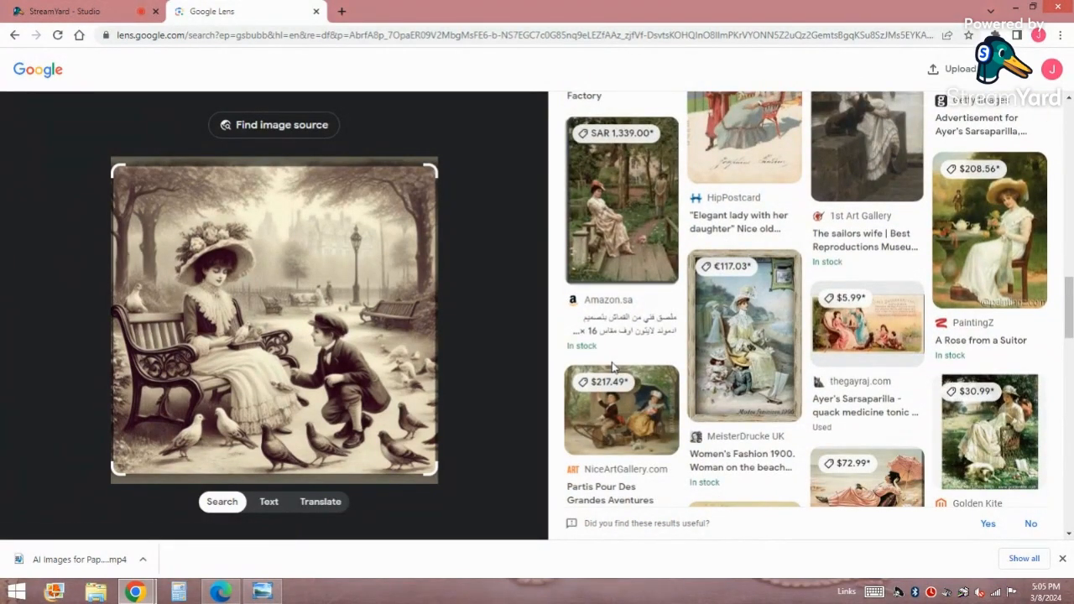
scroll(down, 3)
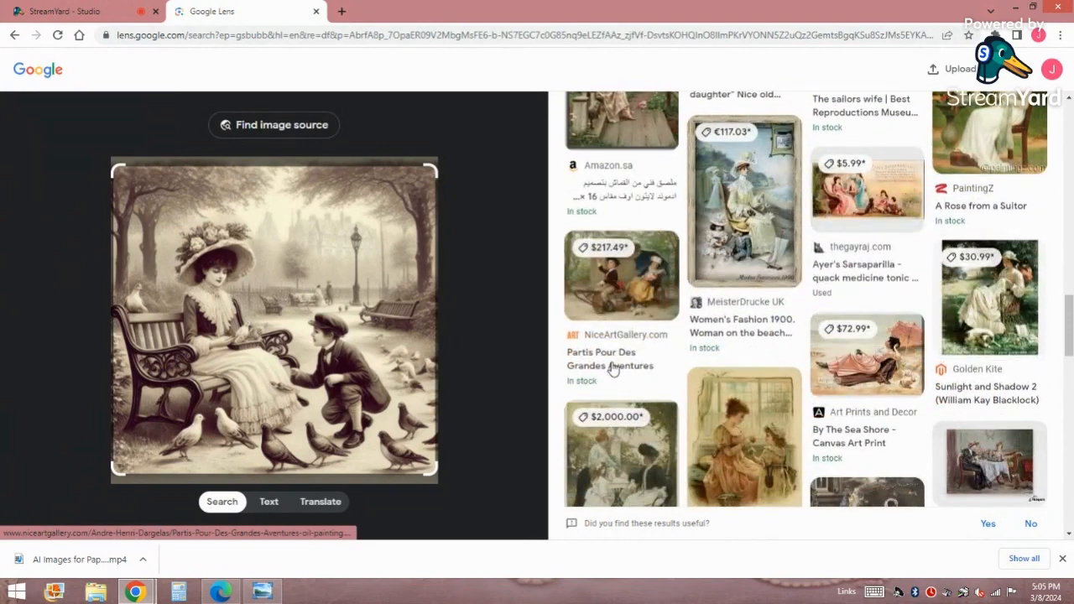
scroll(down, 3)
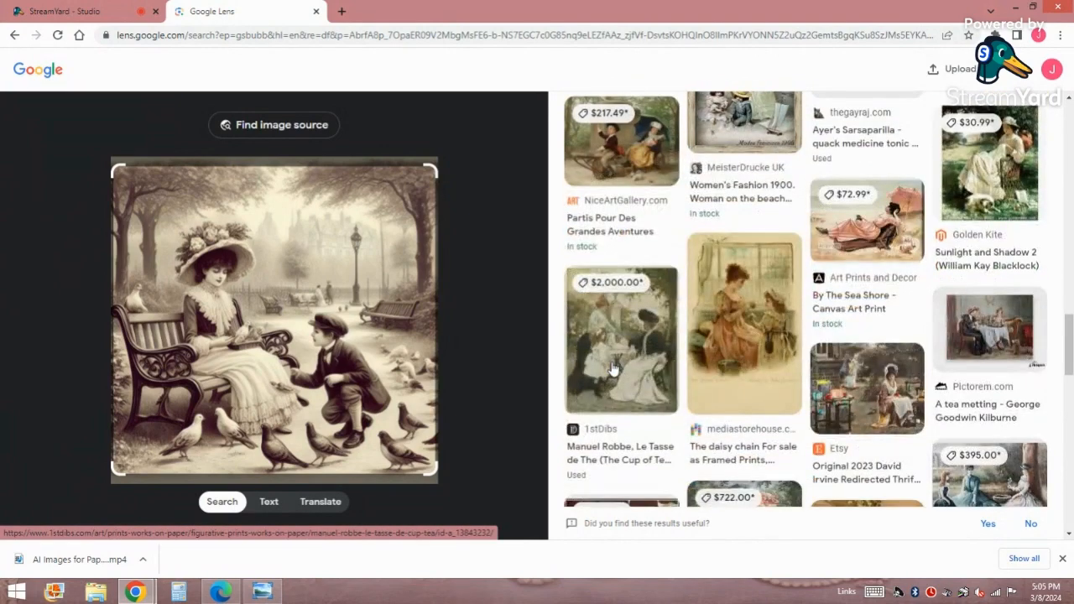
scroll(down, 3)
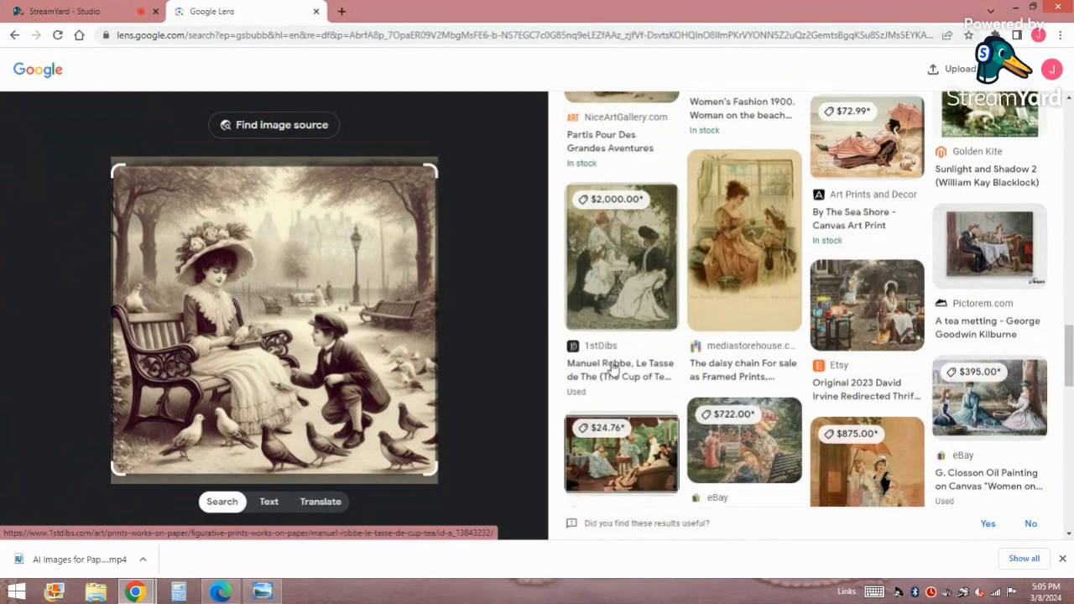
scroll(down, 3)
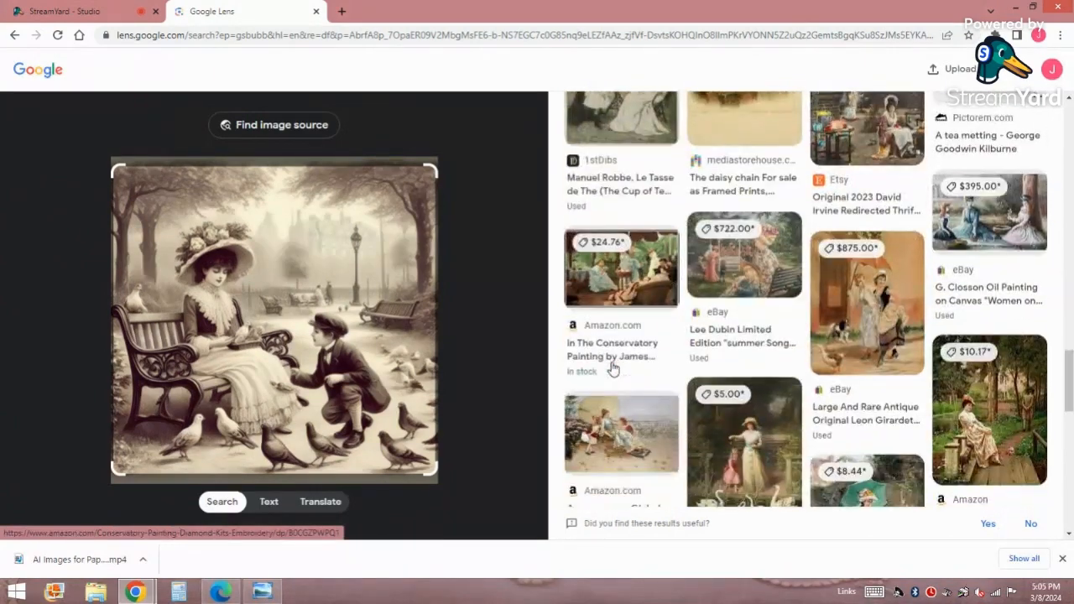
scroll(down, 3)
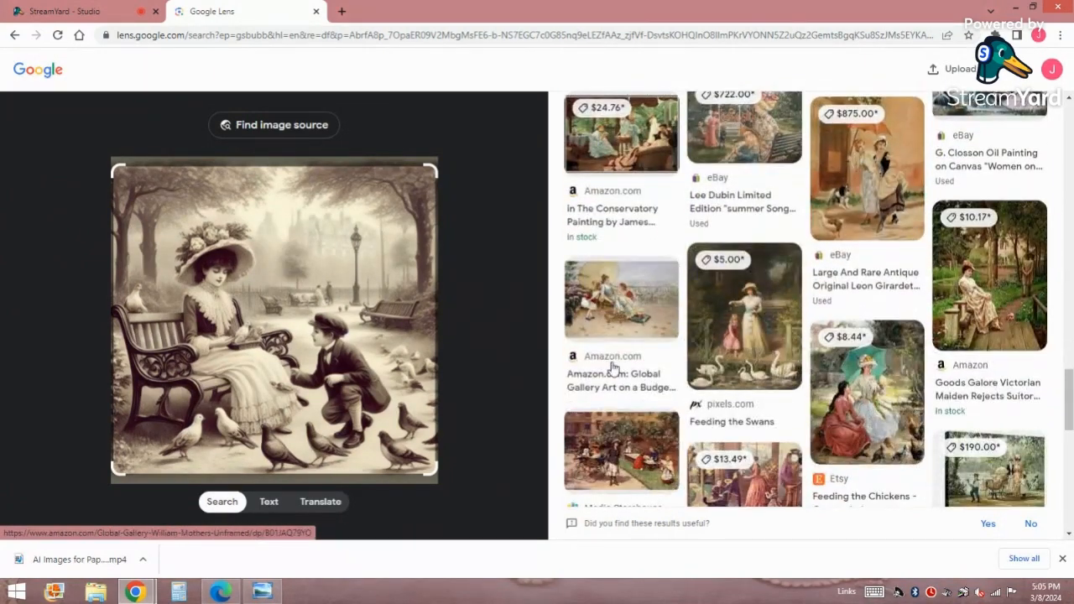
scroll(down, 3)
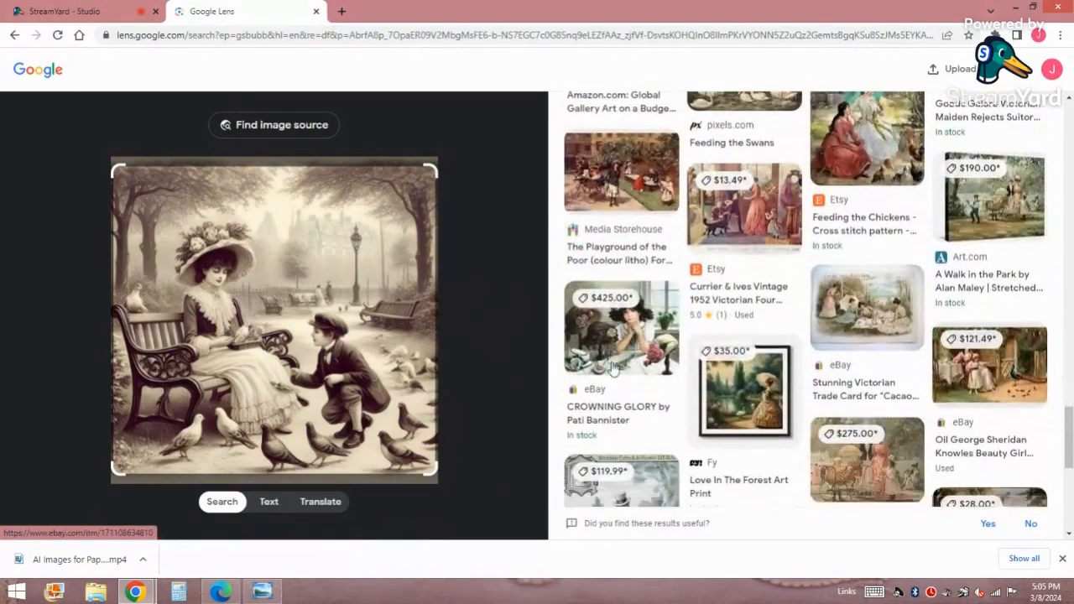
scroll(down, 3)
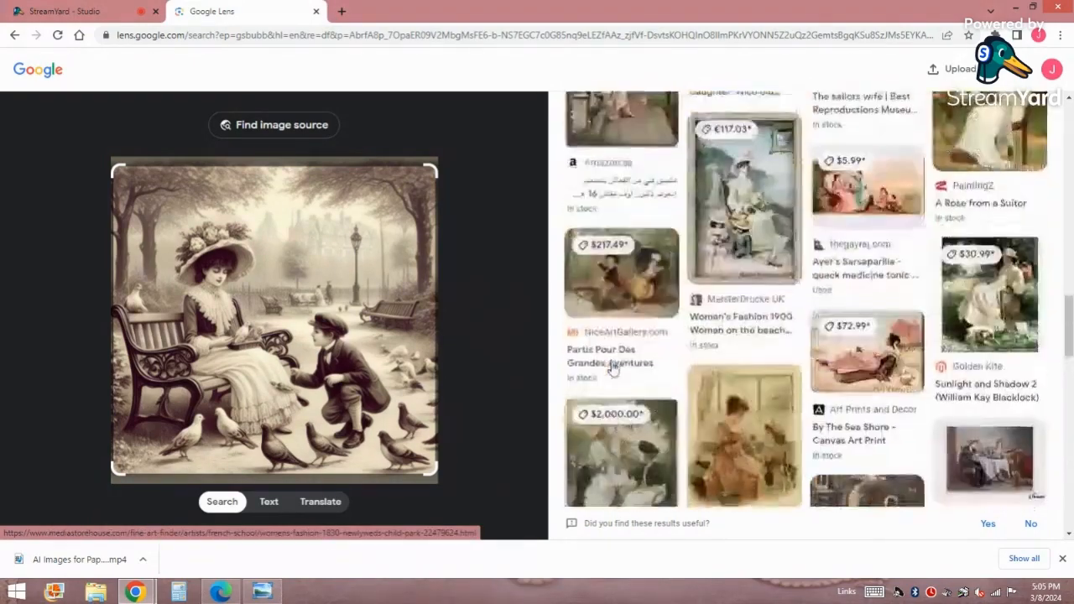
scroll(up, 3)
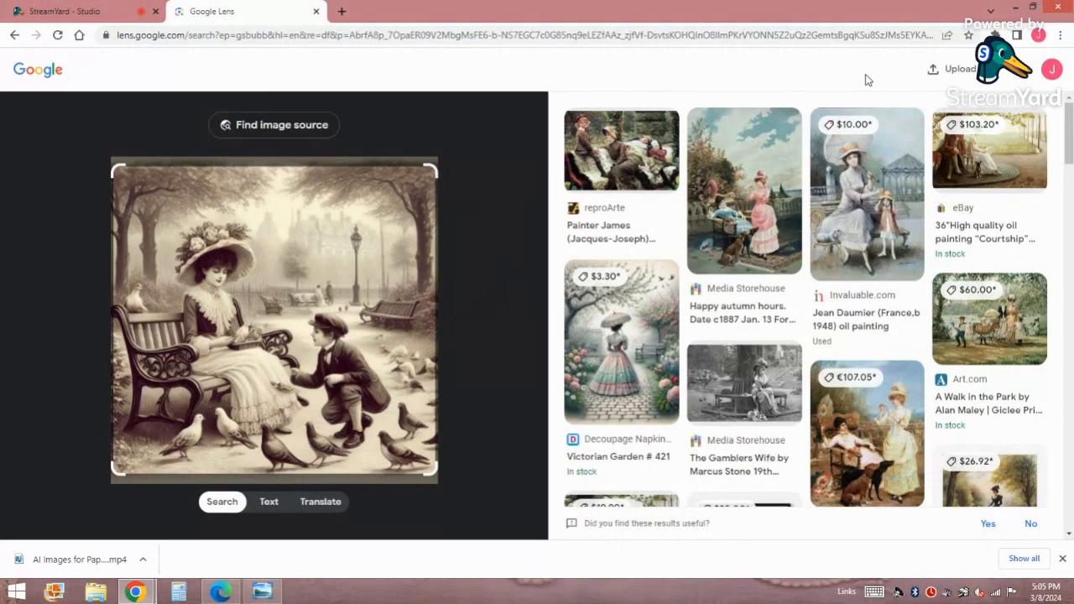
mouse_move(800, 79)
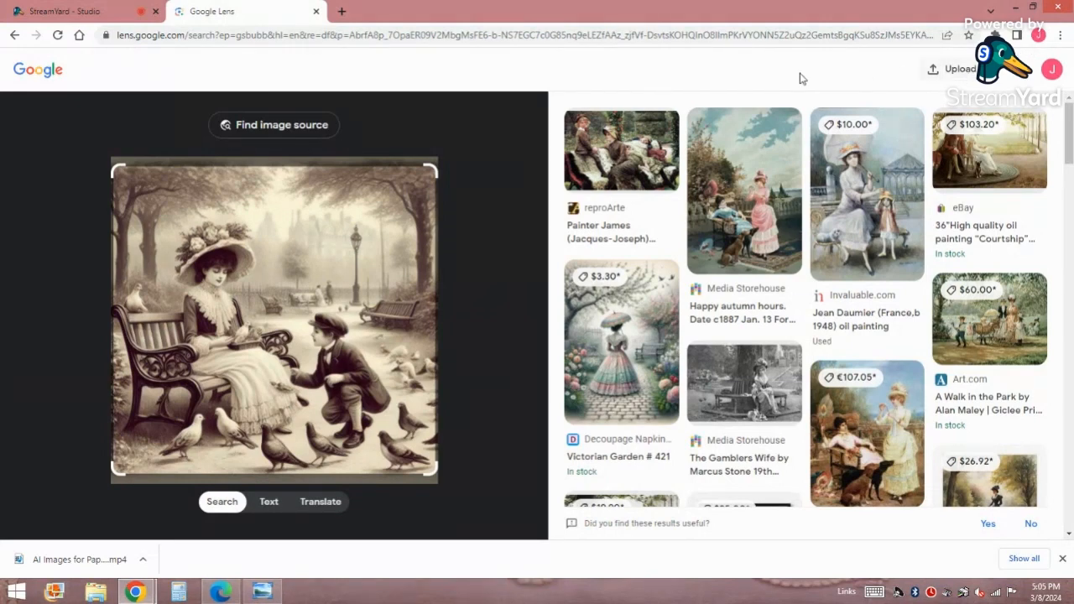
mouse_move(796, 79)
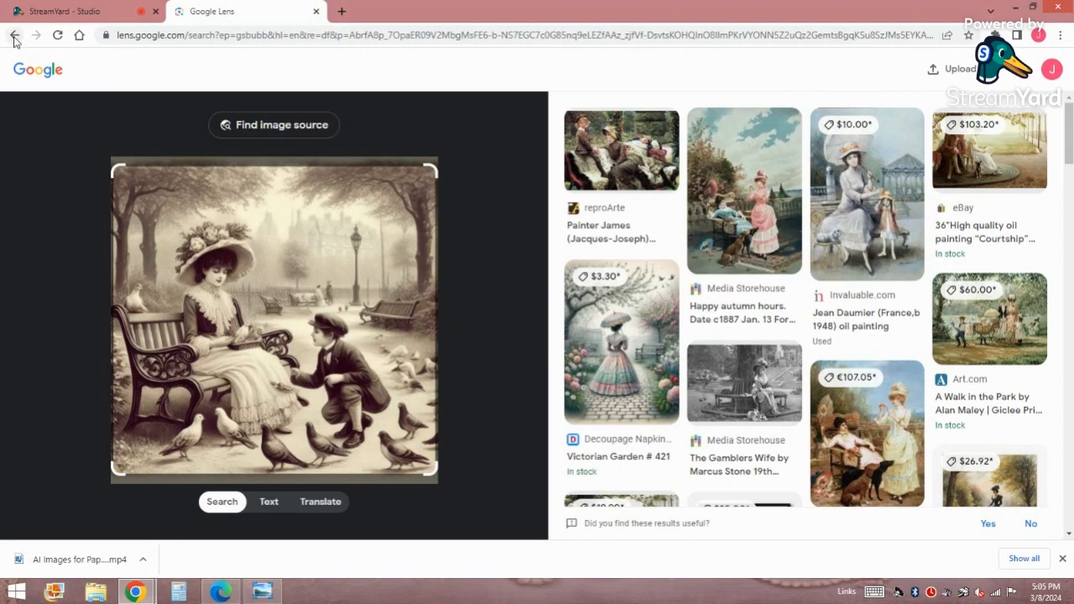
Step: Search Google for 'can you sell images created with AI commercial use' via the suggestion
click(13, 35)
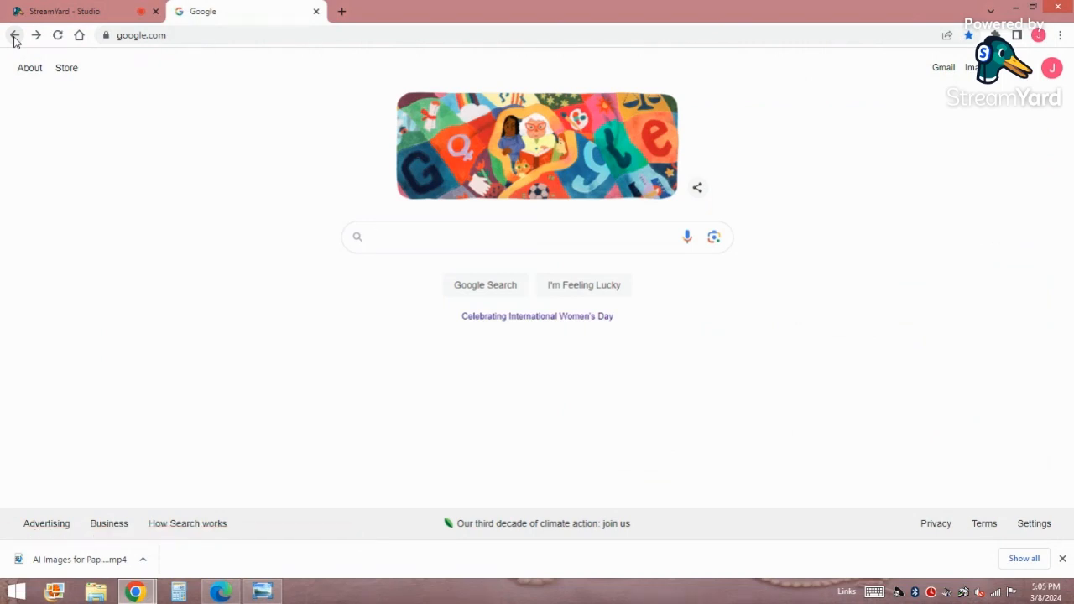
click(537, 234)
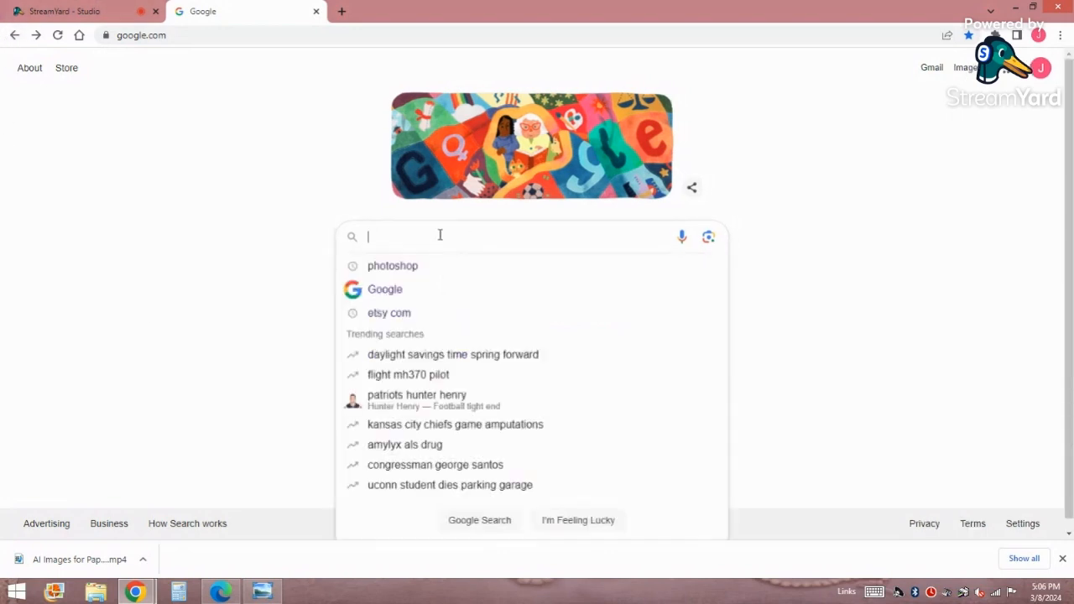
text(can you)
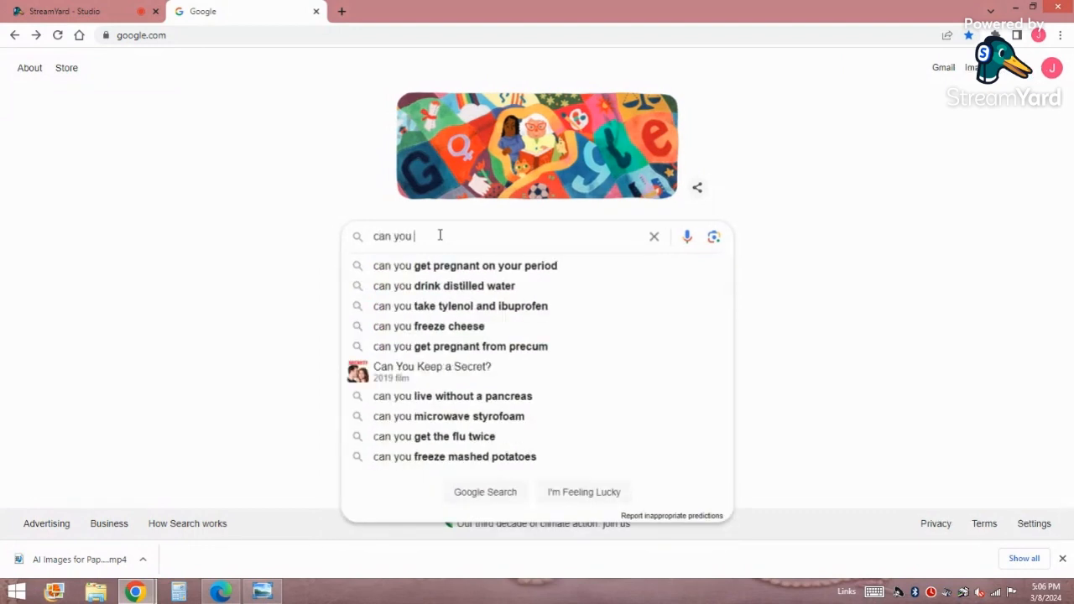
text(sell)
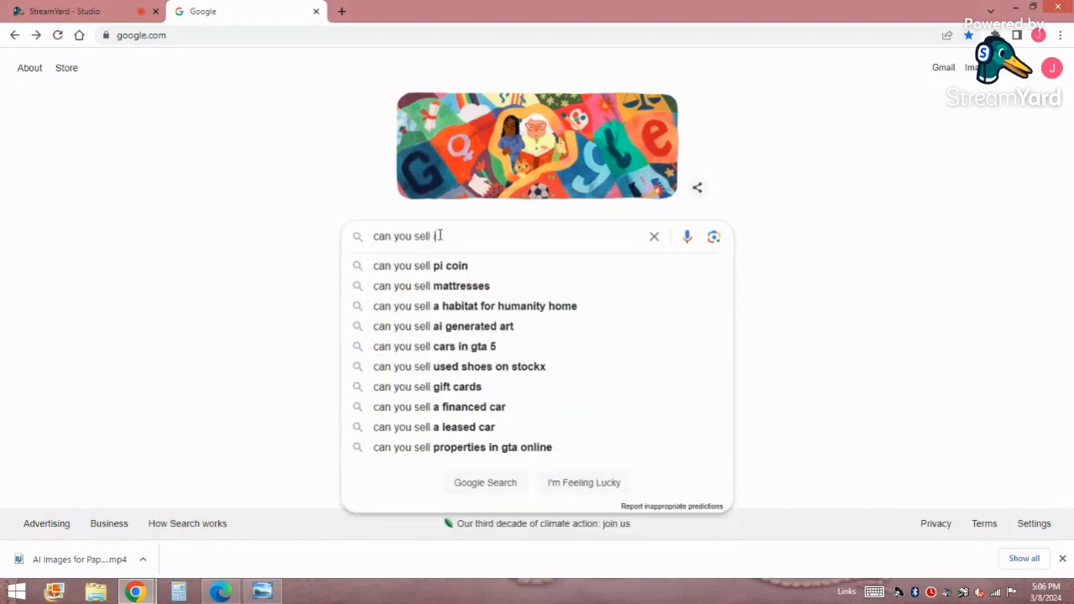
text(images cr)
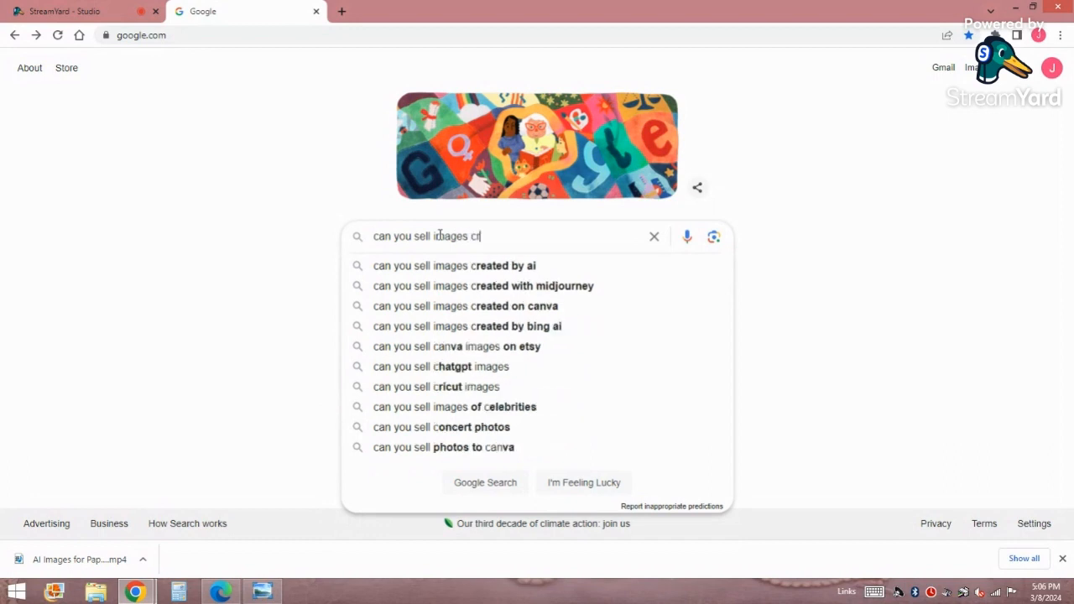
text(eat)
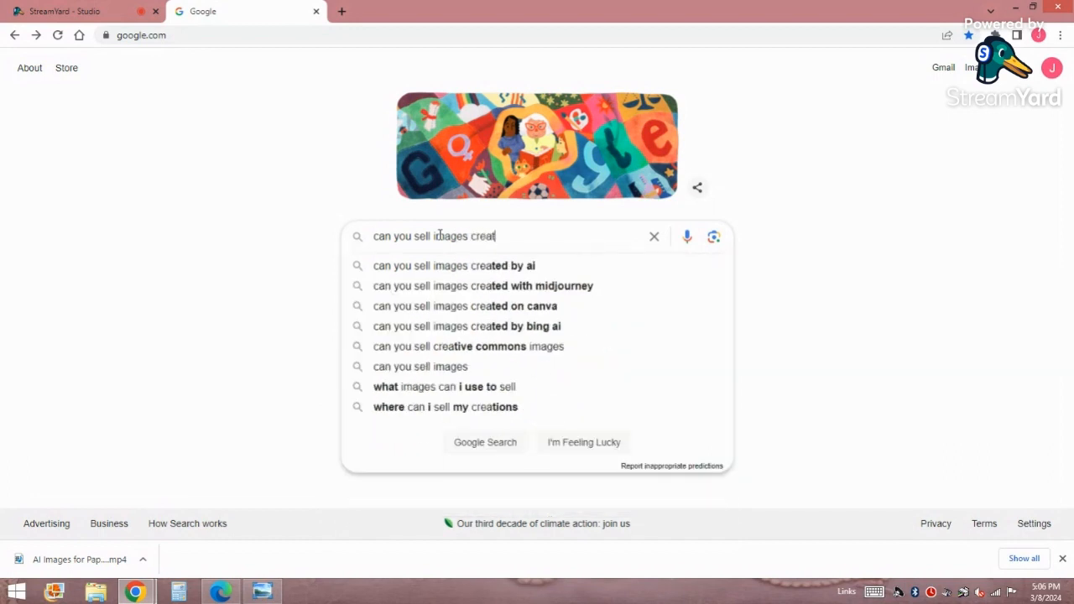
text(ed with)
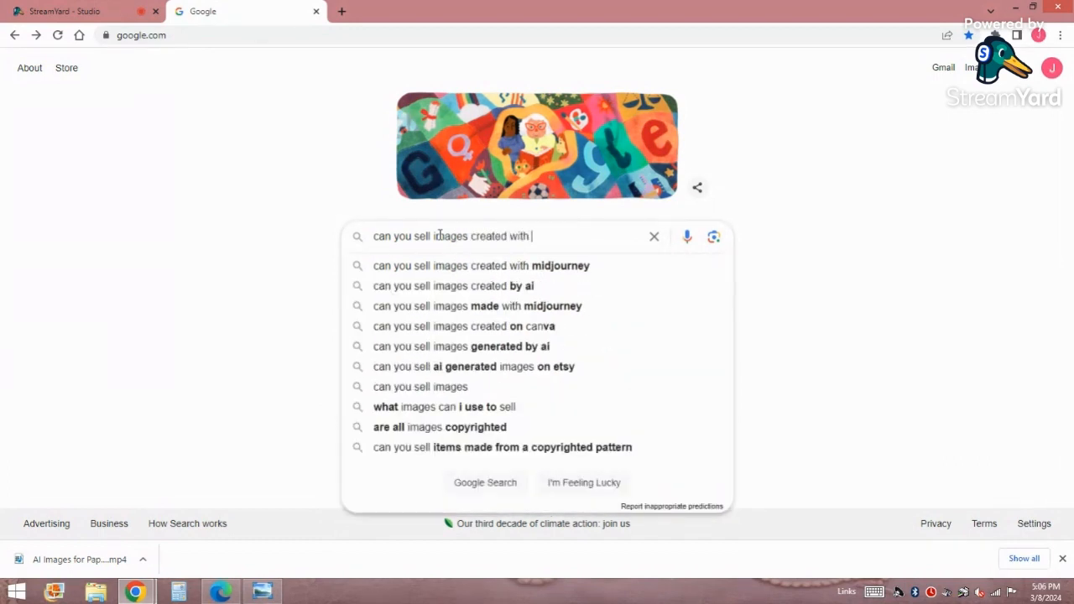
text(AI)
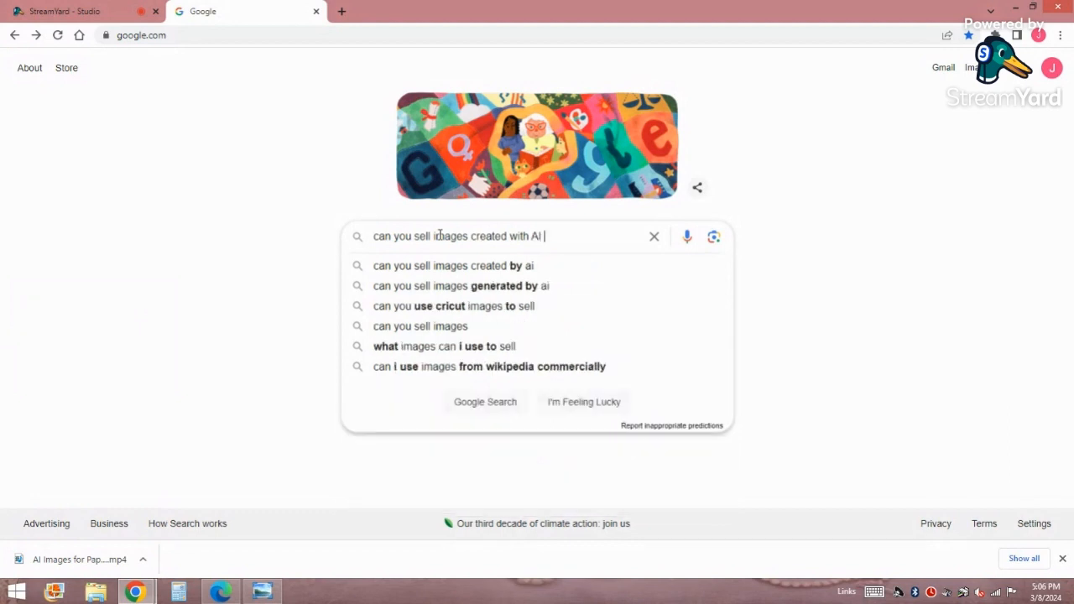
text(comm)
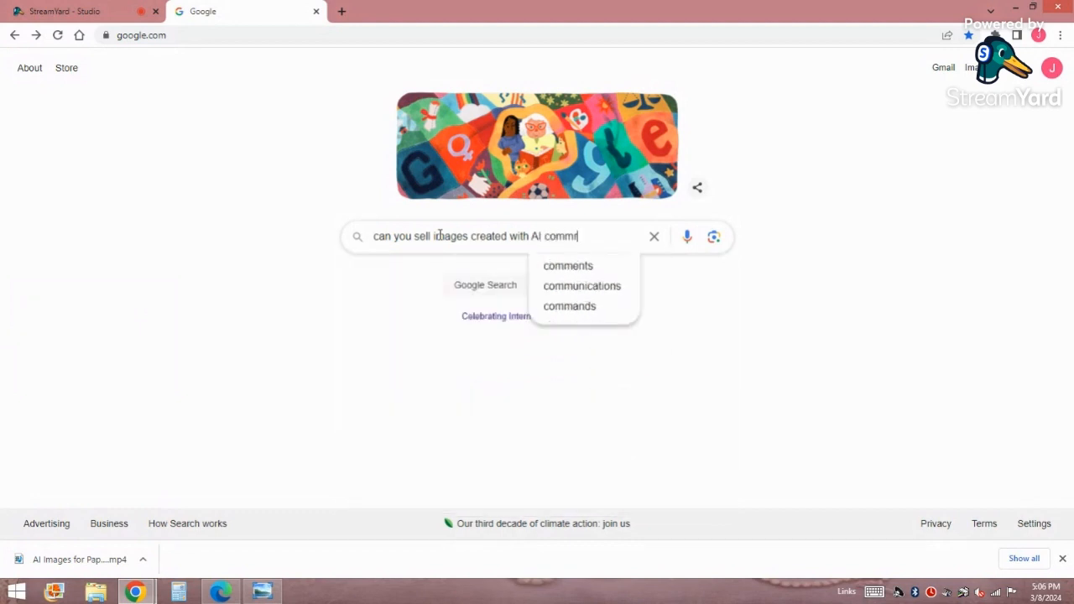
text(m)
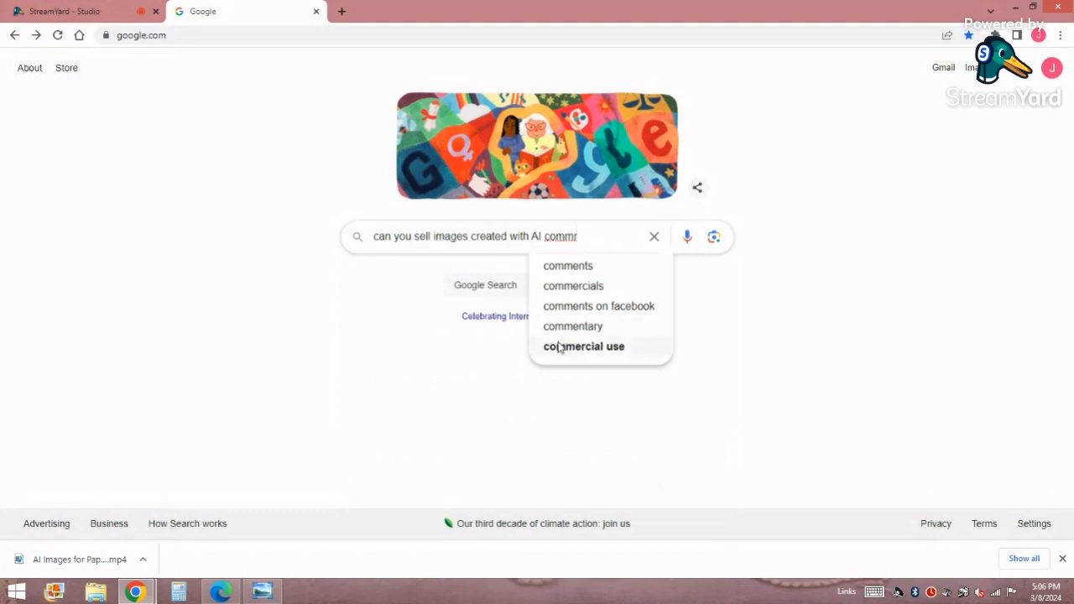
click(584, 346)
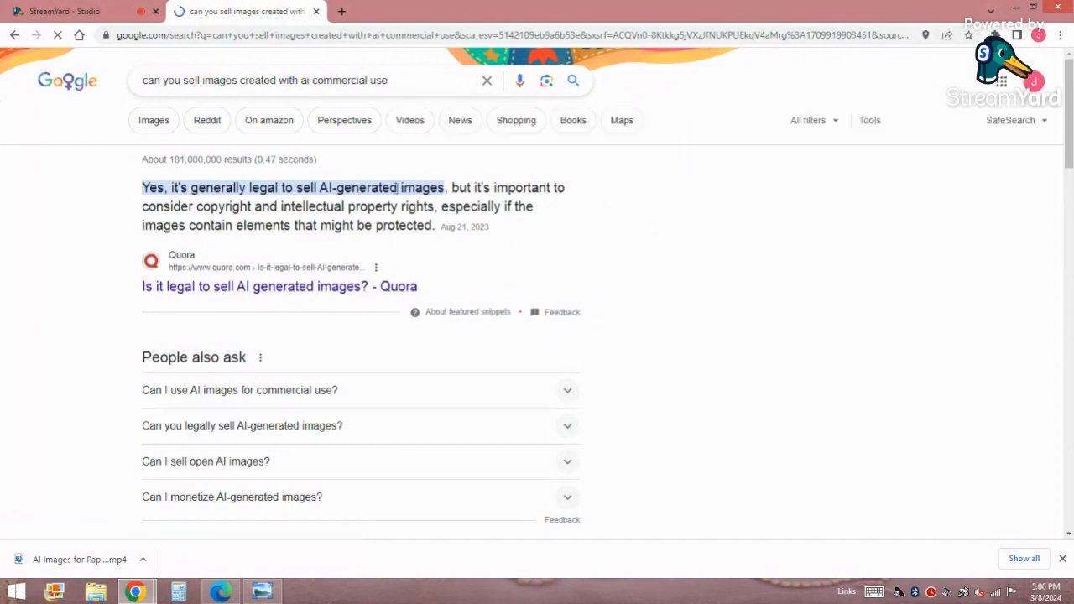
mouse_move(237, 202)
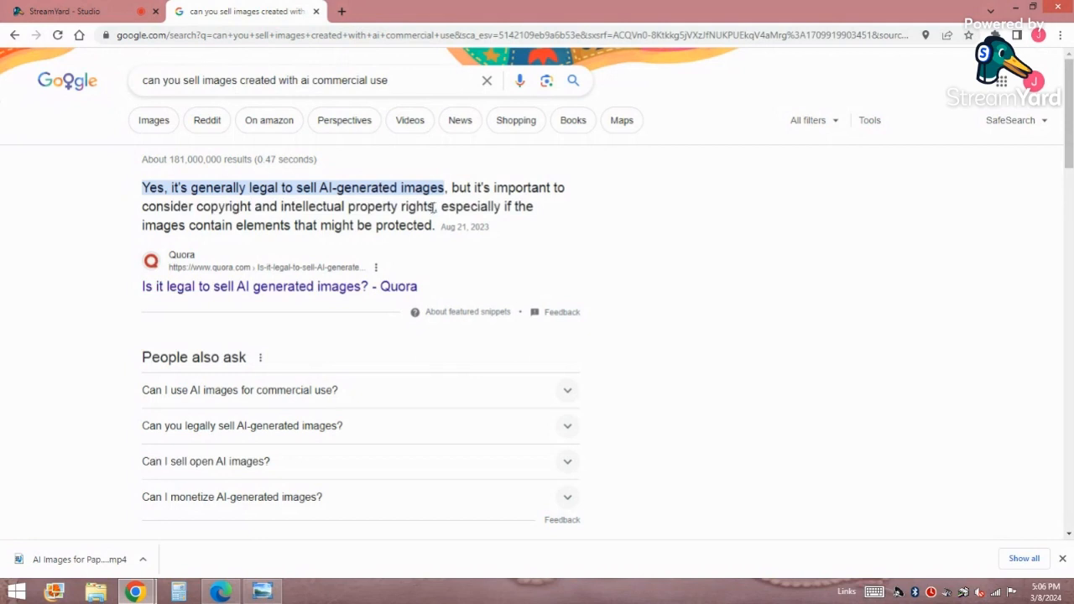
mouse_move(297, 226)
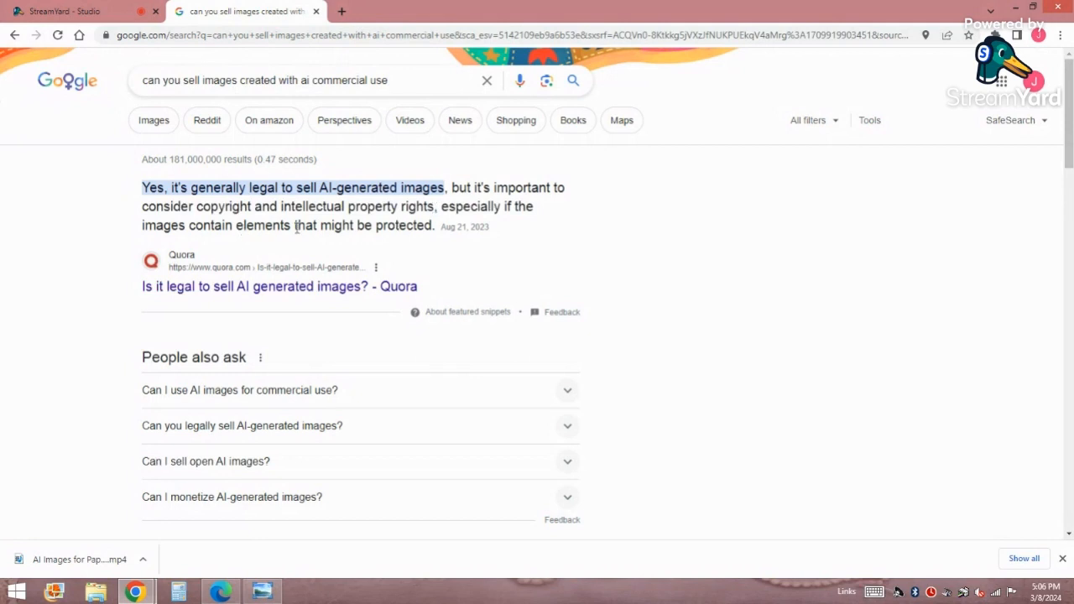
mouse_move(423, 239)
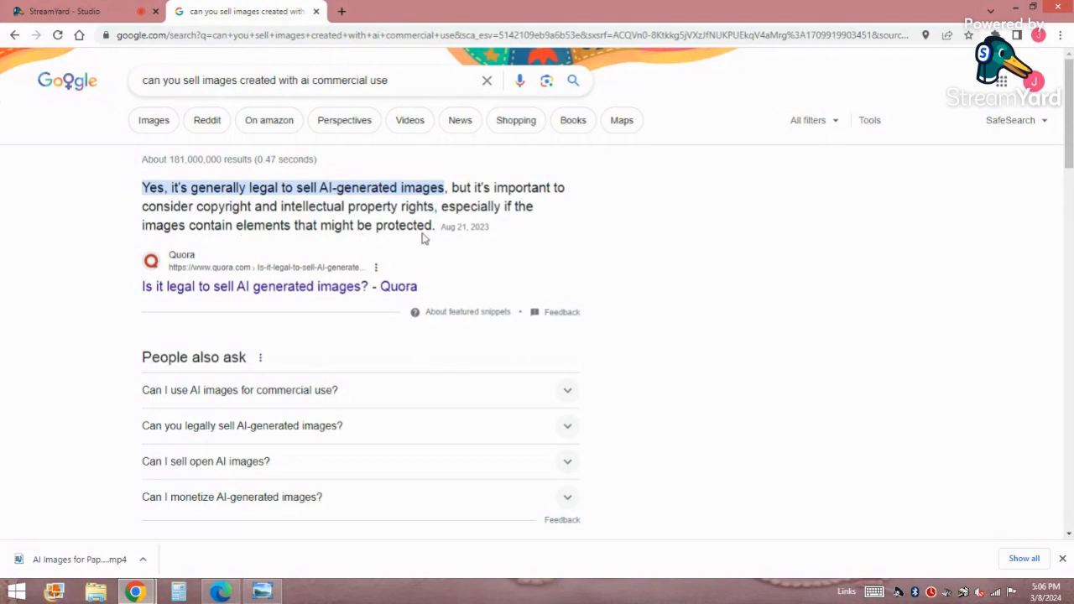
Step: Review the 'generally legal' snippet and People also ask, then return to the Copilot chat window
scroll(down, 3)
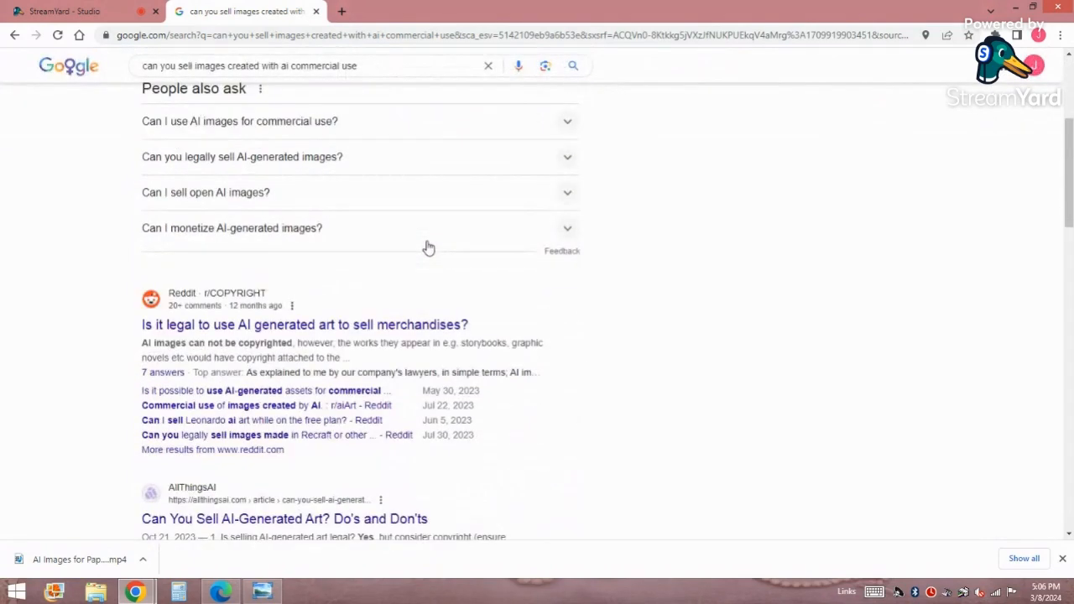
scroll(up, 3)
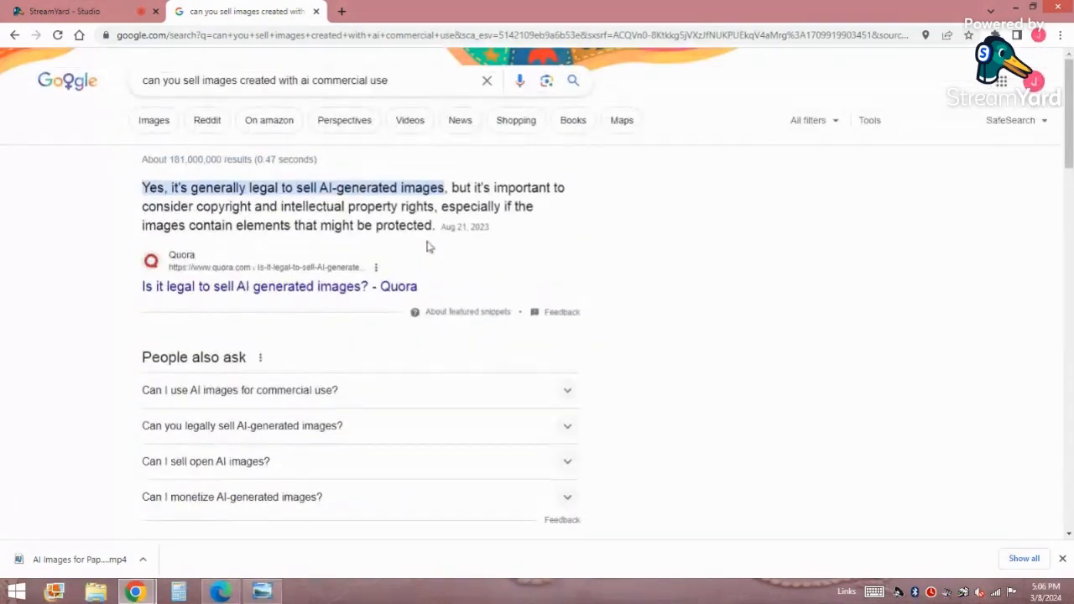
mouse_move(661, 173)
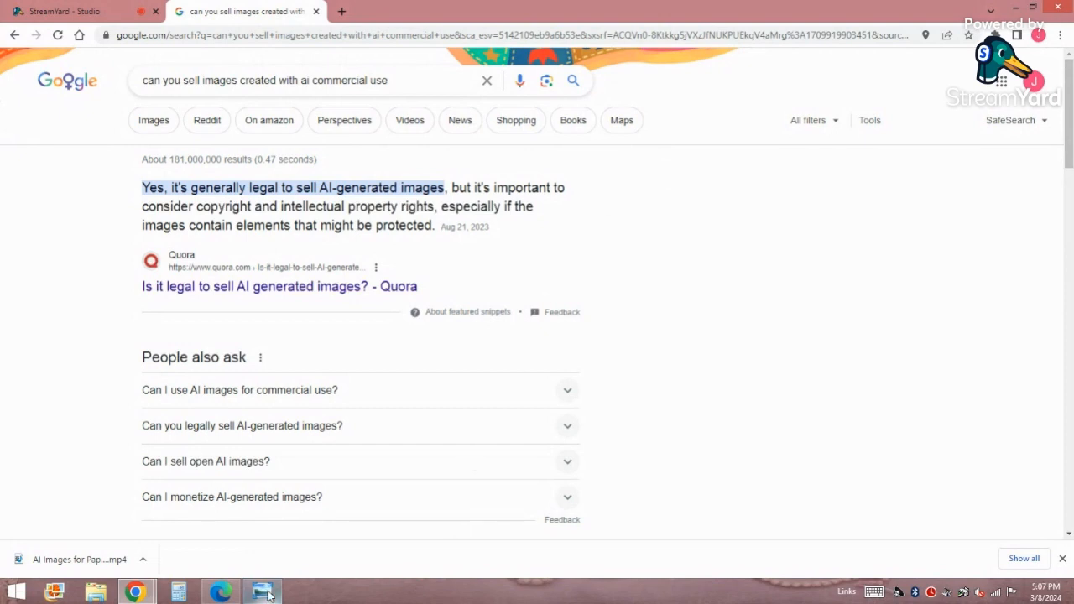
click(220, 590)
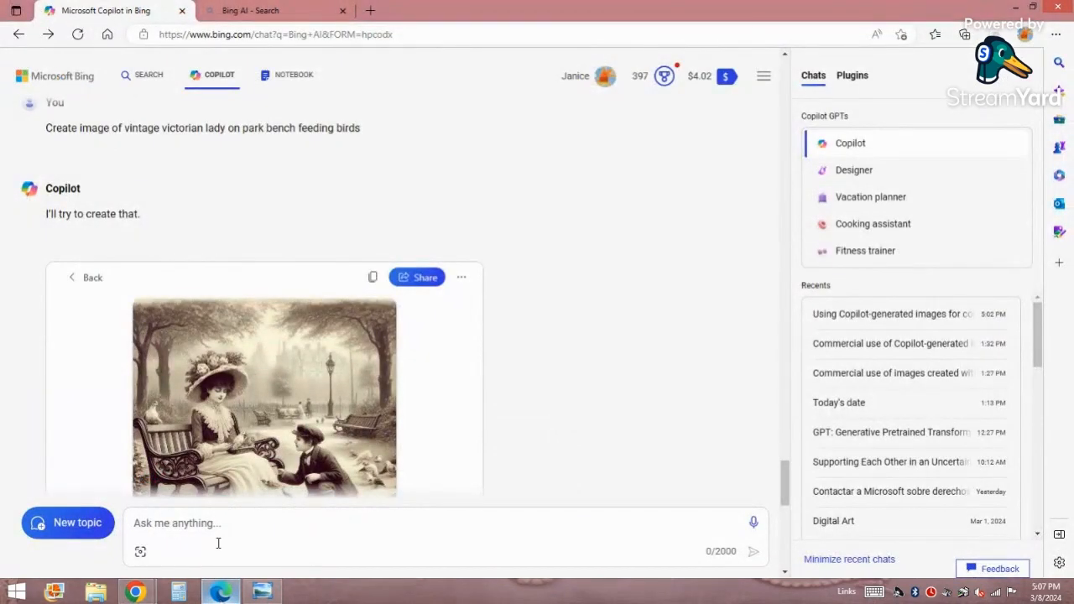
Step: Scroll the Copilot chat to the Victorian lady image with its restyle options
click(177, 524)
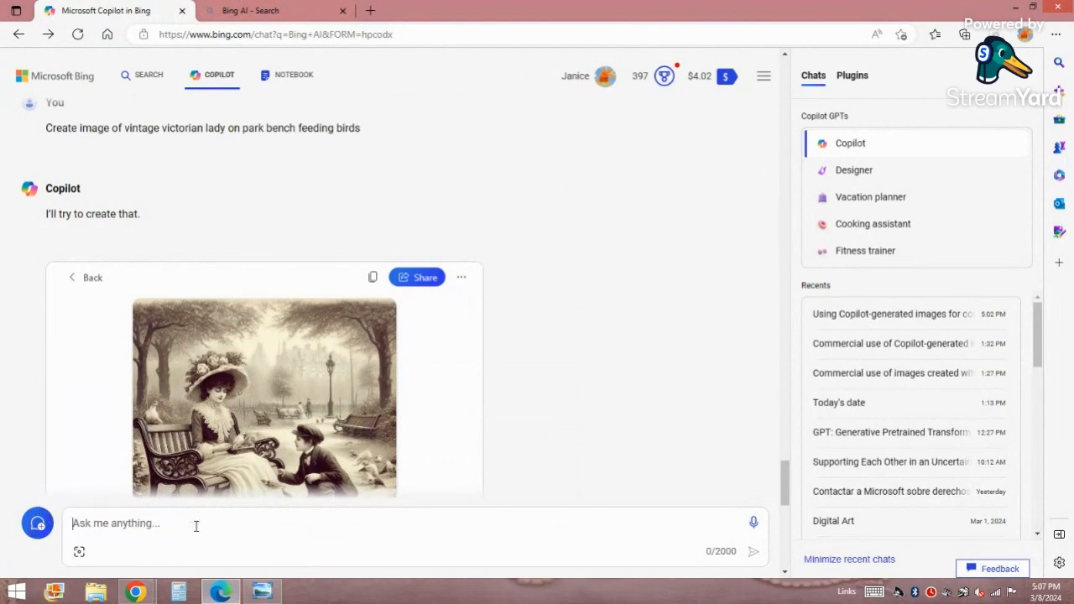
mouse_move(366, 259)
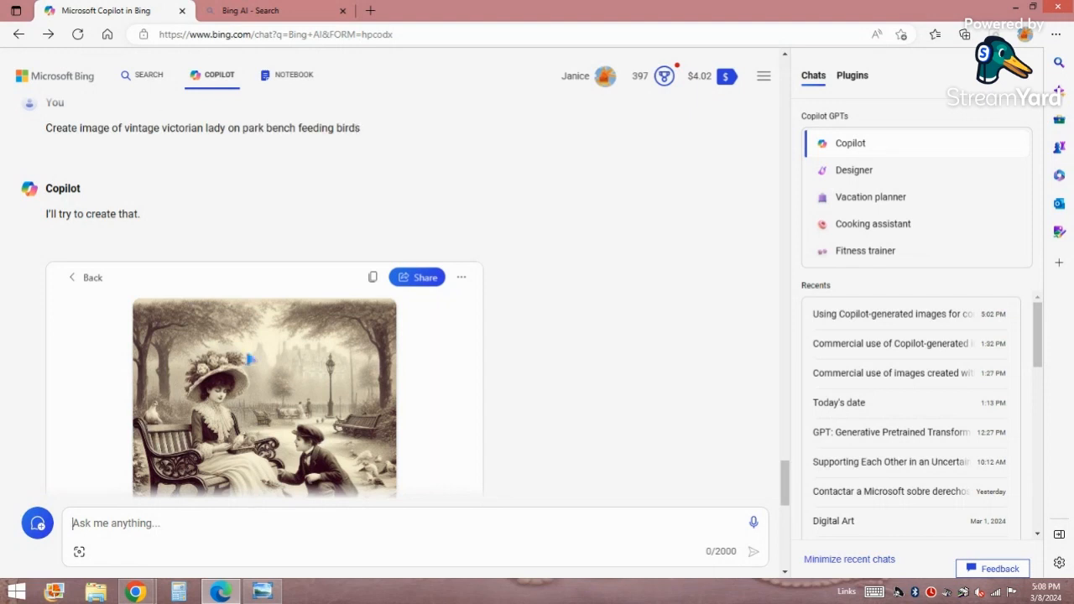
scroll(down, 3)
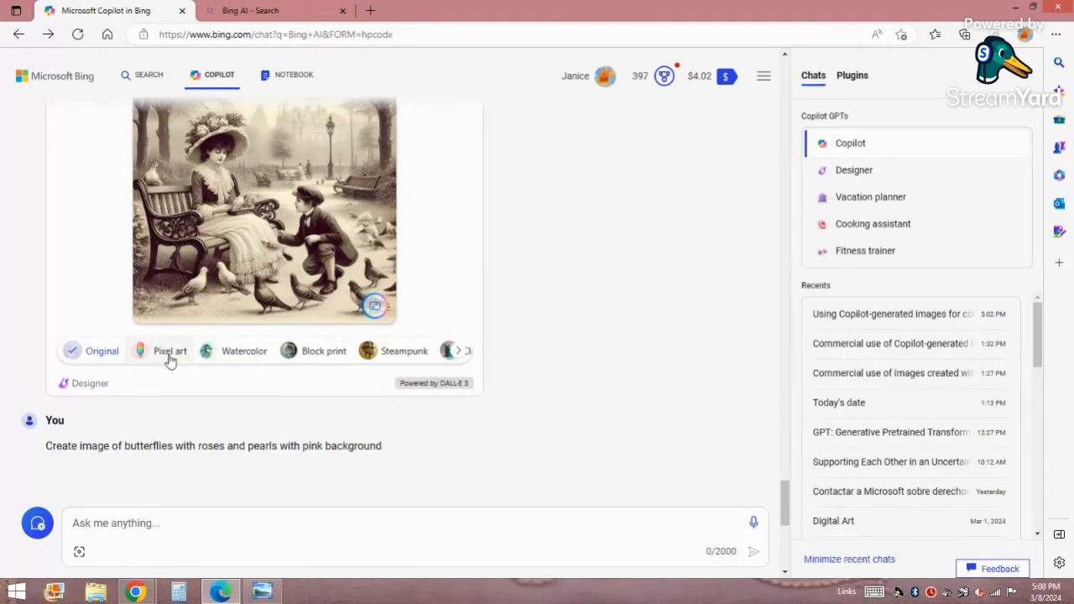
mouse_move(238, 371)
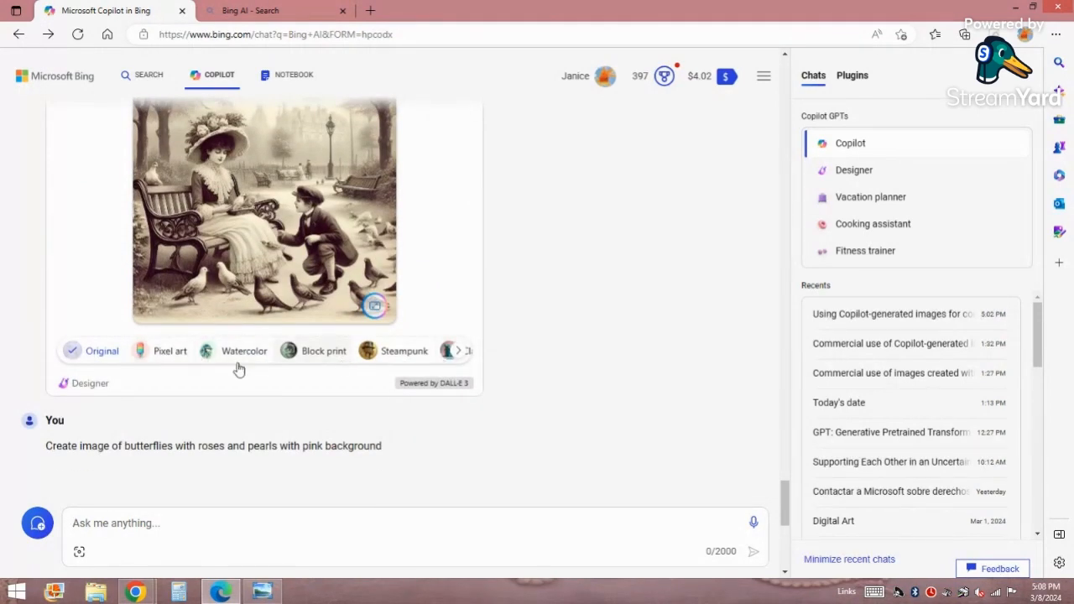